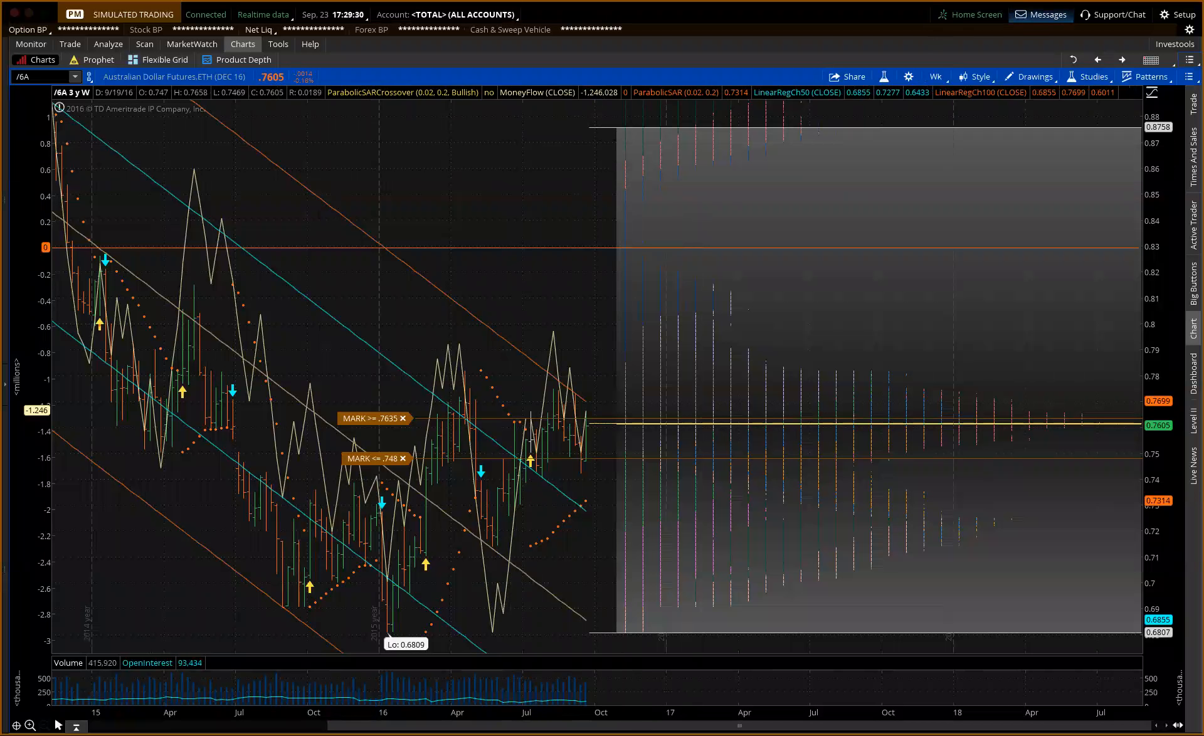
mouse_move(471, 452)
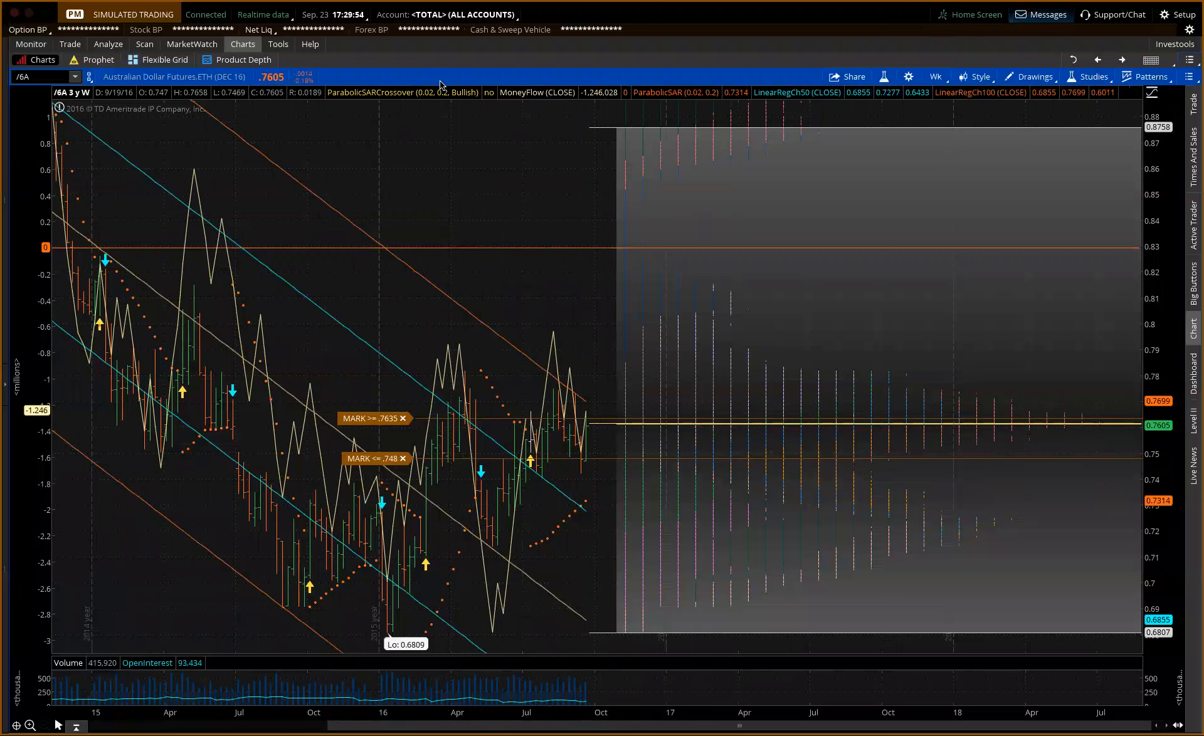
mouse_move(469, 109)
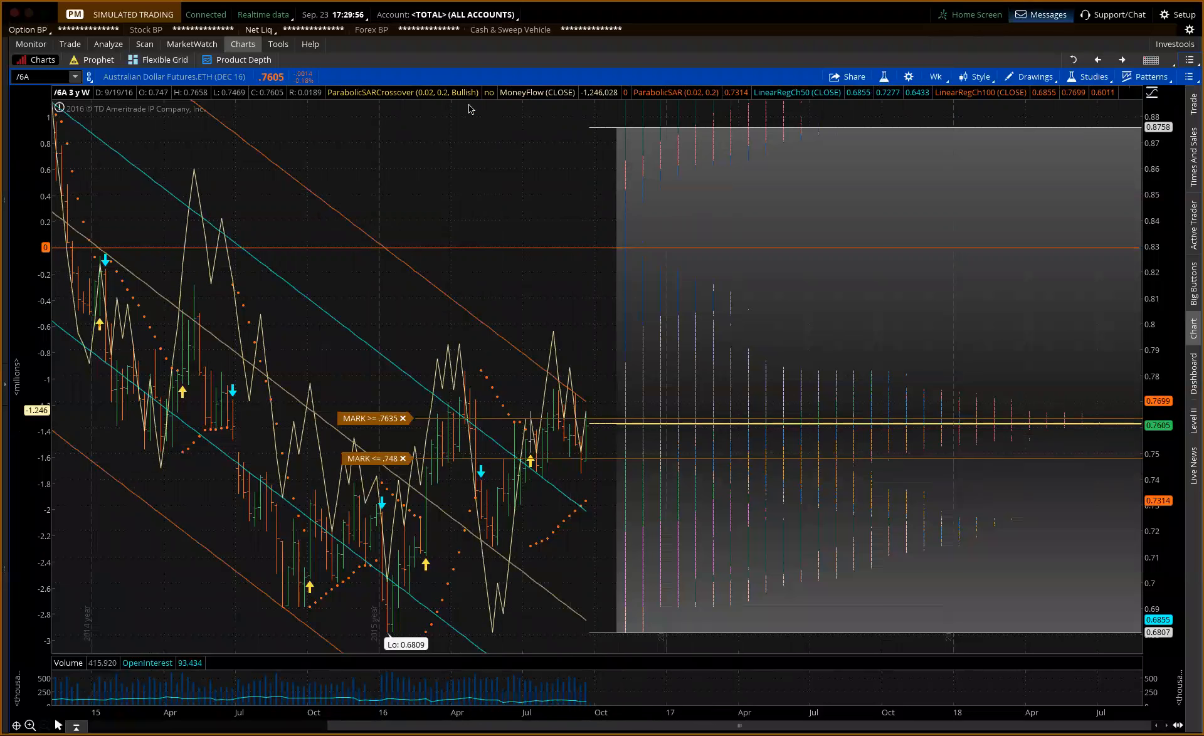
mouse_move(544, 375)
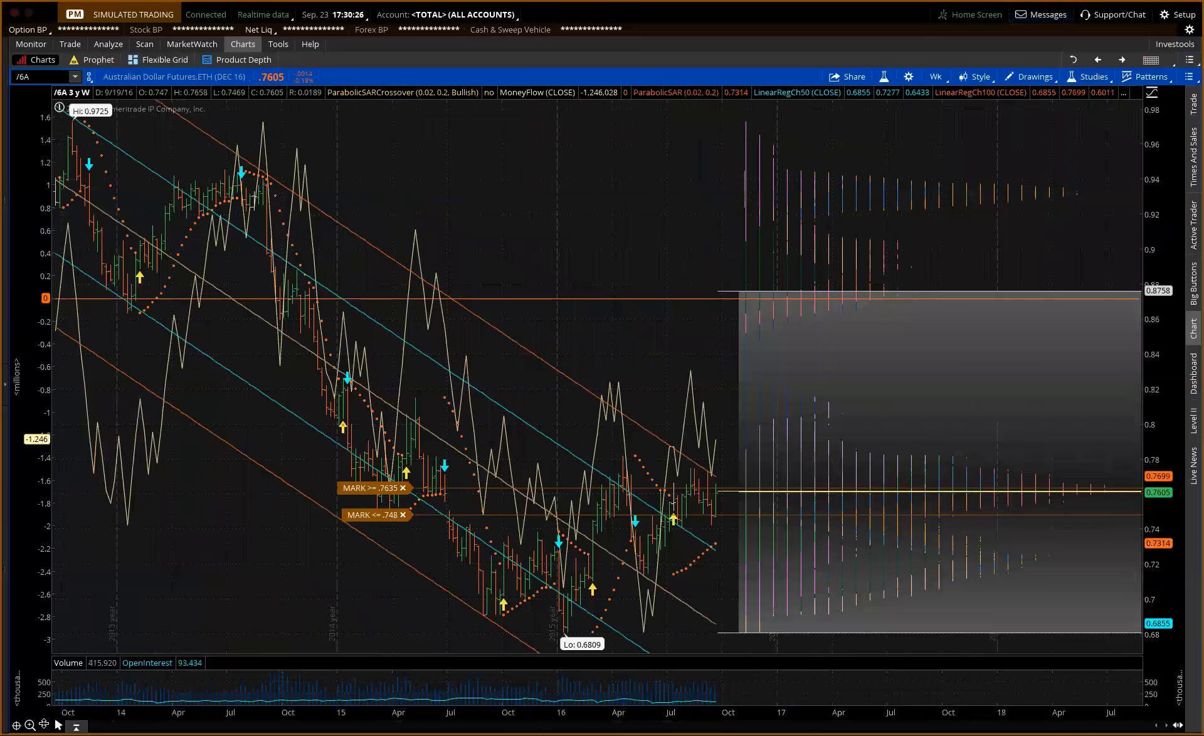
mouse_move(726, 405)
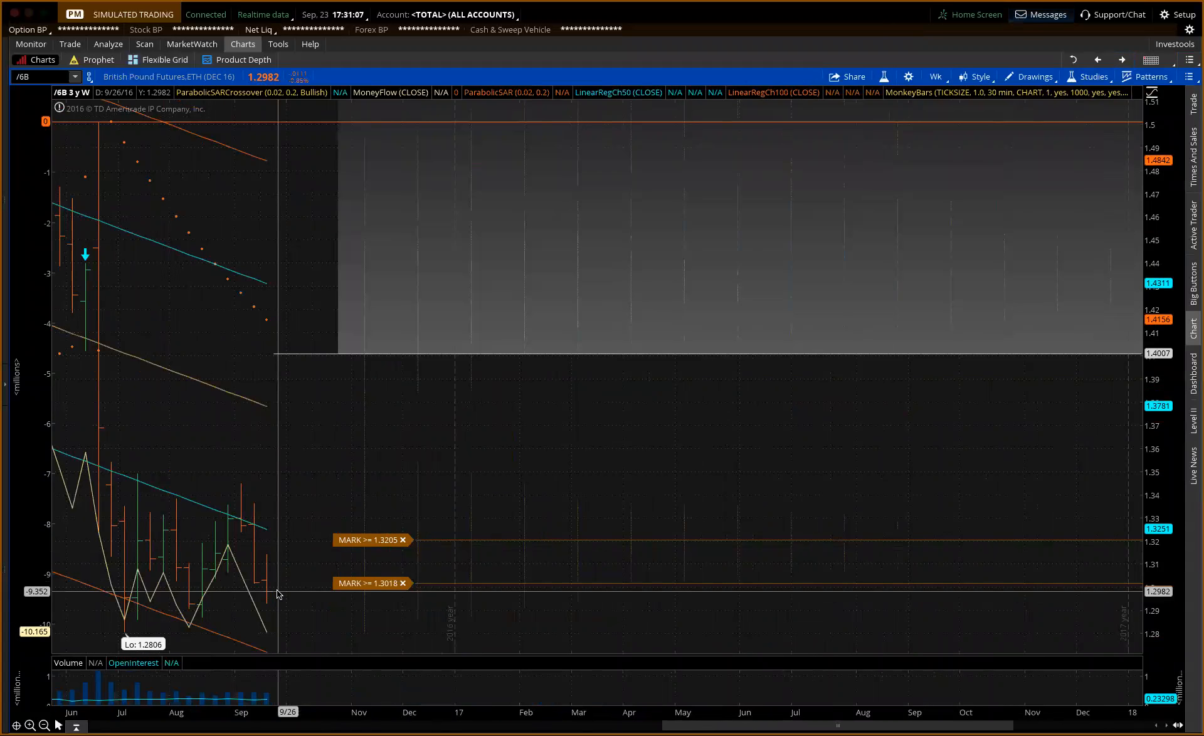
mouse_move(290, 573)
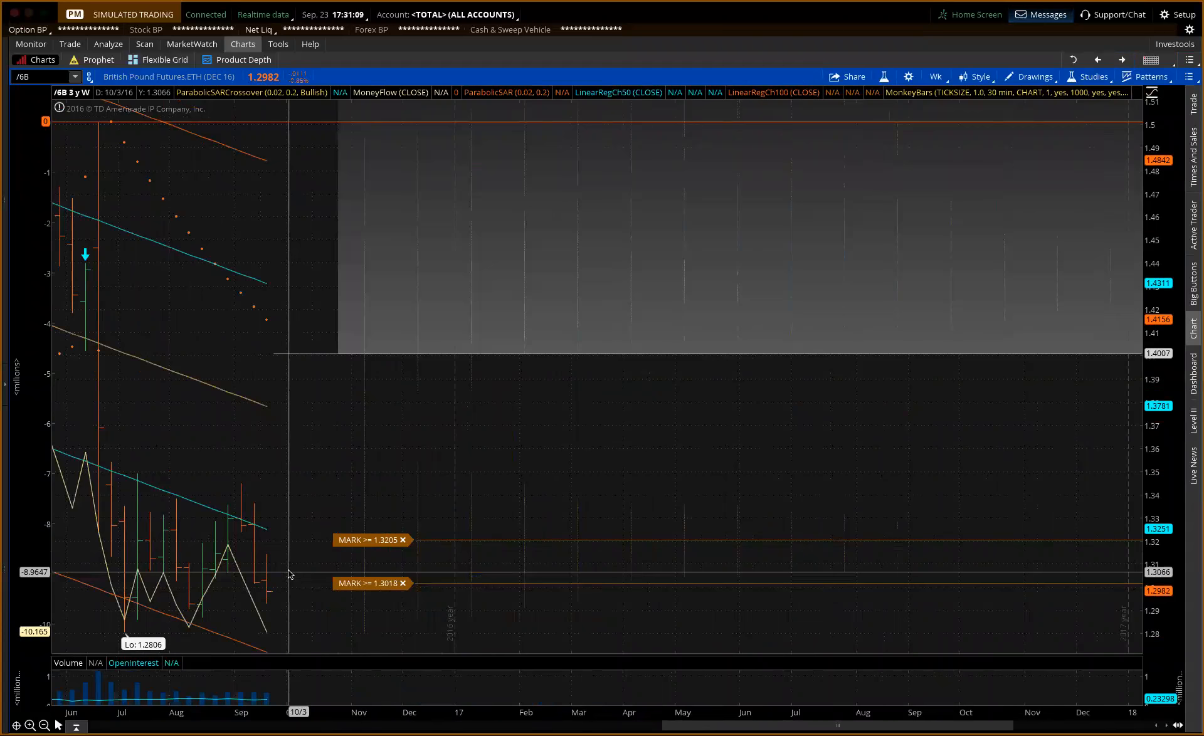
mouse_move(152, 490)
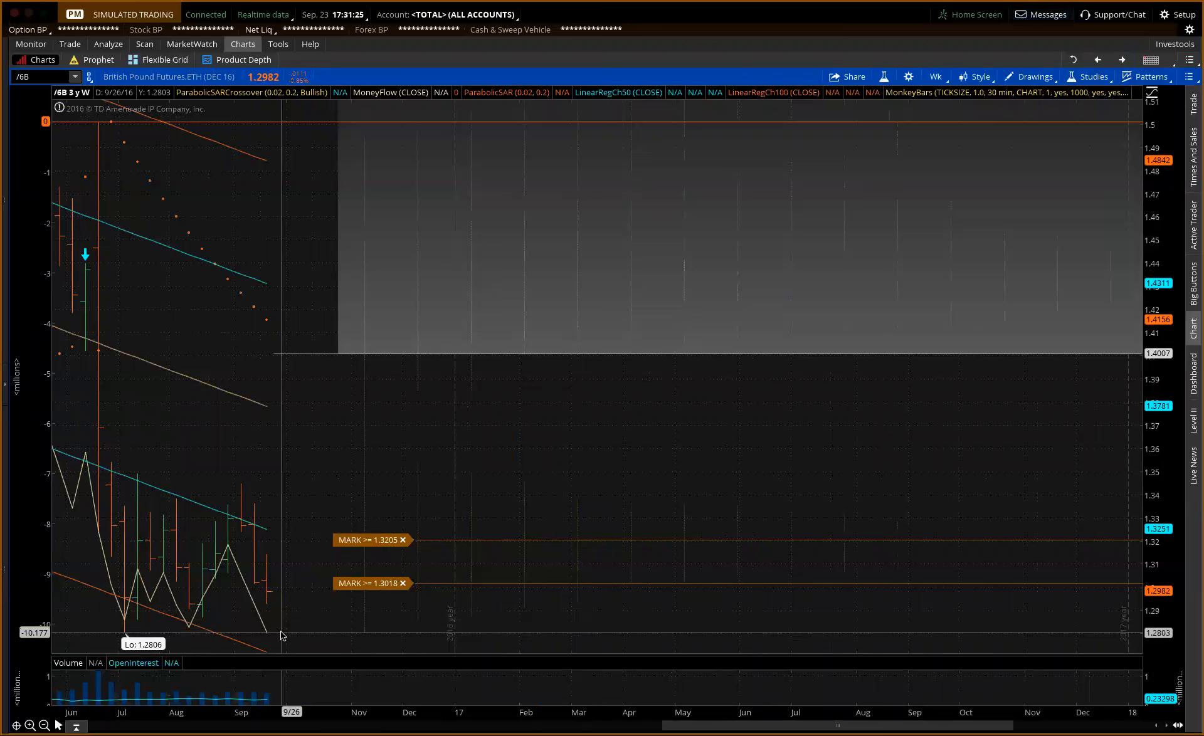
mouse_move(340, 423)
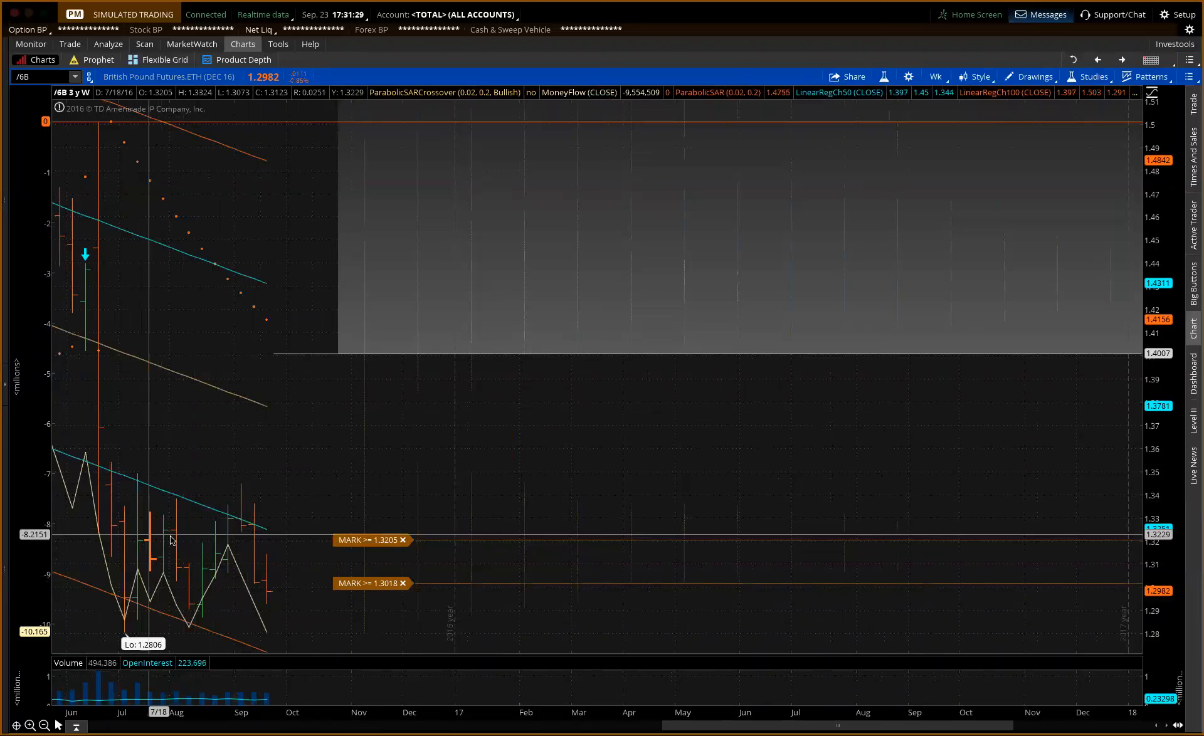
mouse_move(268, 594)
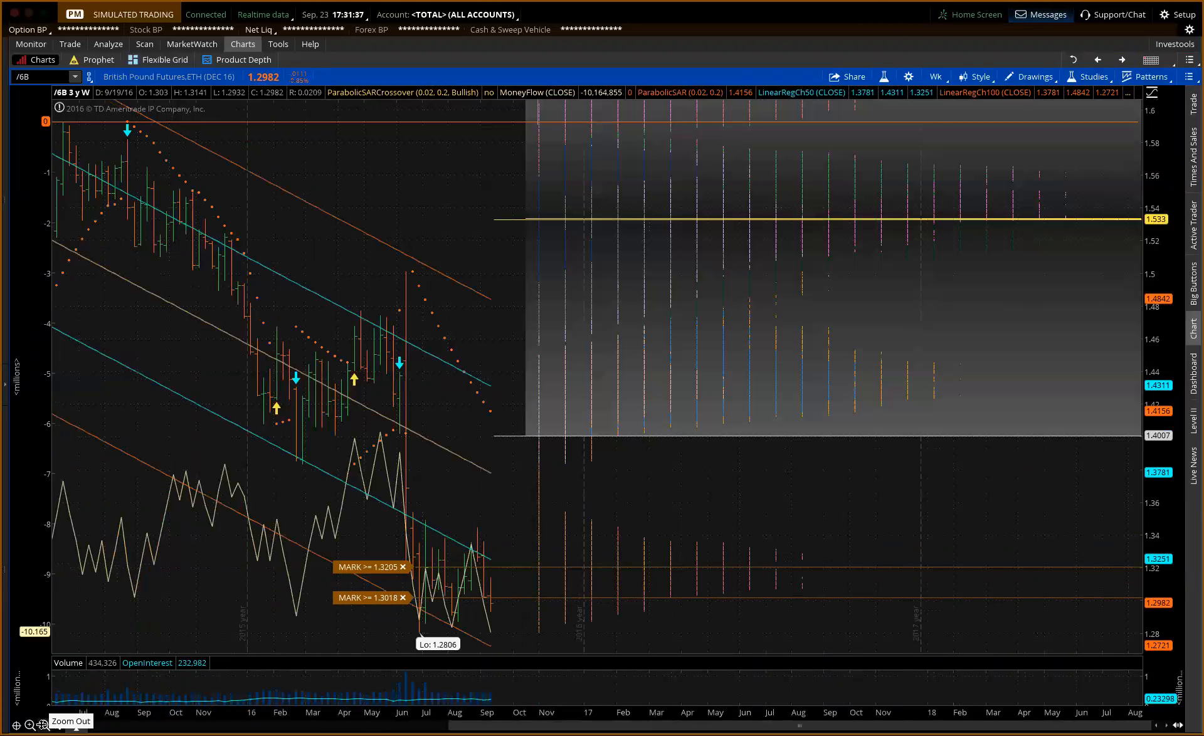
Step: Zoom out the British Pound weekly chart to reveal more years of price history
left_click(28, 724)
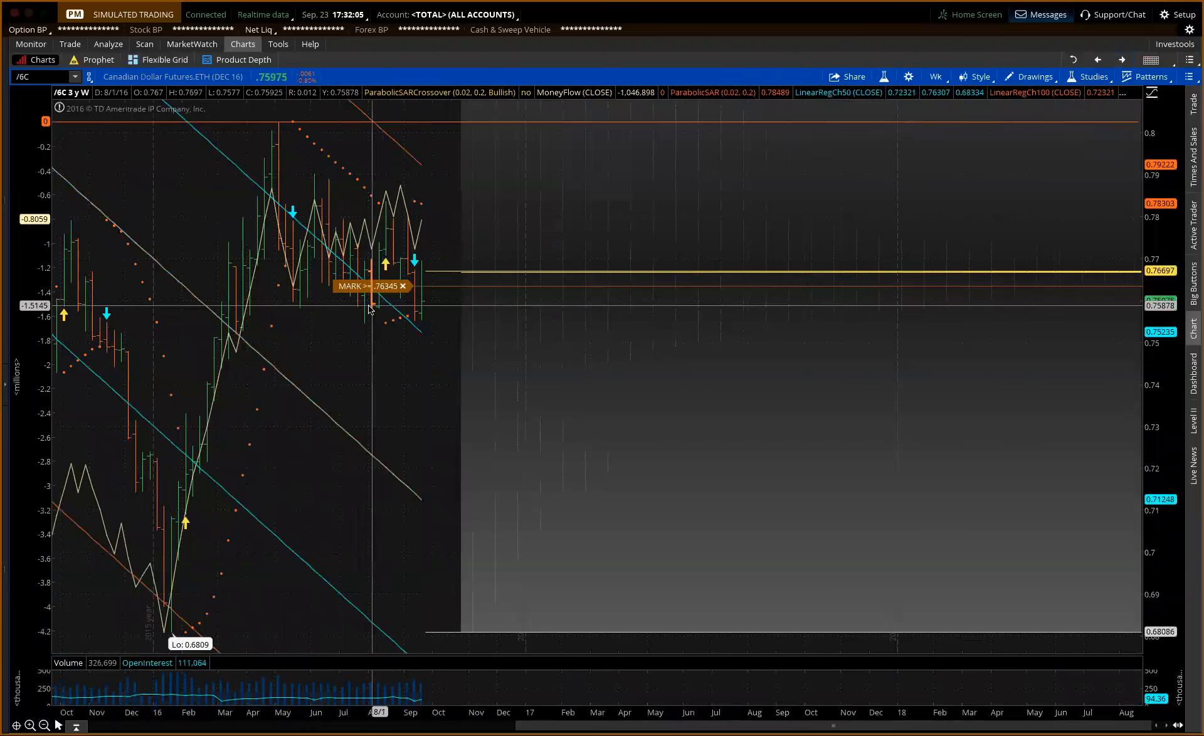
mouse_move(371, 309)
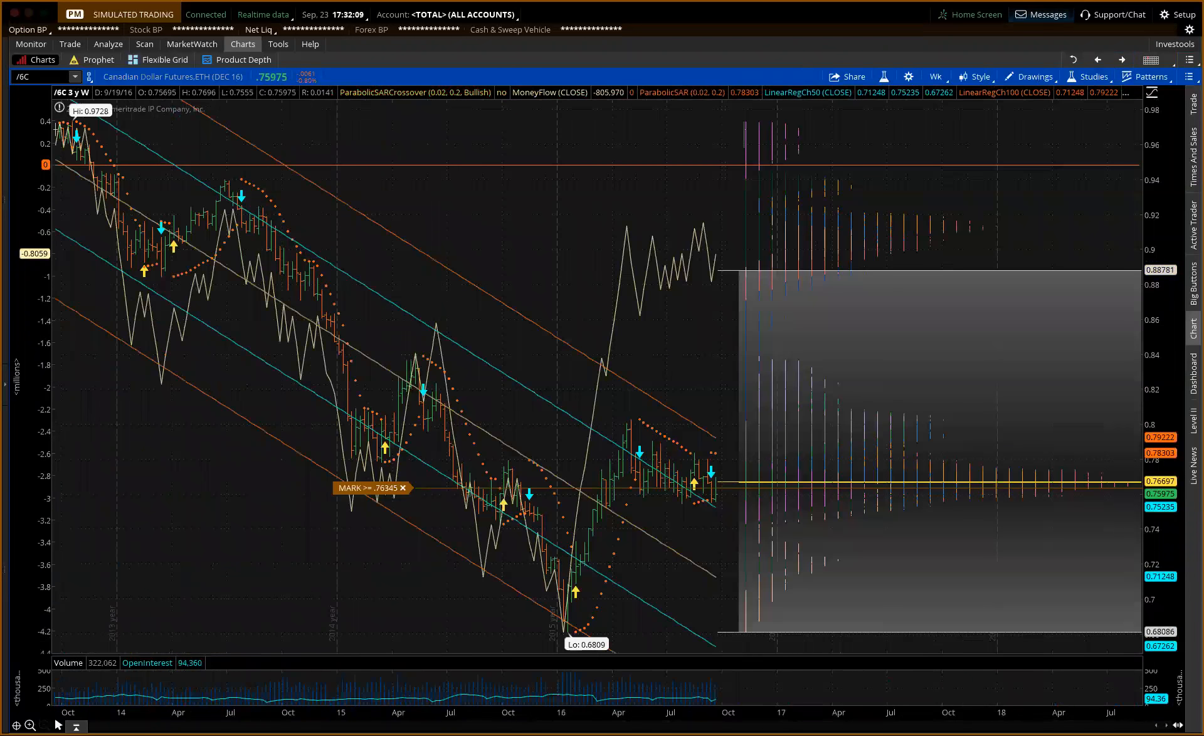
mouse_move(729, 453)
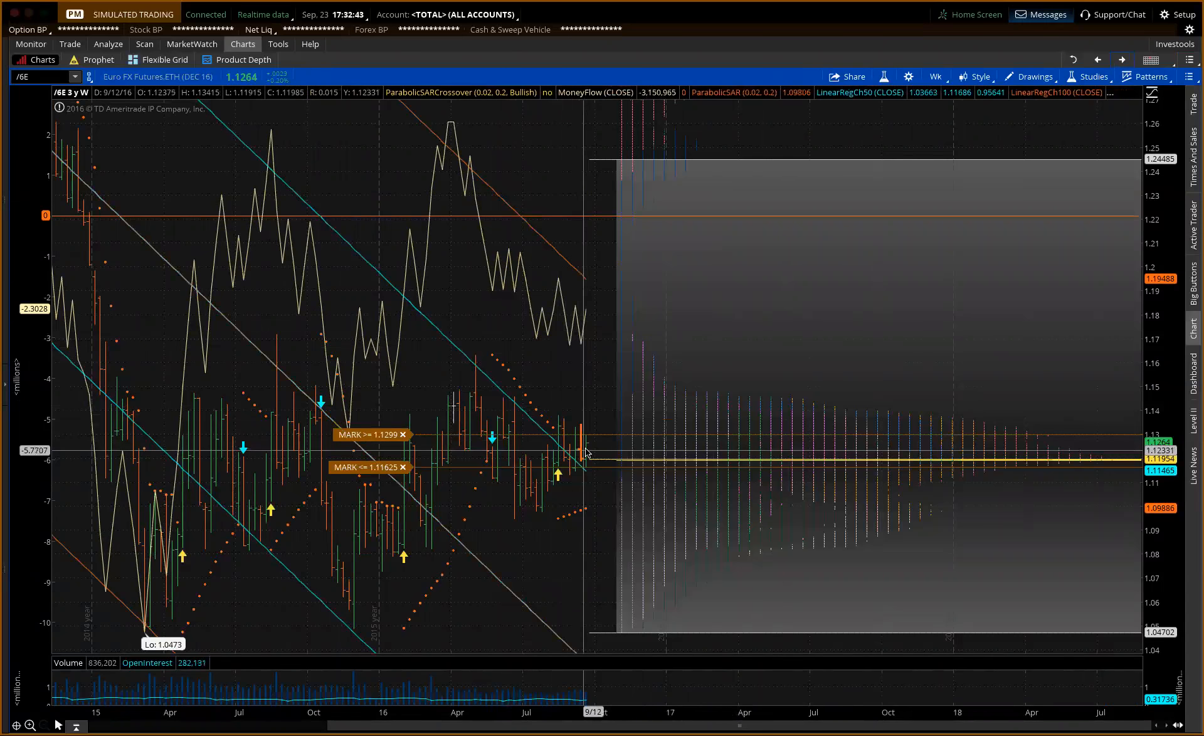
mouse_move(426, 448)
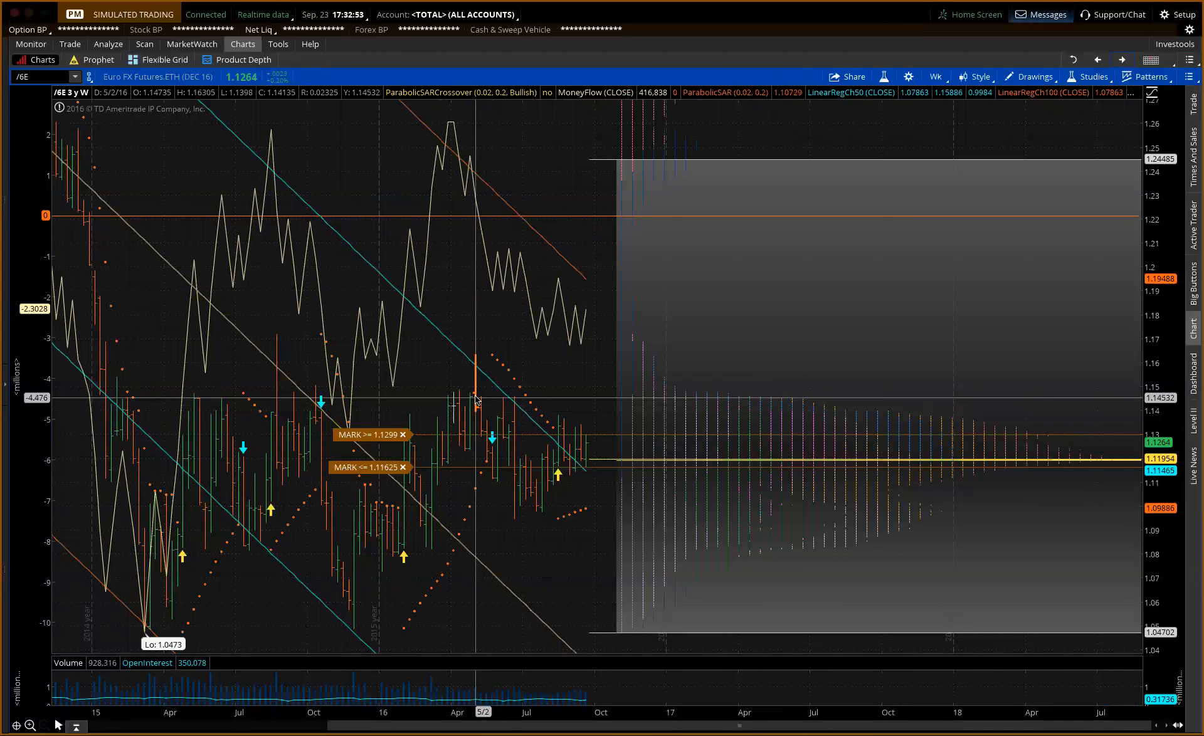
mouse_move(495, 393)
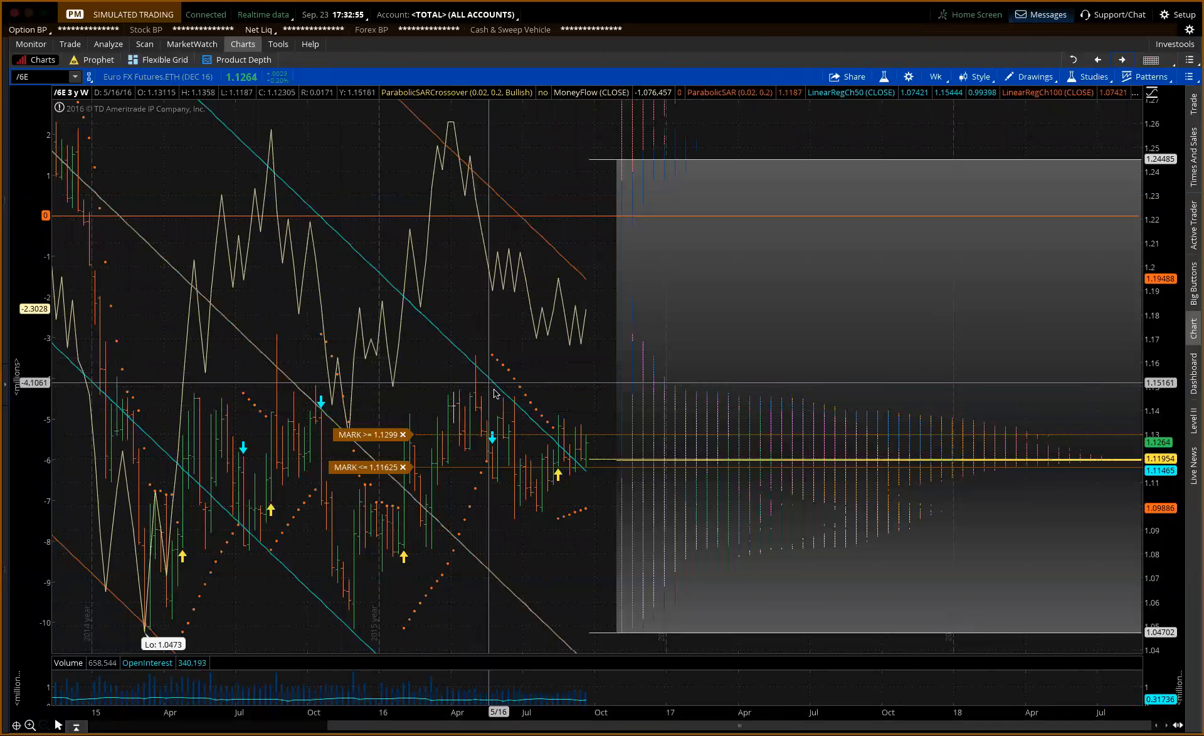
mouse_move(605, 402)
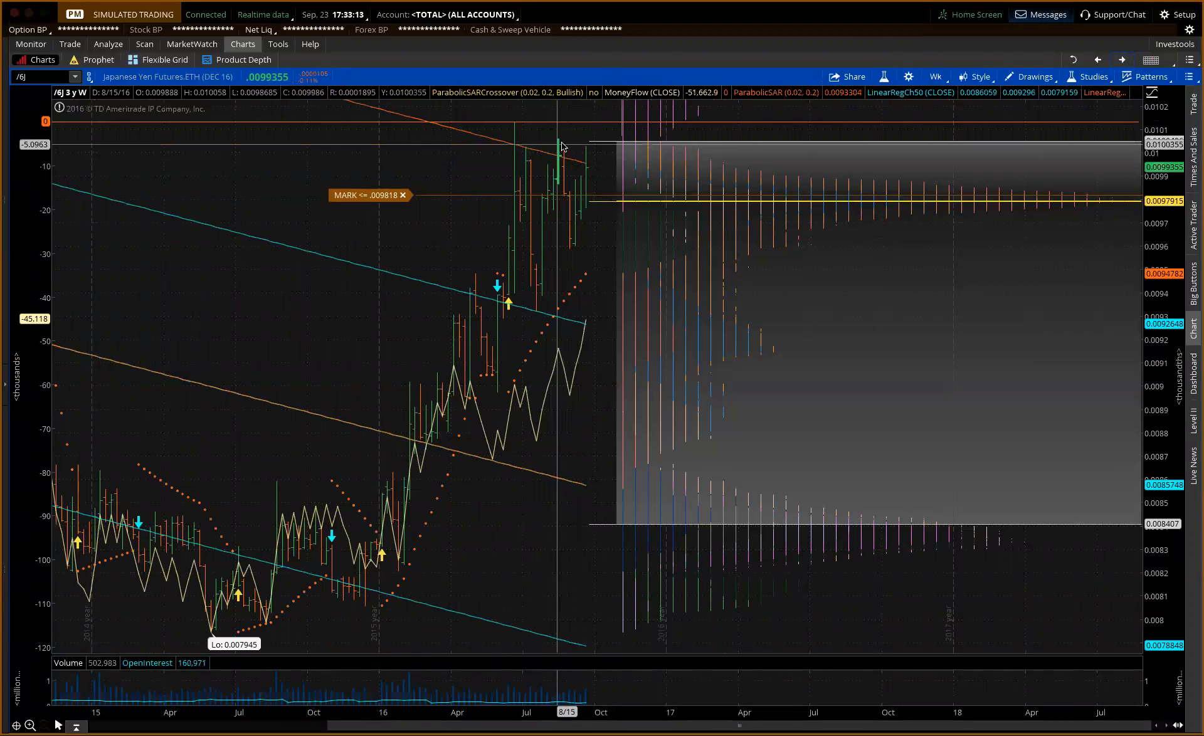
mouse_move(484, 144)
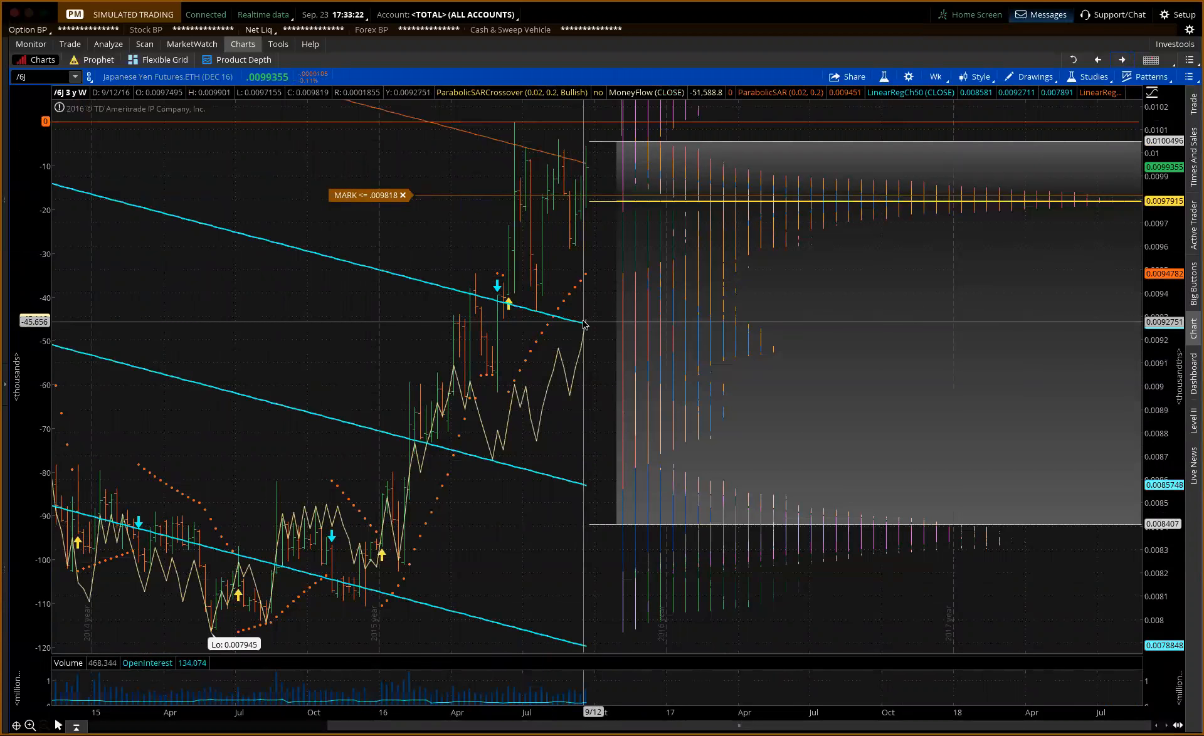
mouse_move(597, 162)
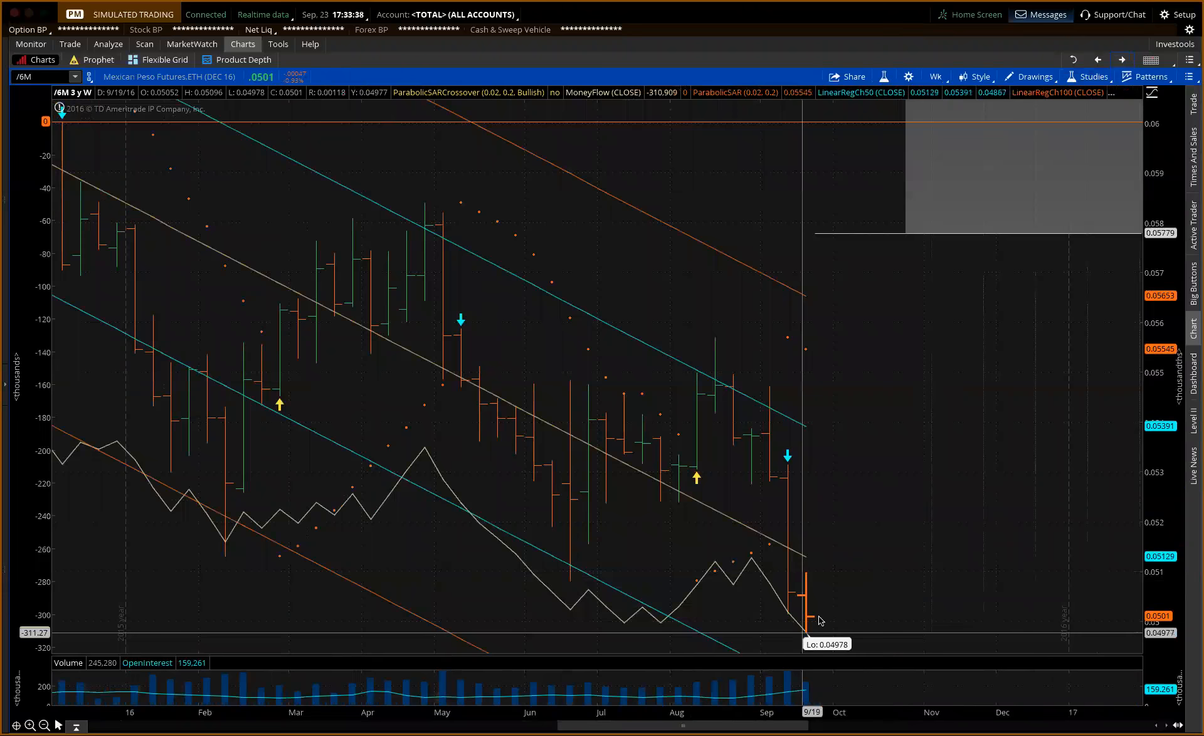
Step: Add MARK price alerts at .05059 and .0525 on the Mexican Peso futures chart
right_click(819, 591)
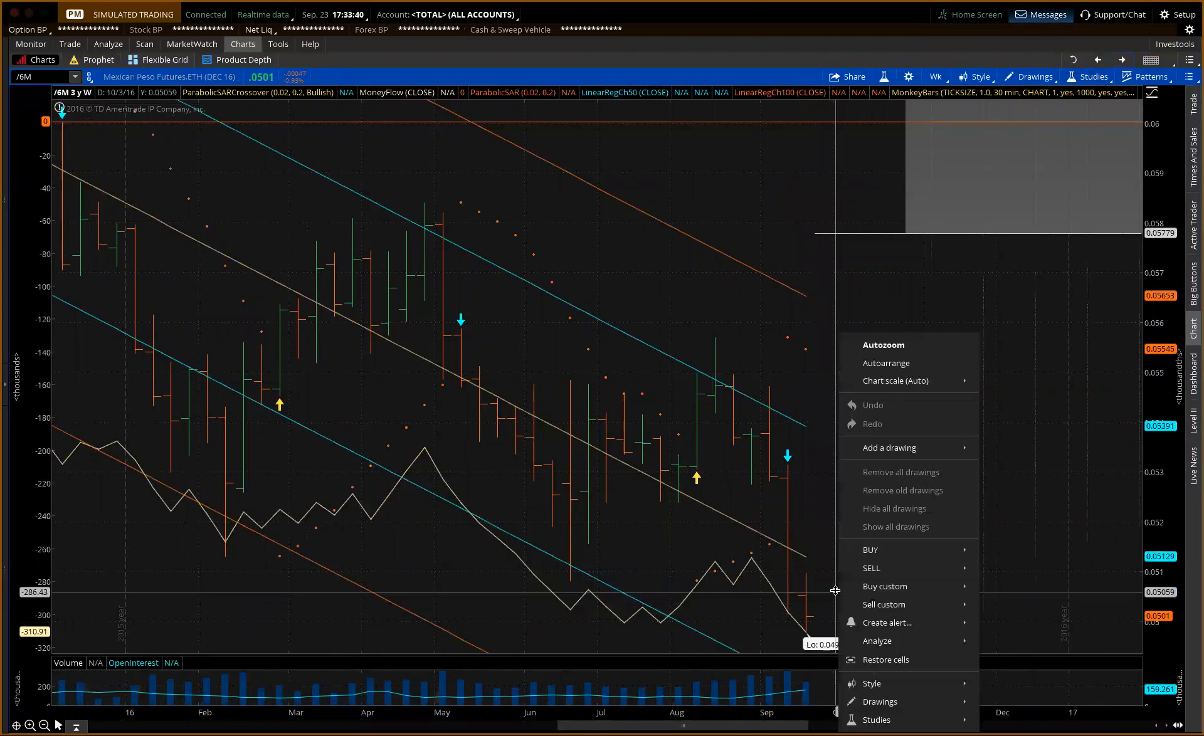
mouse_move(887, 622)
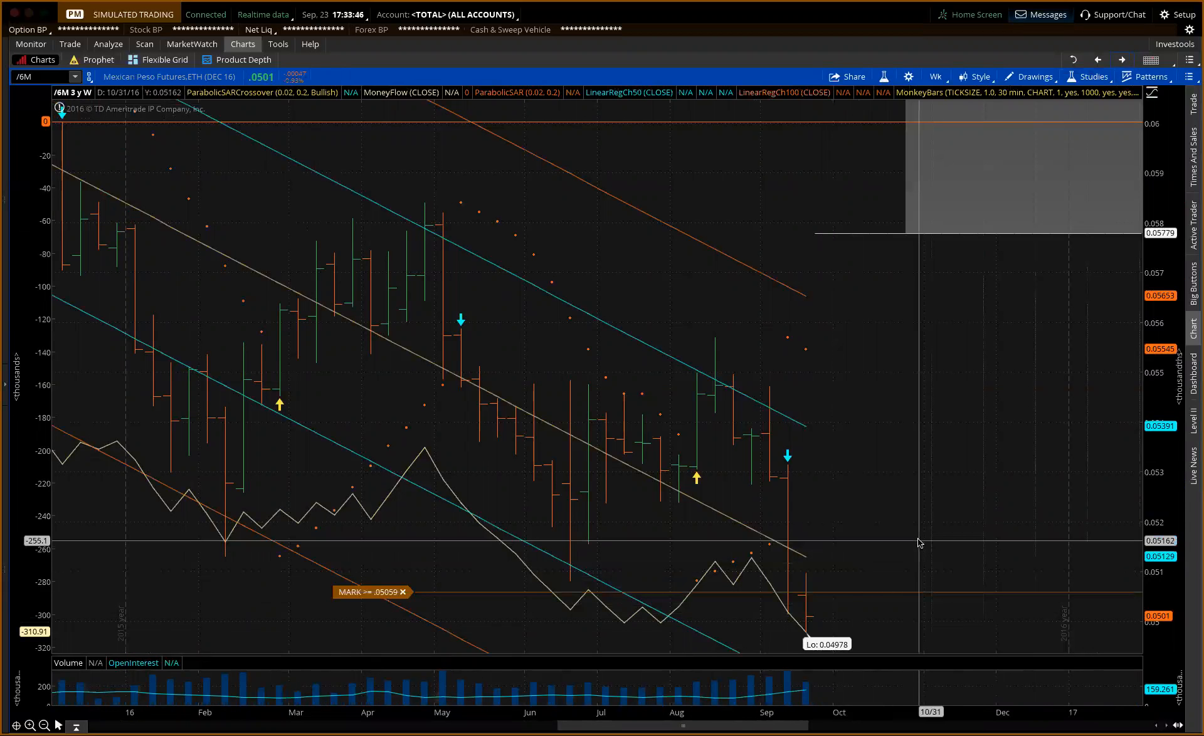
mouse_move(916, 498)
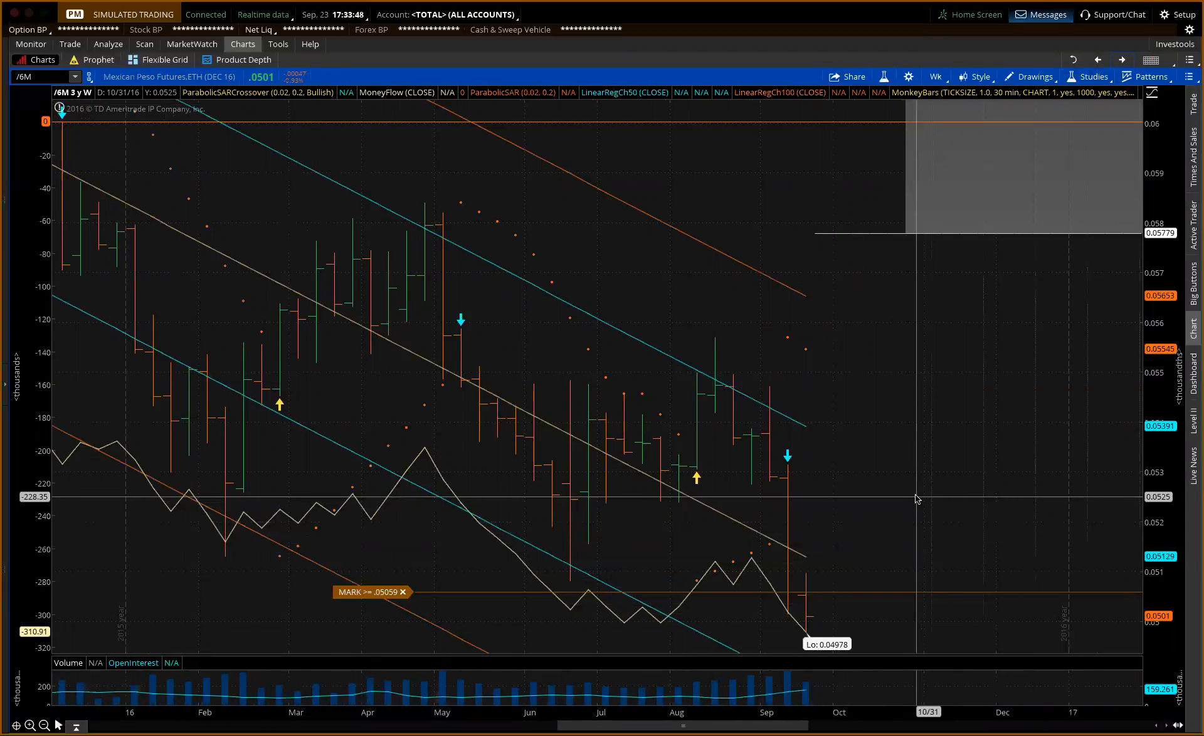
right_click(915, 499)
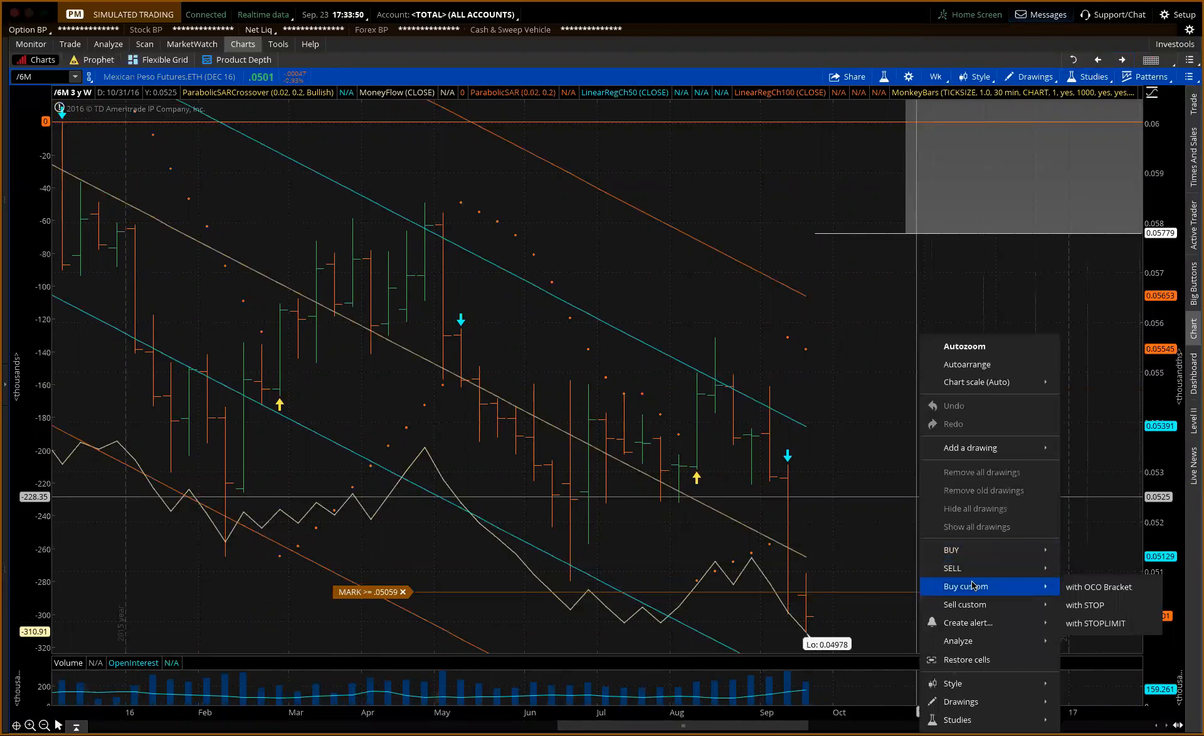
mouse_move(962, 659)
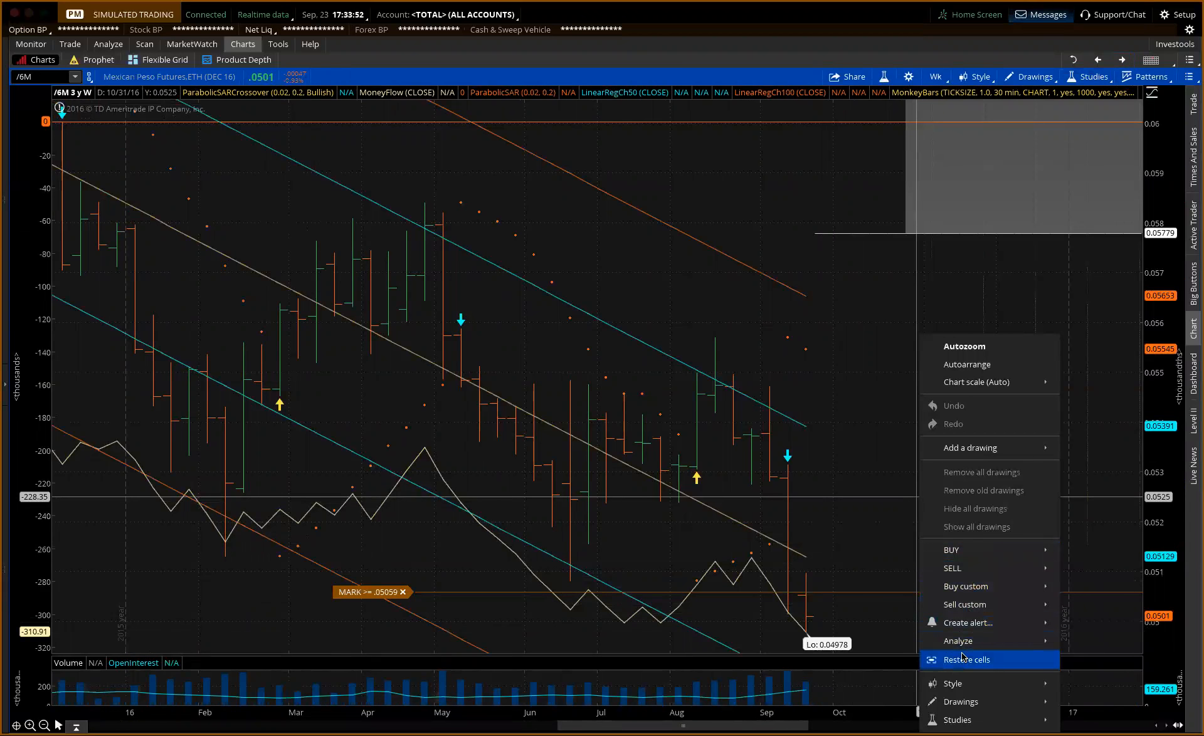
mouse_move(965, 622)
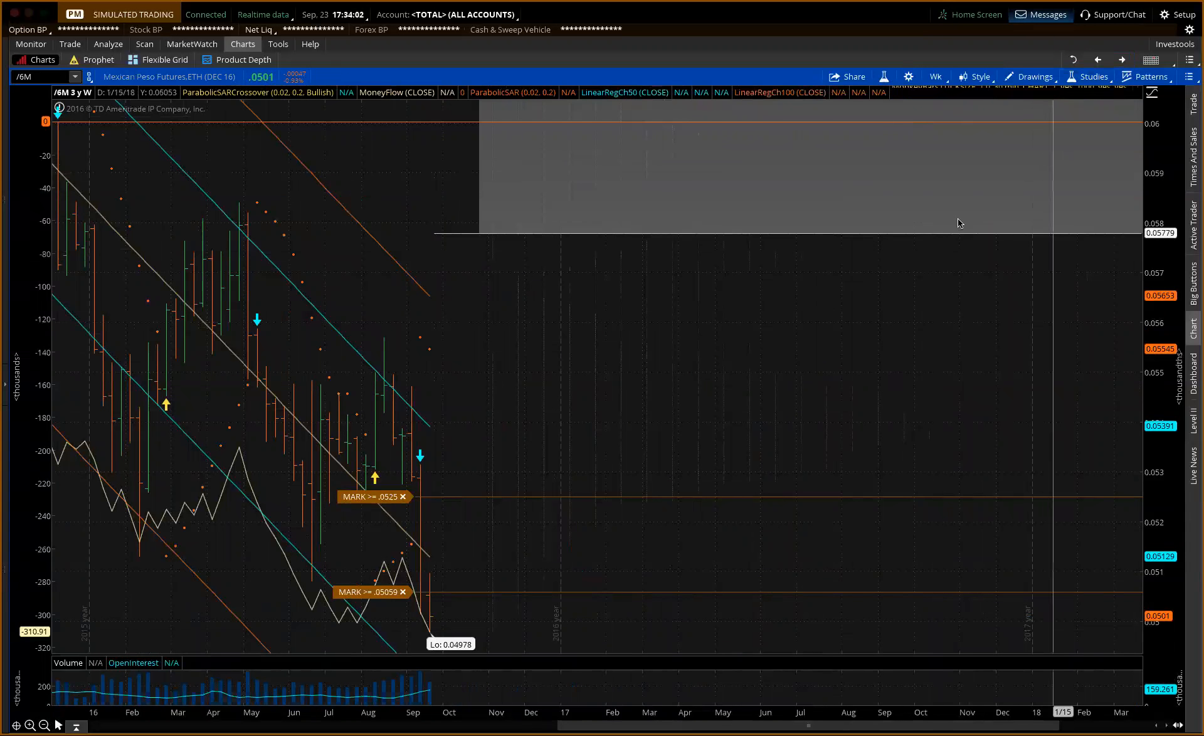
mouse_move(449, 622)
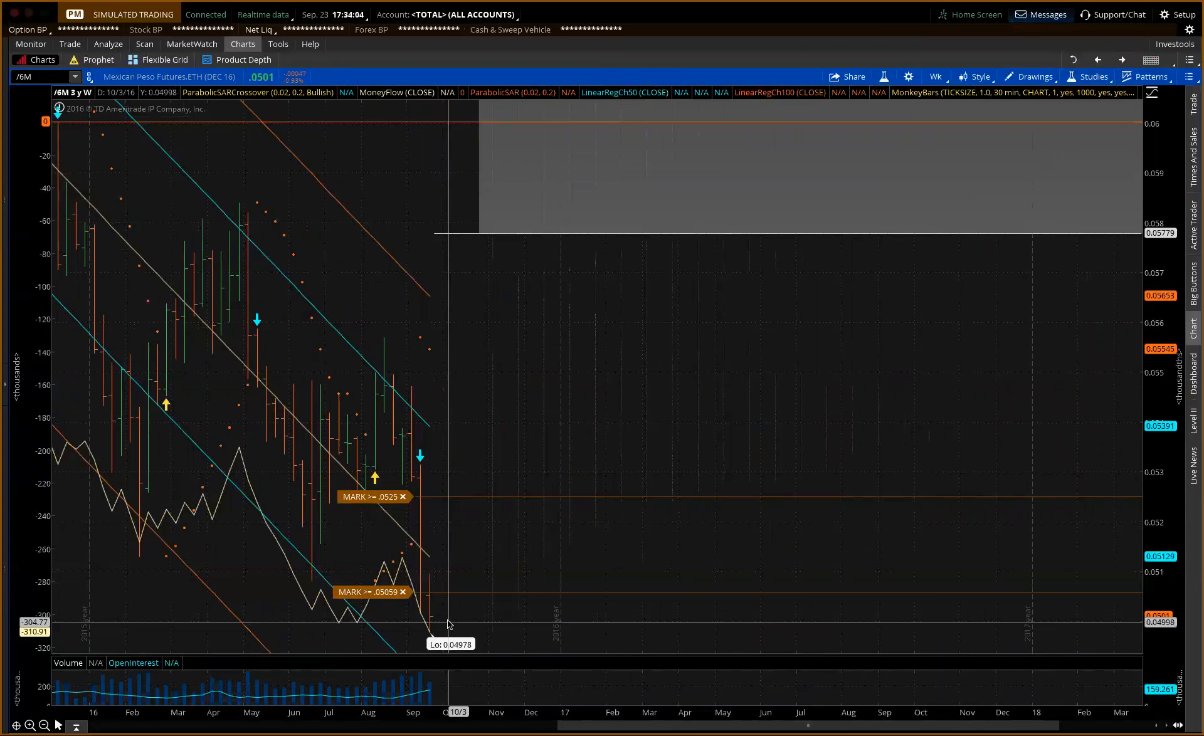
mouse_move(1079, 331)
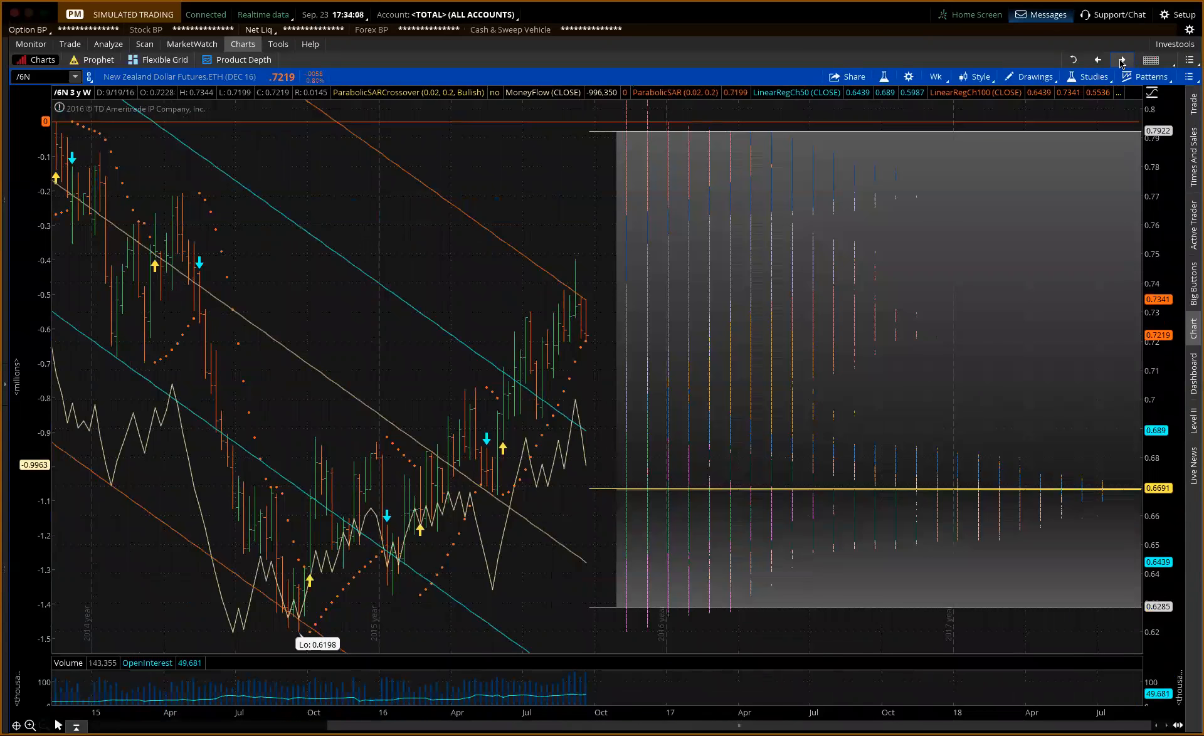
mouse_move(590, 344)
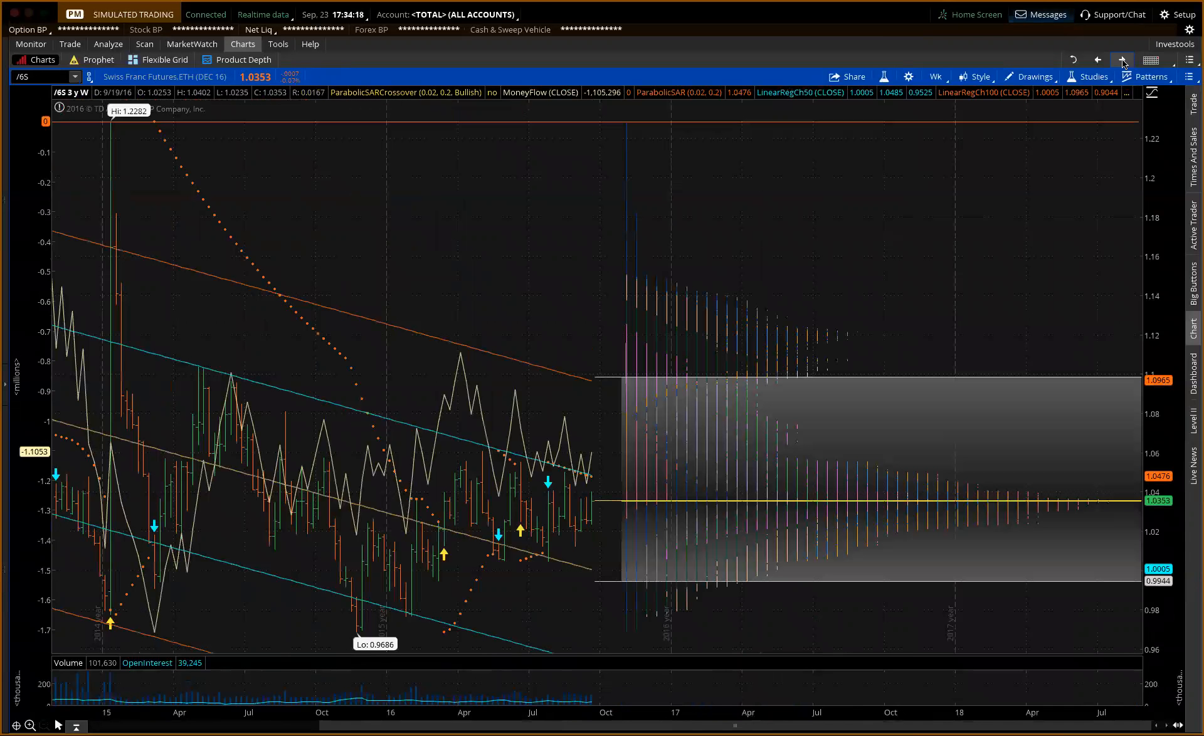
mouse_move(450, 531)
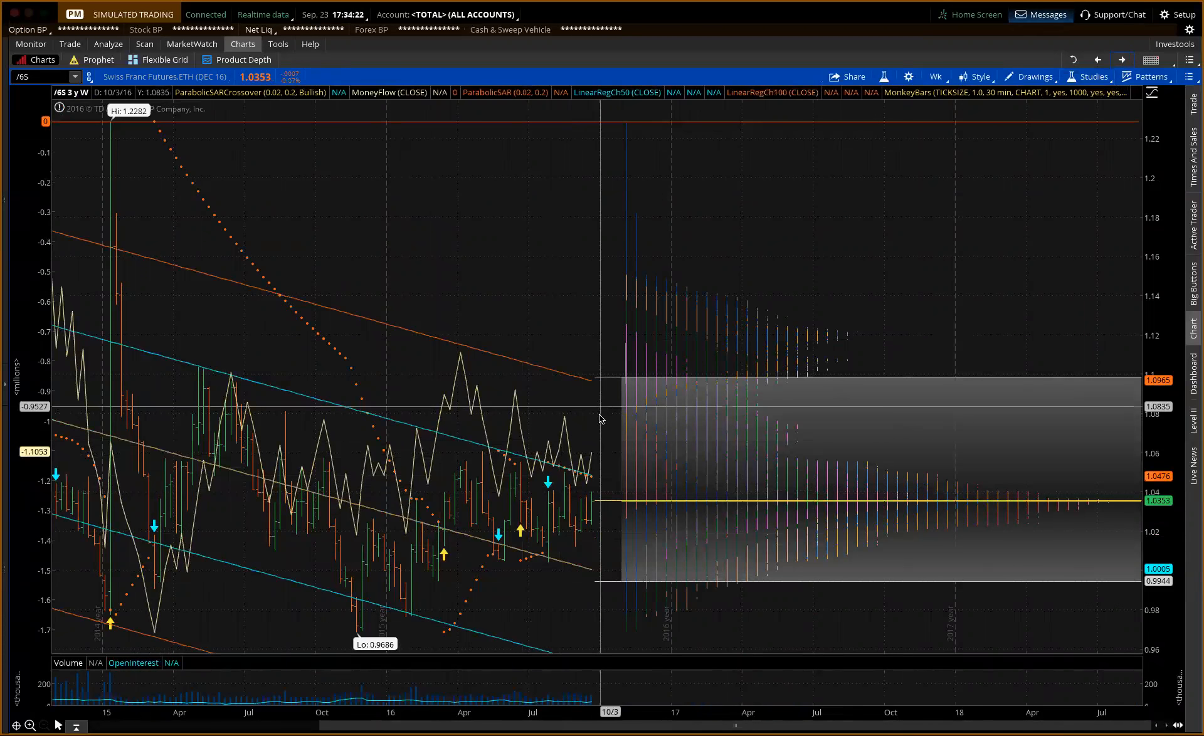
mouse_move(586, 475)
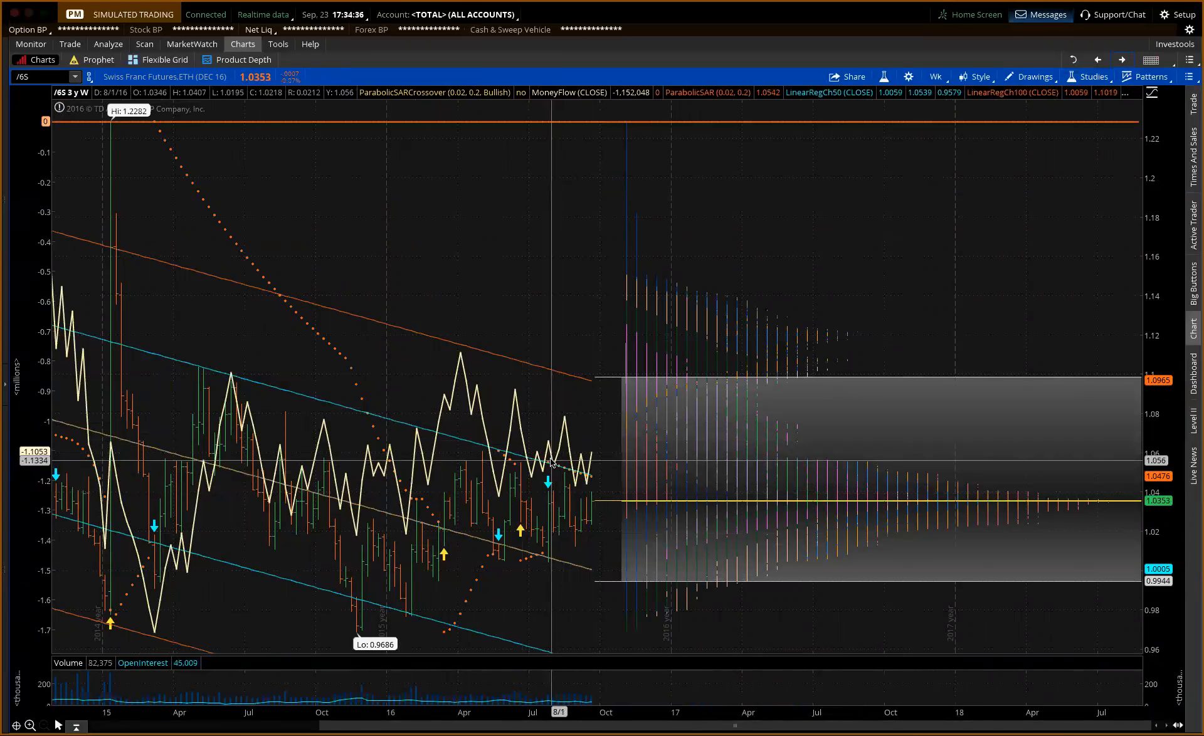
mouse_move(576, 442)
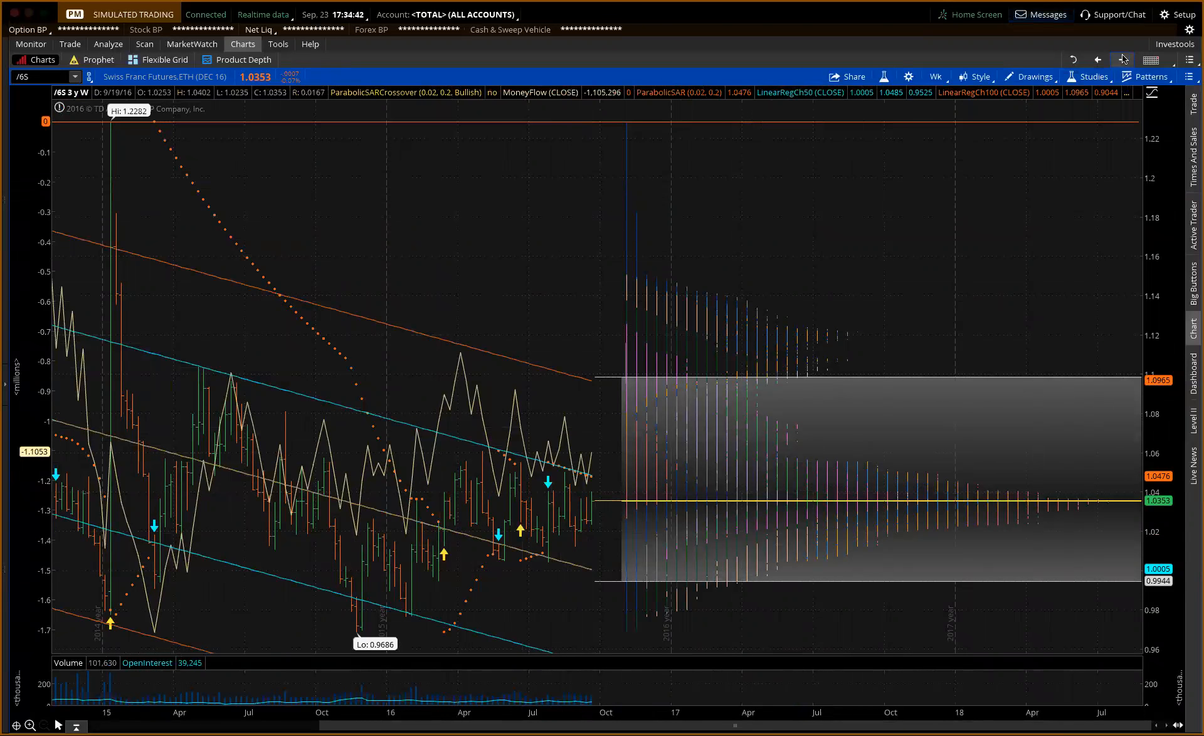
mouse_move(1121, 60)
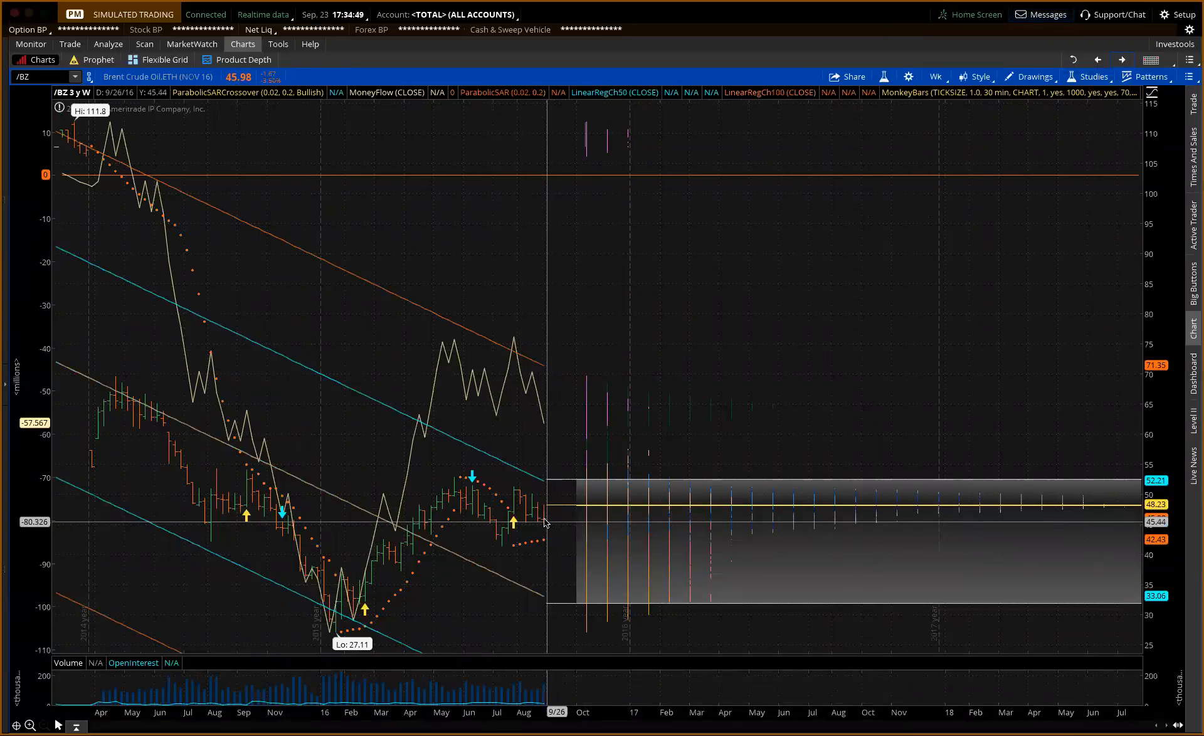
mouse_move(543, 522)
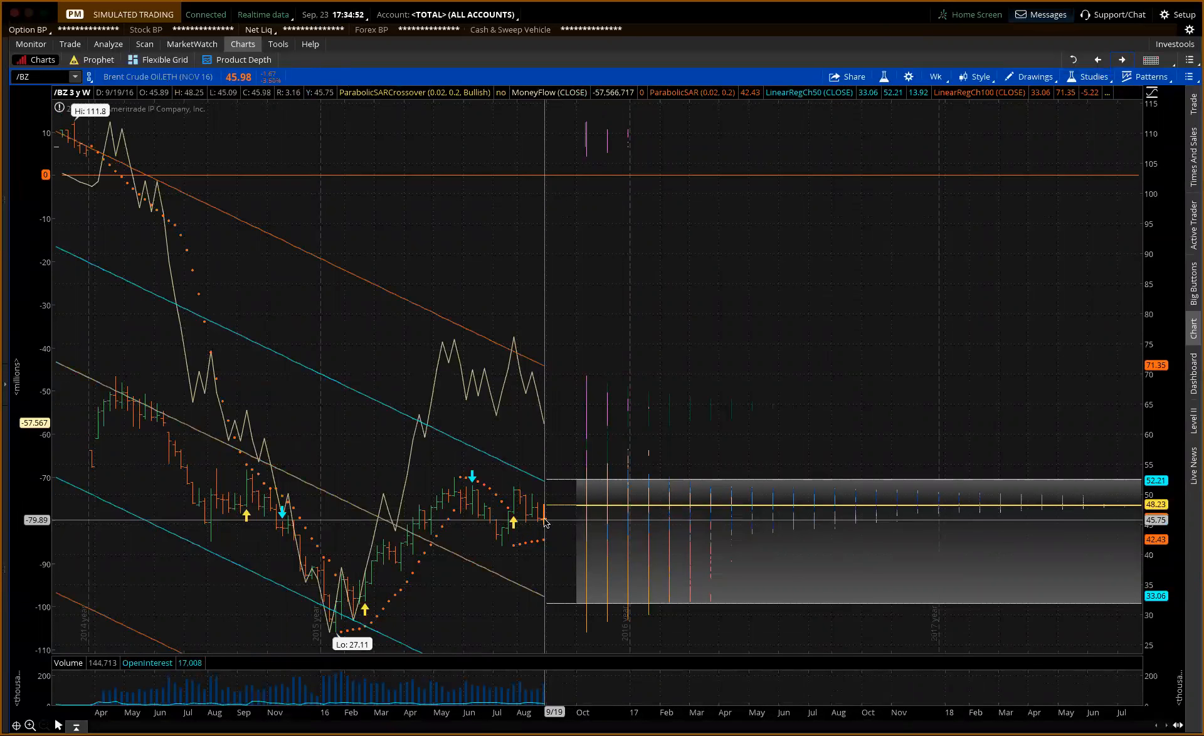
mouse_move(544, 539)
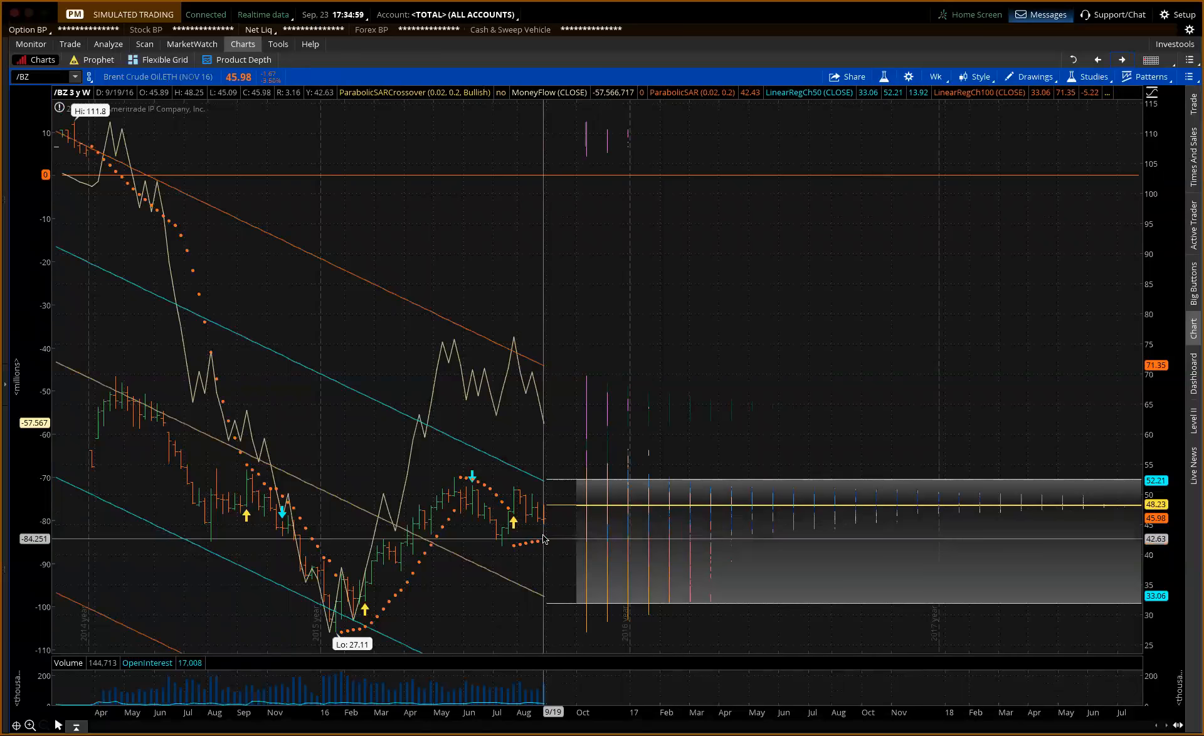
mouse_move(338, 614)
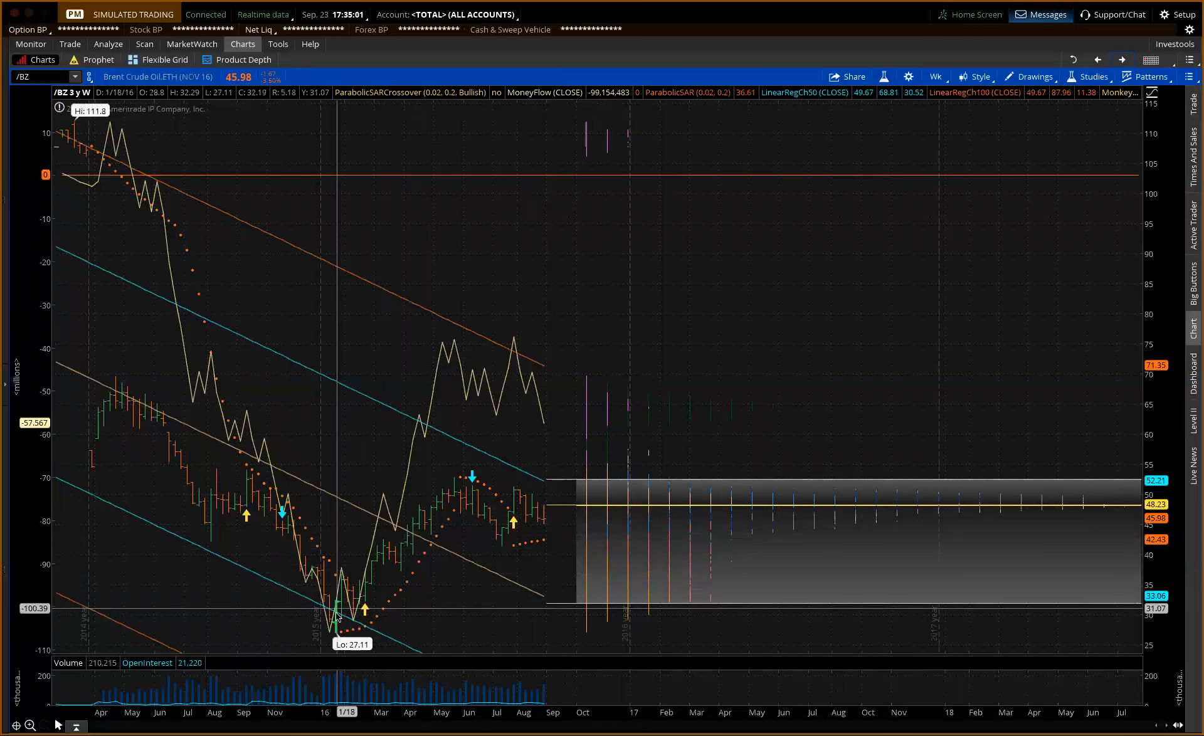
mouse_move(539, 566)
type("/CL")
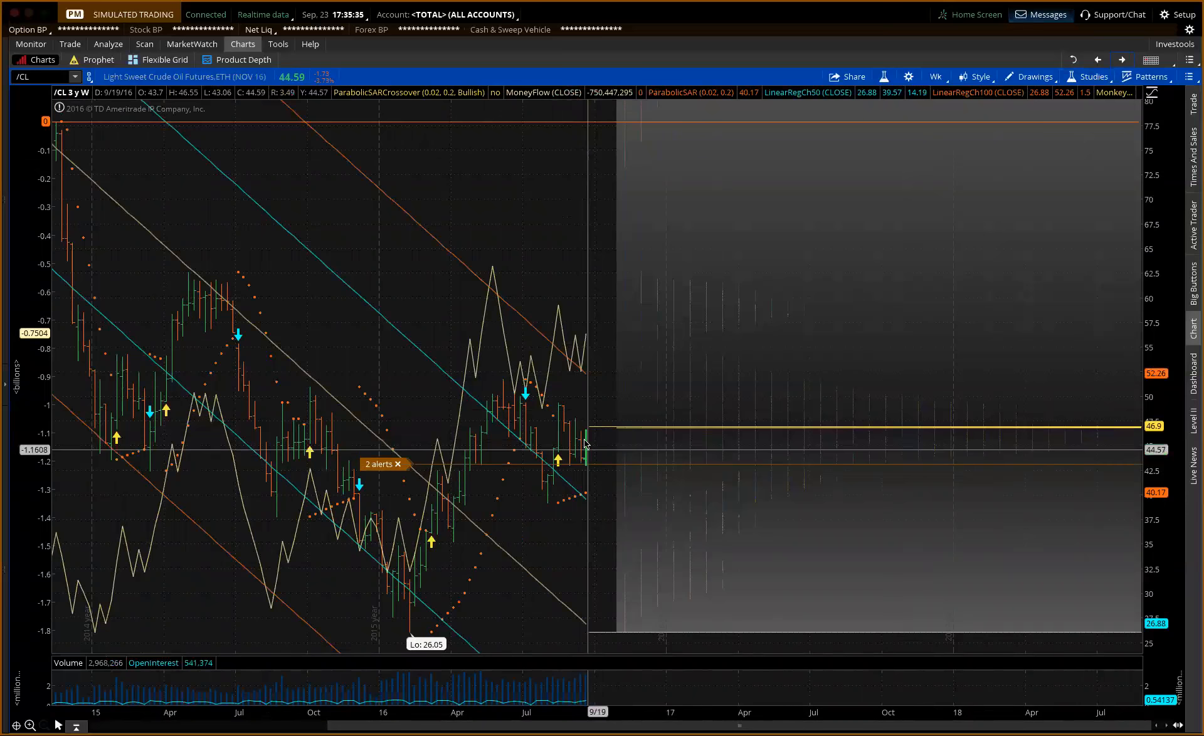
mouse_move(586, 441)
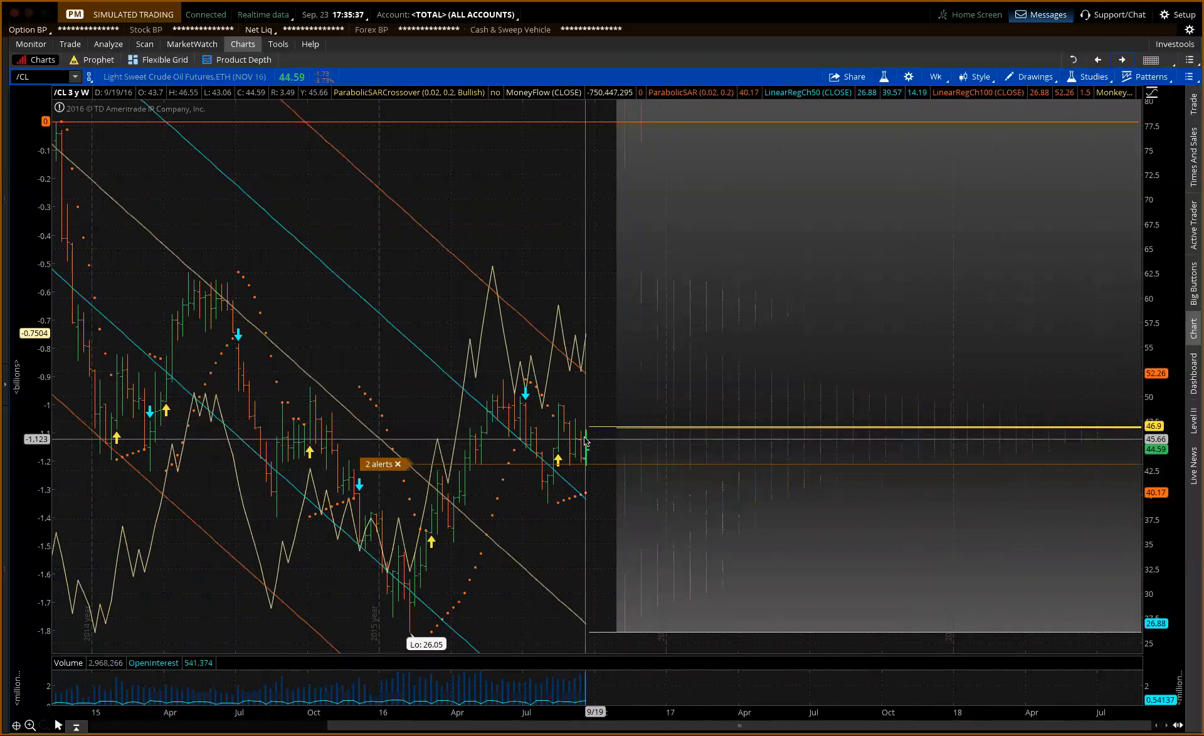
mouse_move(587, 376)
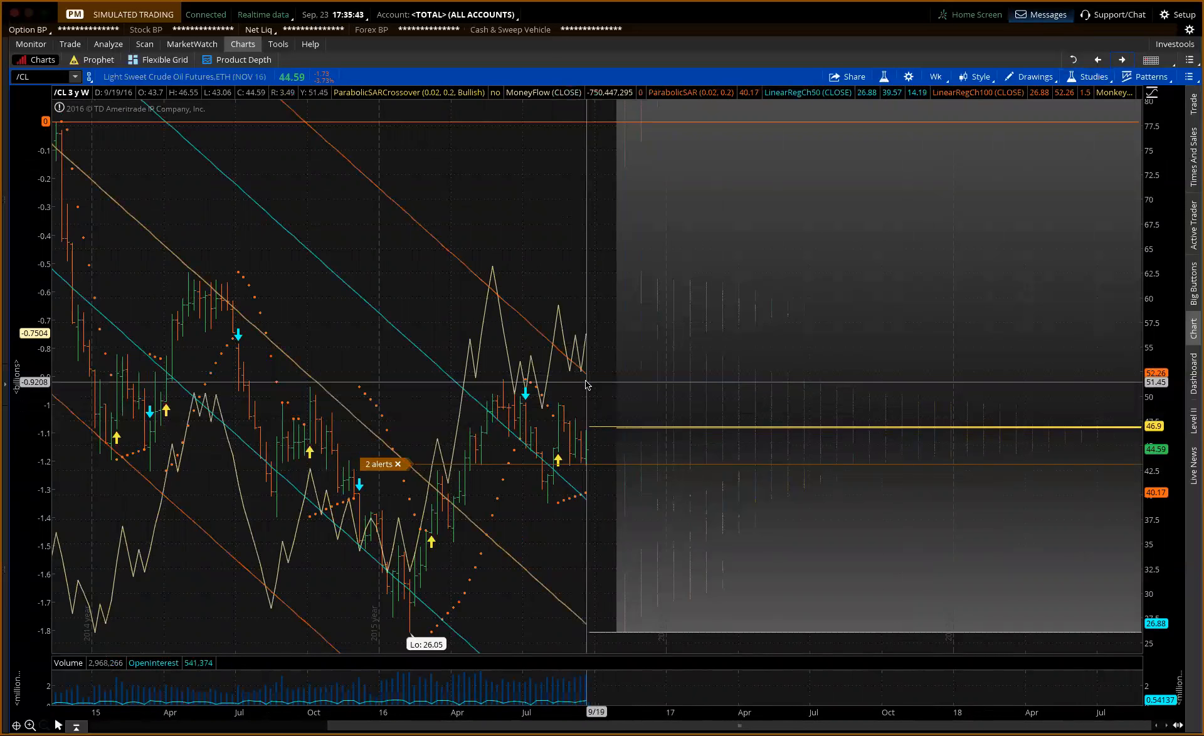
mouse_move(586, 384)
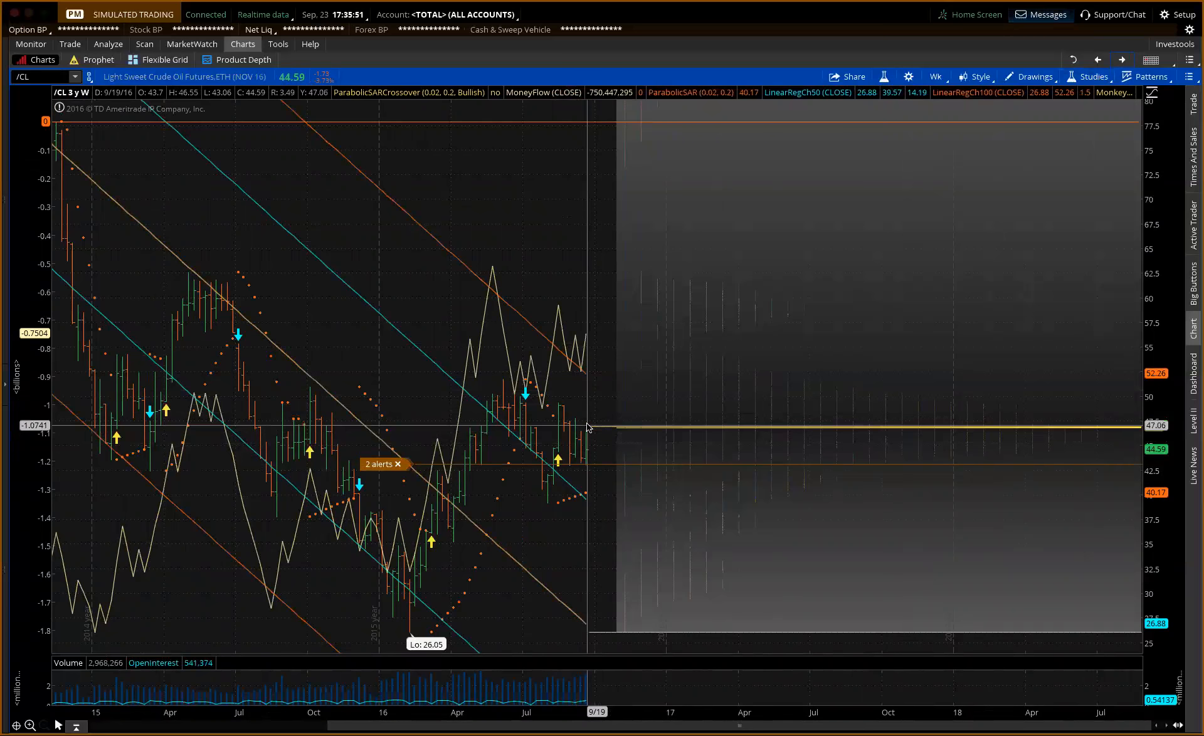
mouse_move(593, 393)
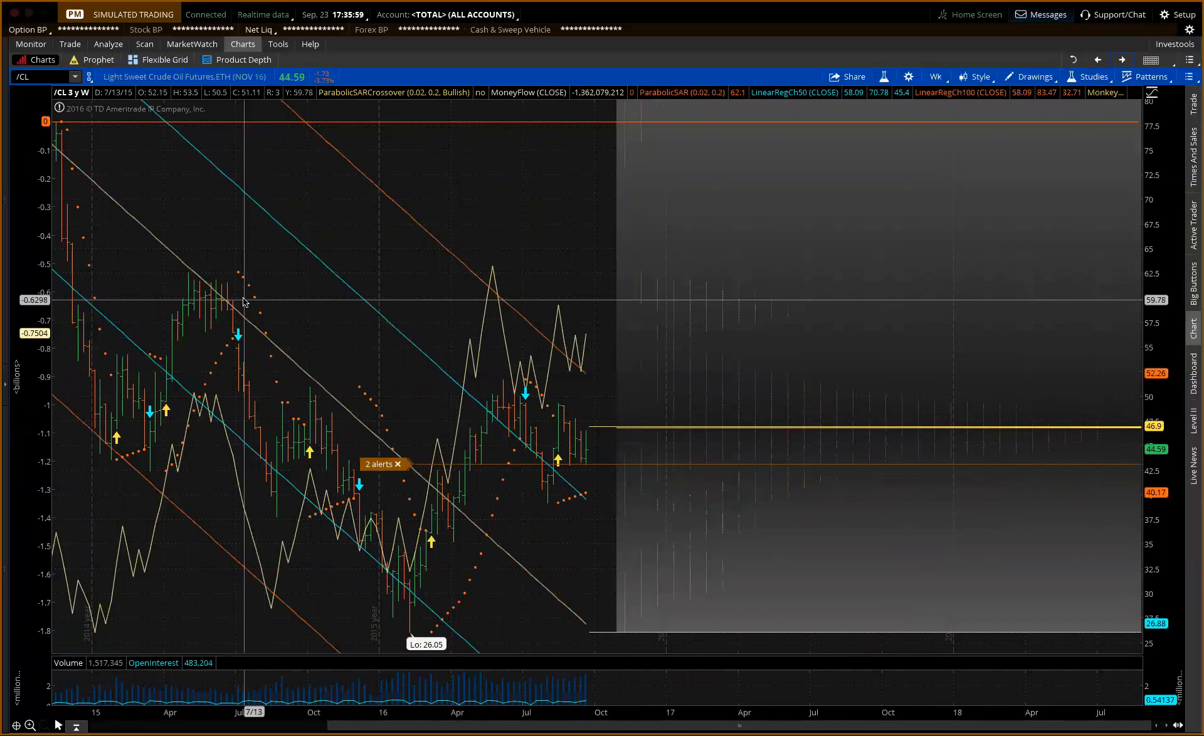
mouse_move(1113, 162)
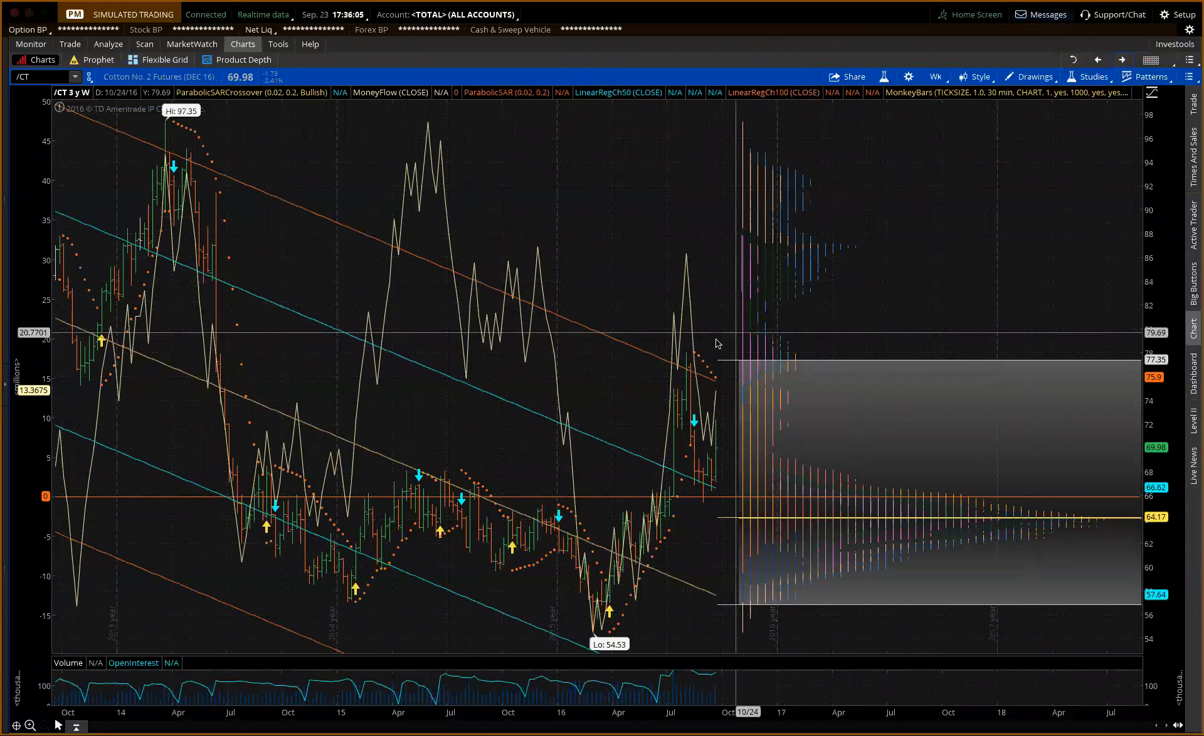
mouse_move(707, 406)
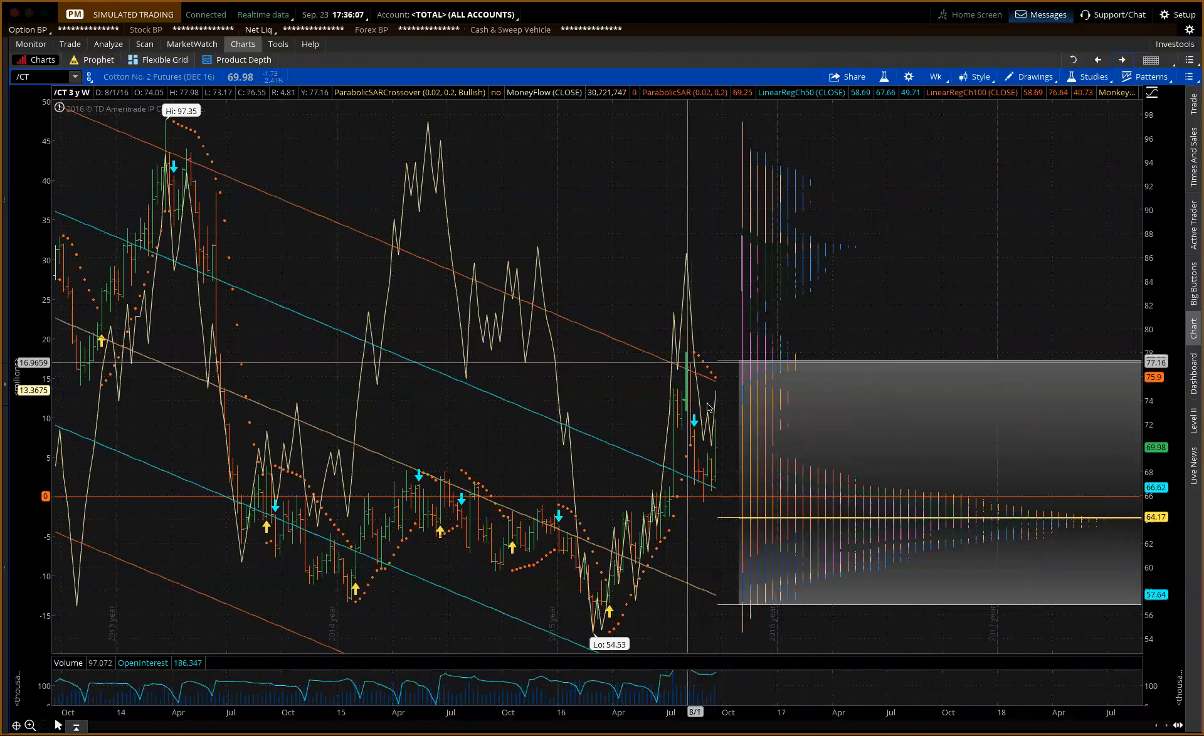
mouse_move(719, 427)
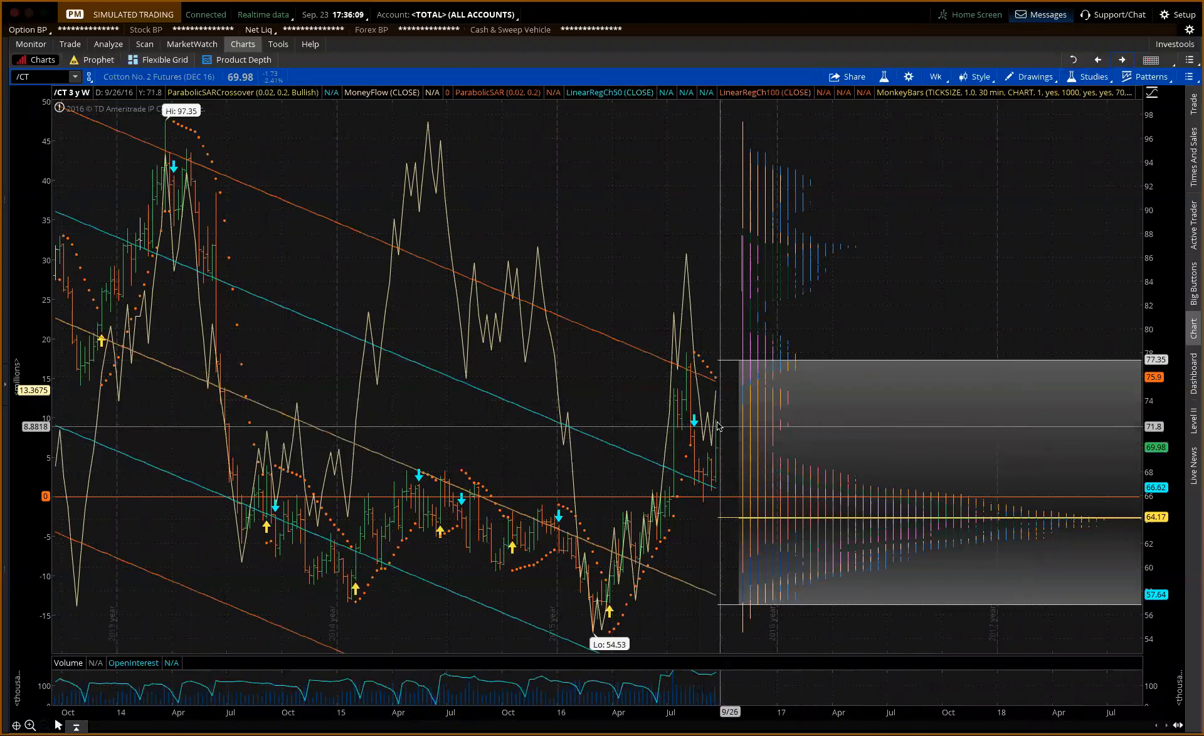
mouse_move(741, 511)
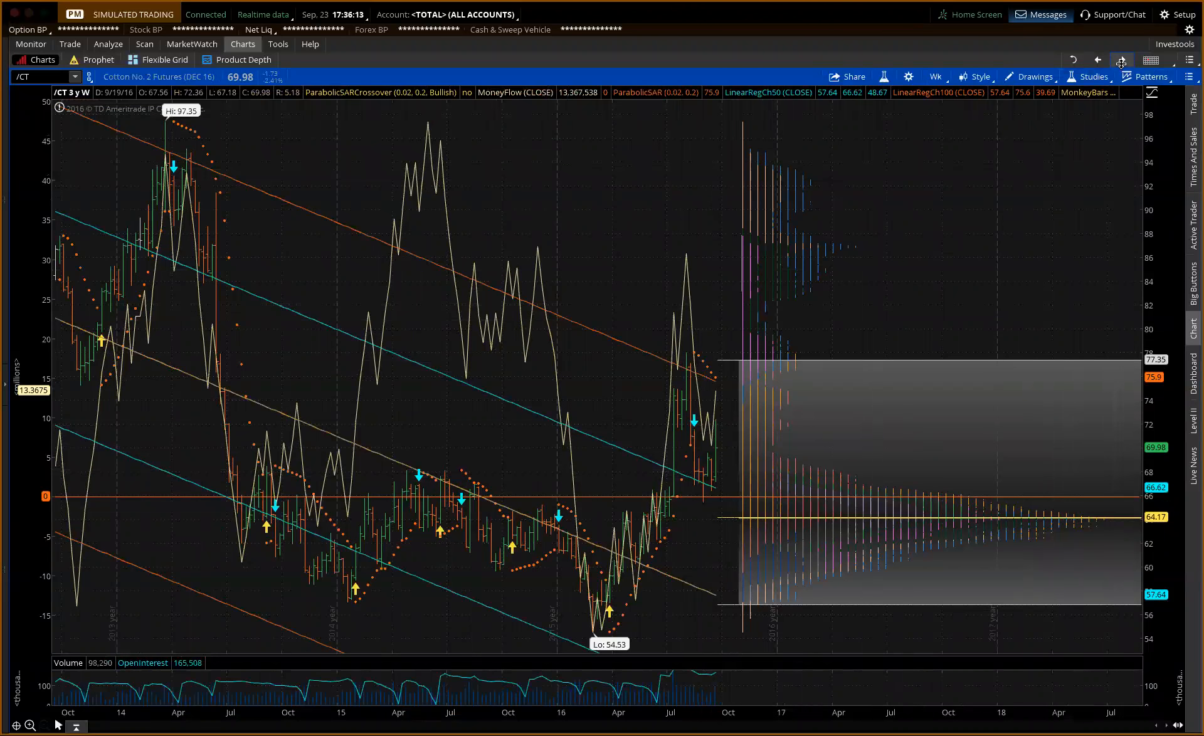
mouse_move(1122, 60)
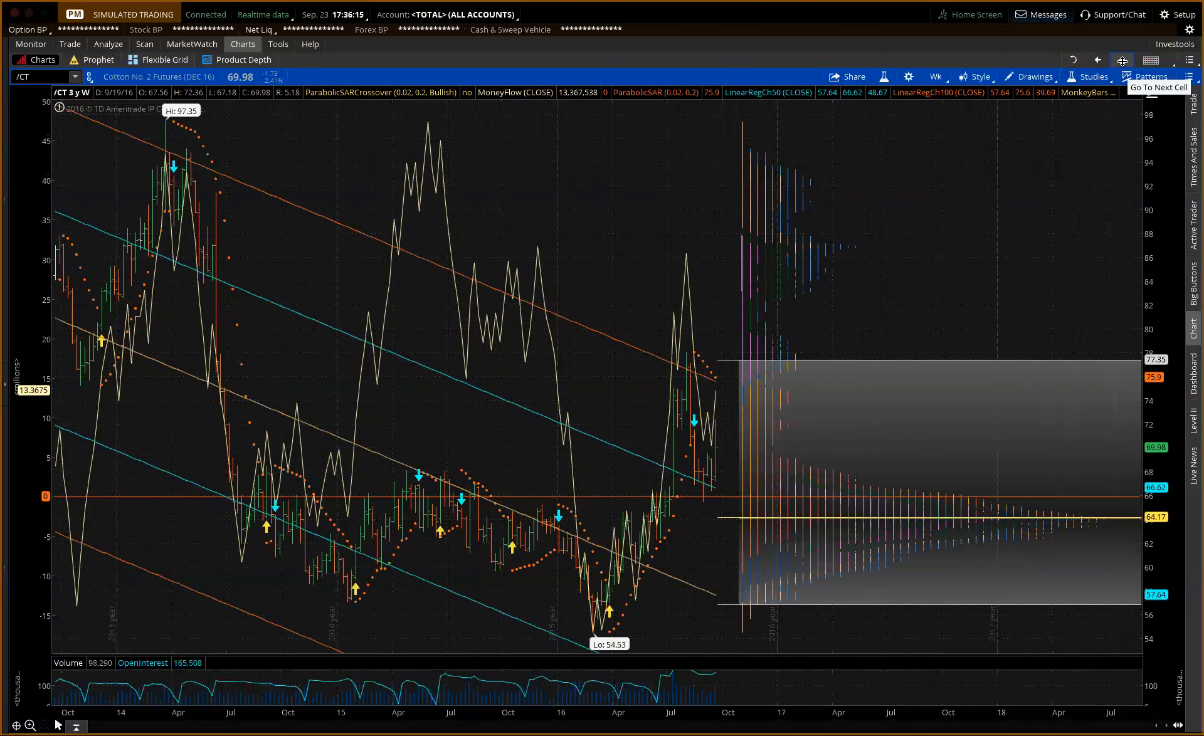
mouse_move(686, 364)
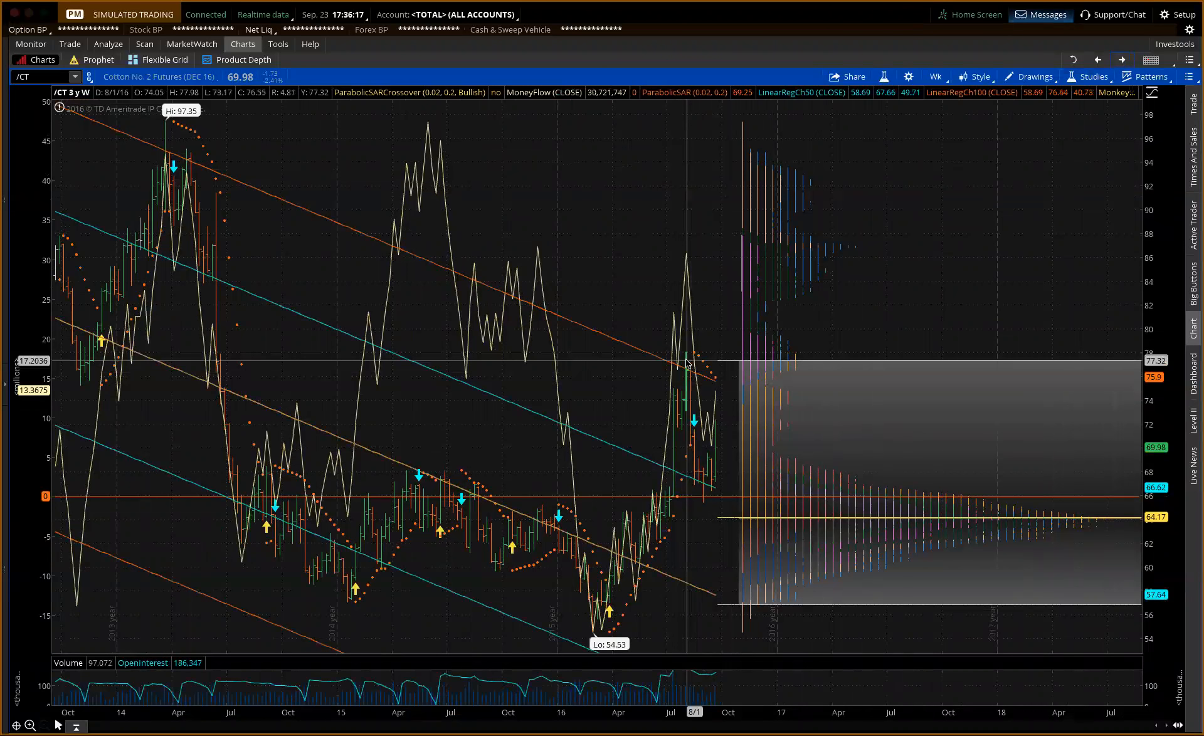
mouse_move(690, 361)
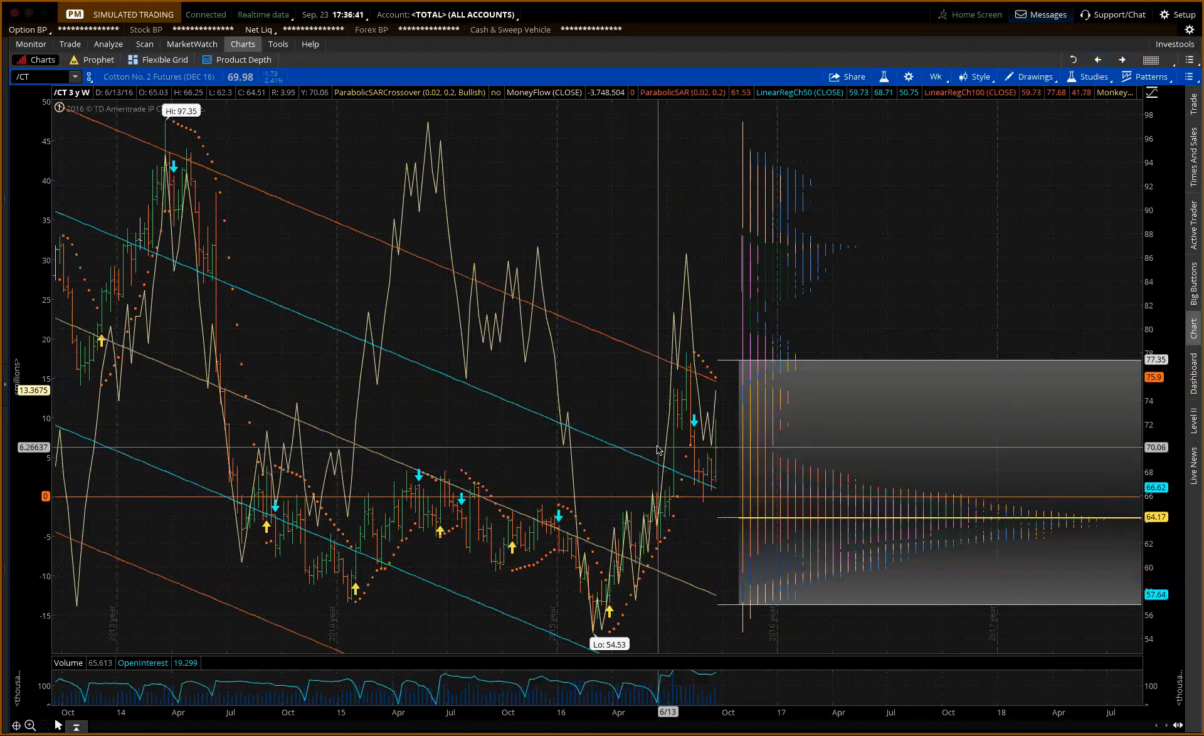
mouse_move(644, 474)
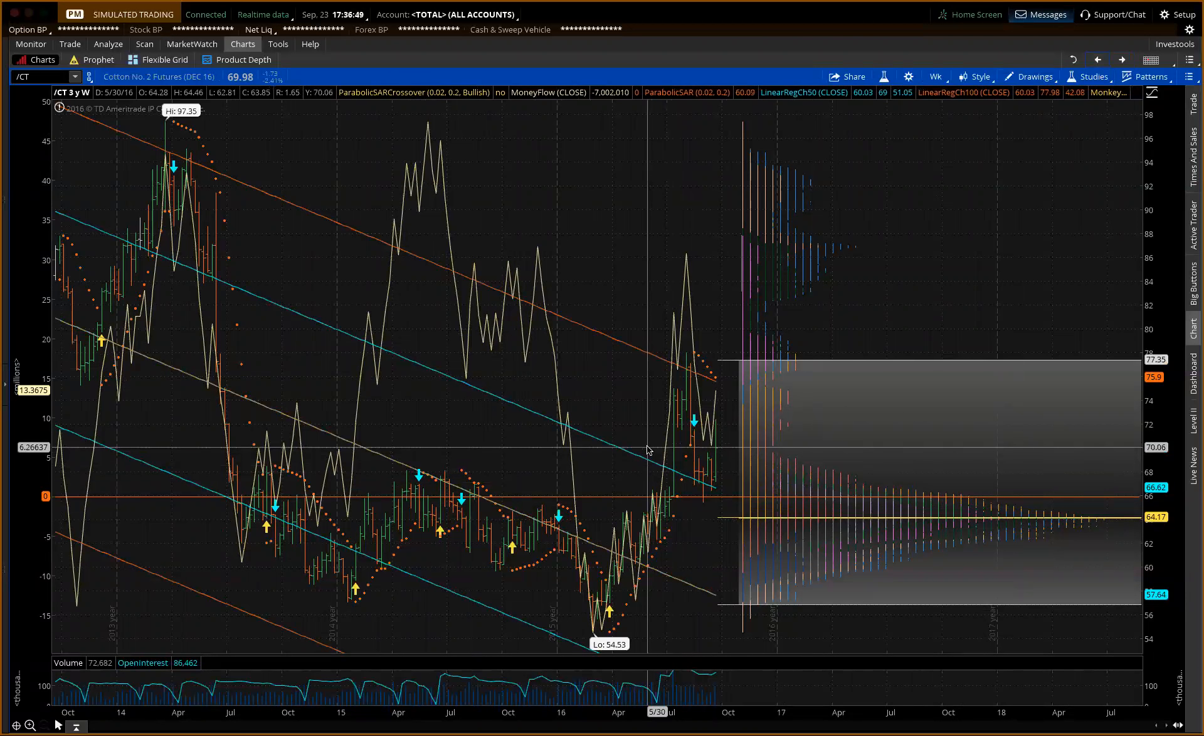
mouse_move(641, 475)
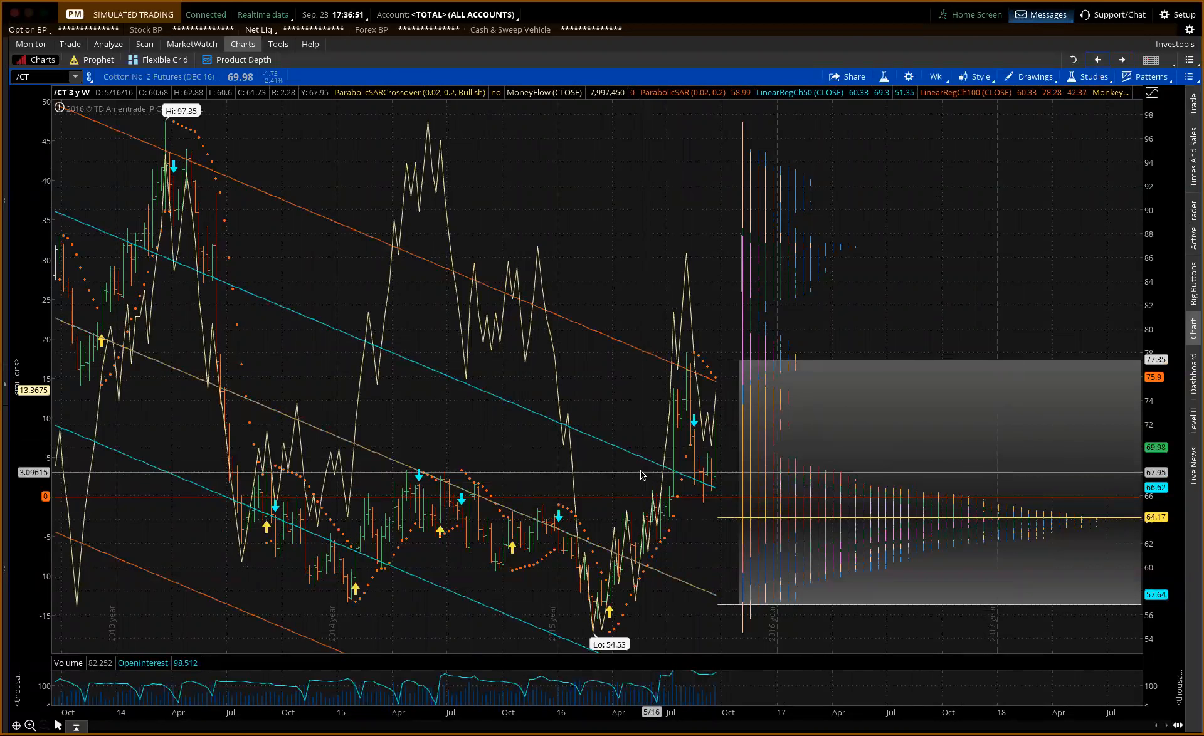
Step: Create a single MARK price alert at 67.96 on the Cotton futures chart
right_click(641, 475)
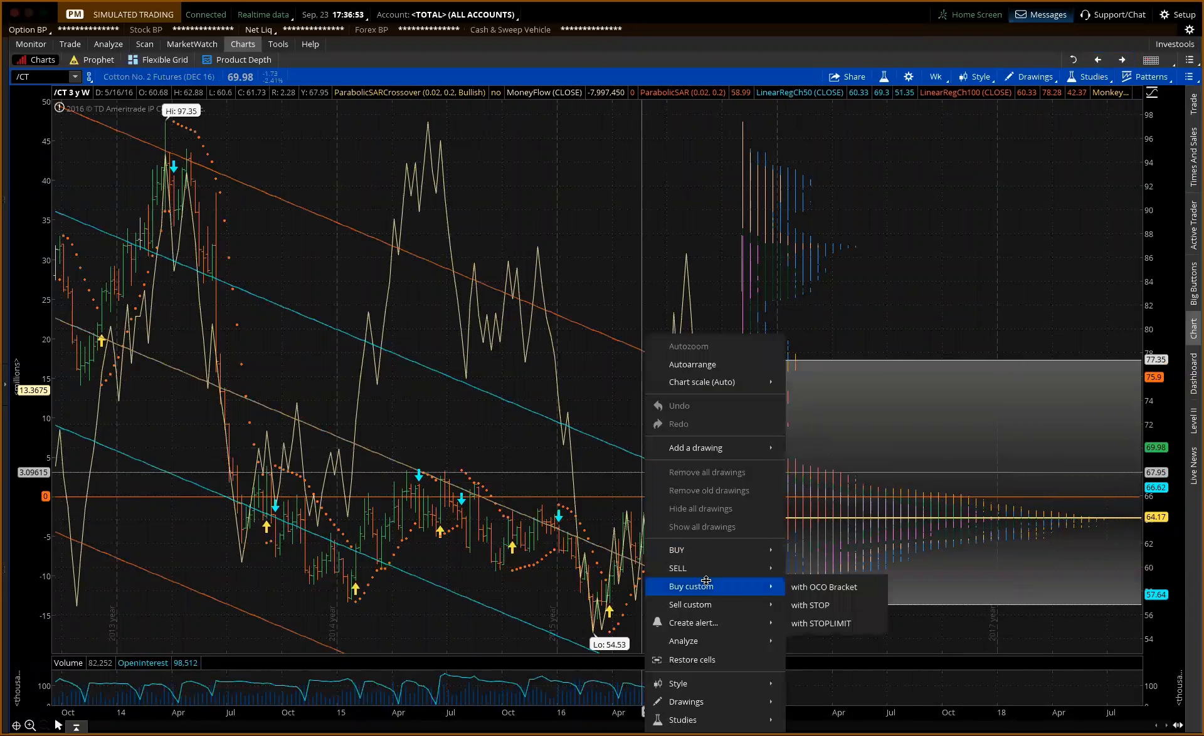
mouse_move(692, 621)
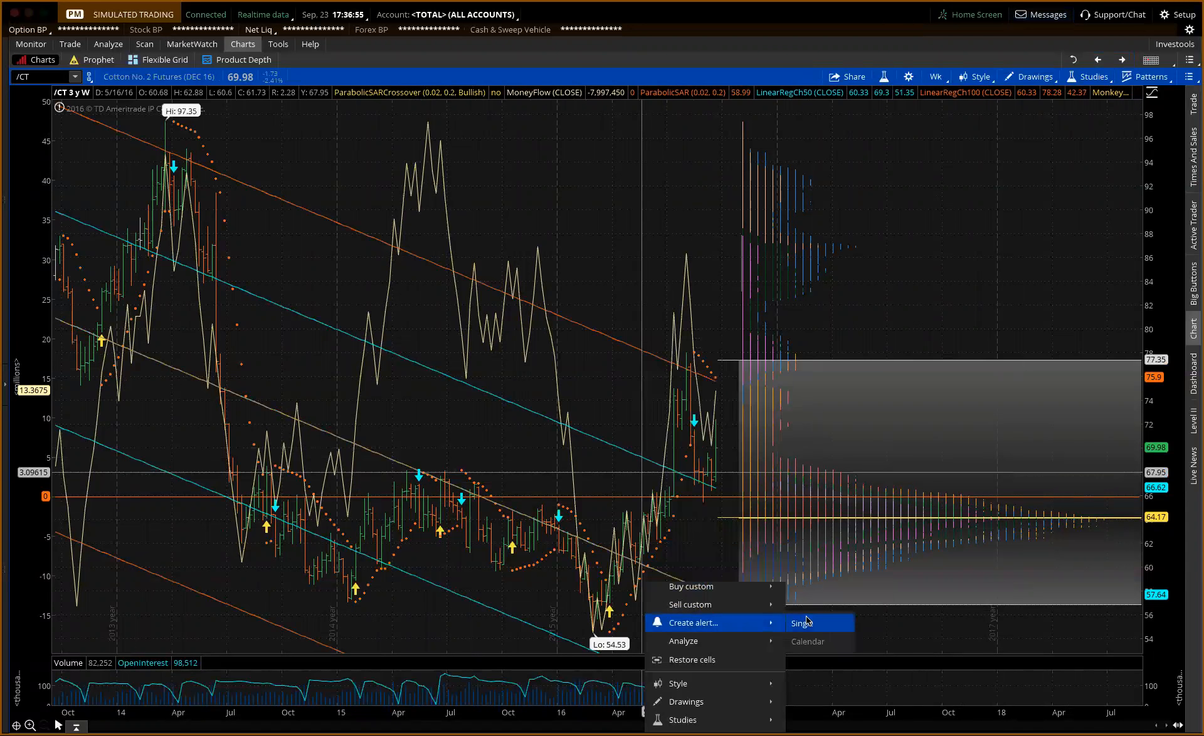
left_click(800, 622)
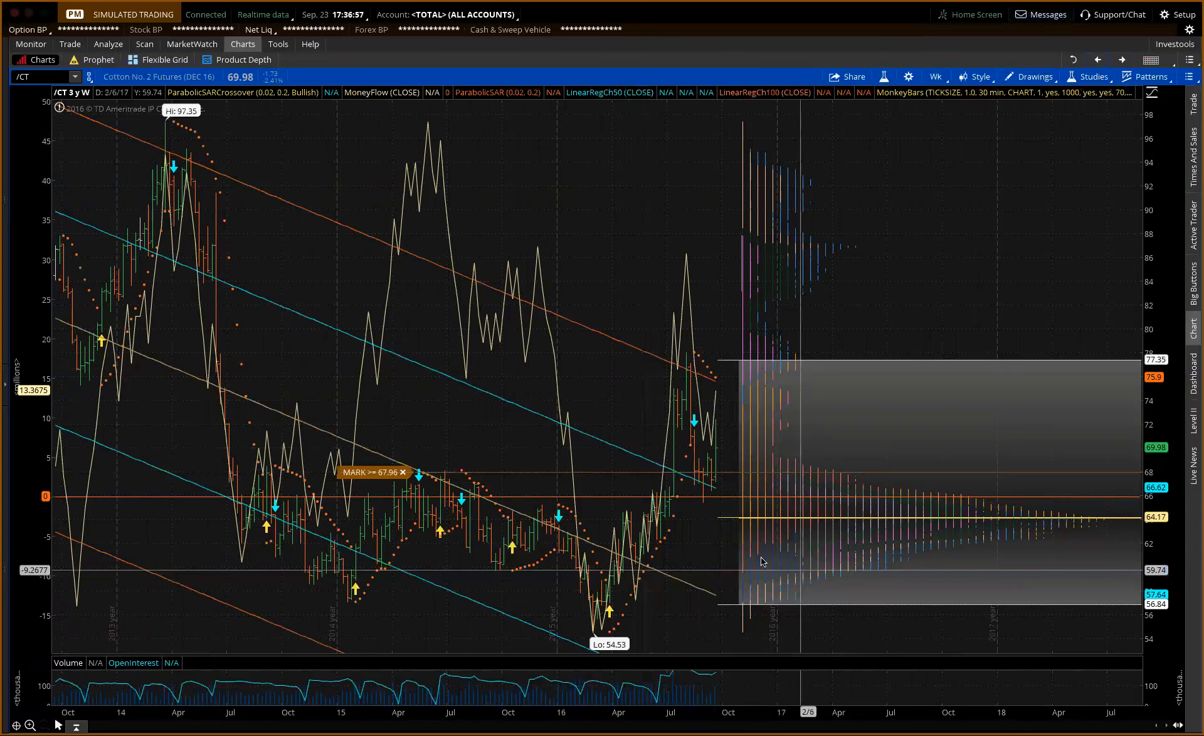
mouse_move(727, 473)
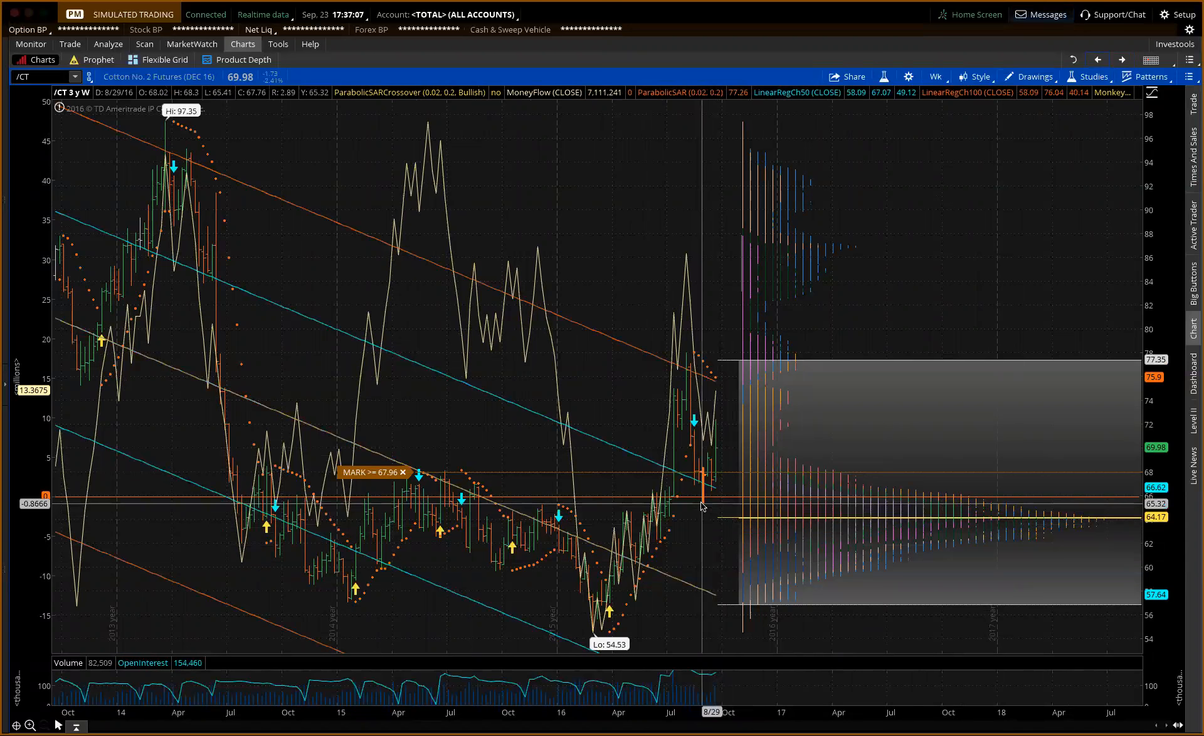
mouse_move(700, 509)
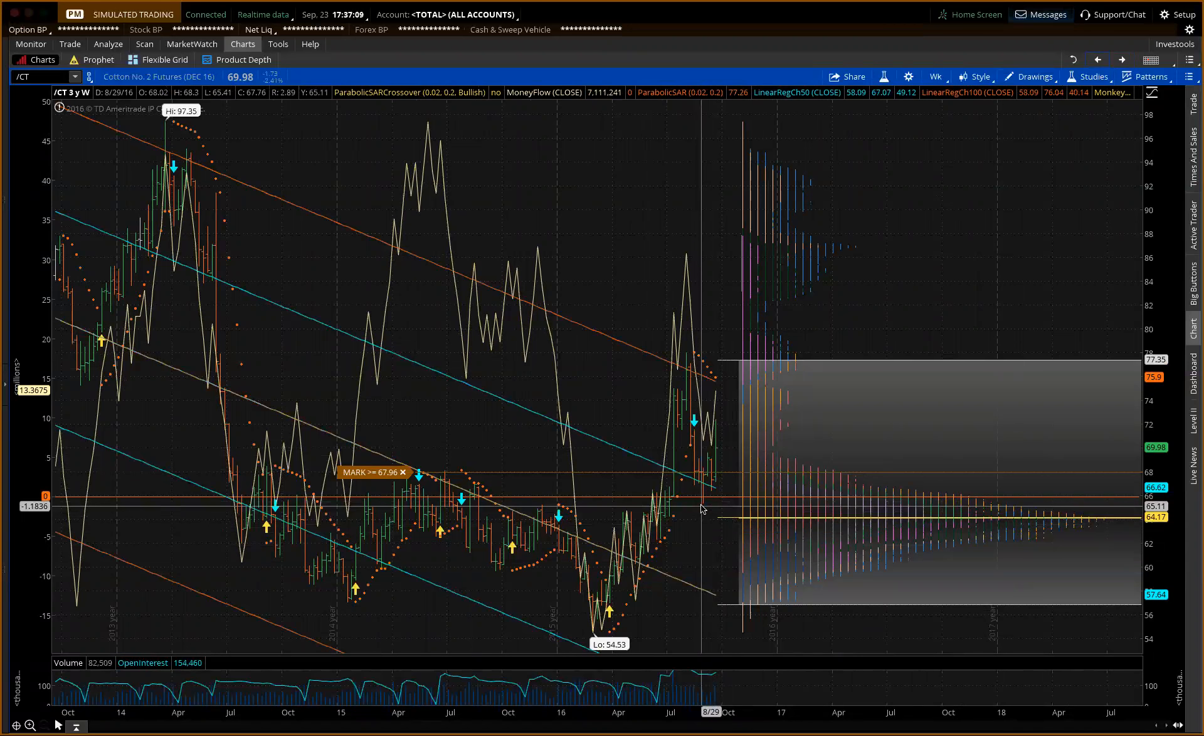
right_click(700, 505)
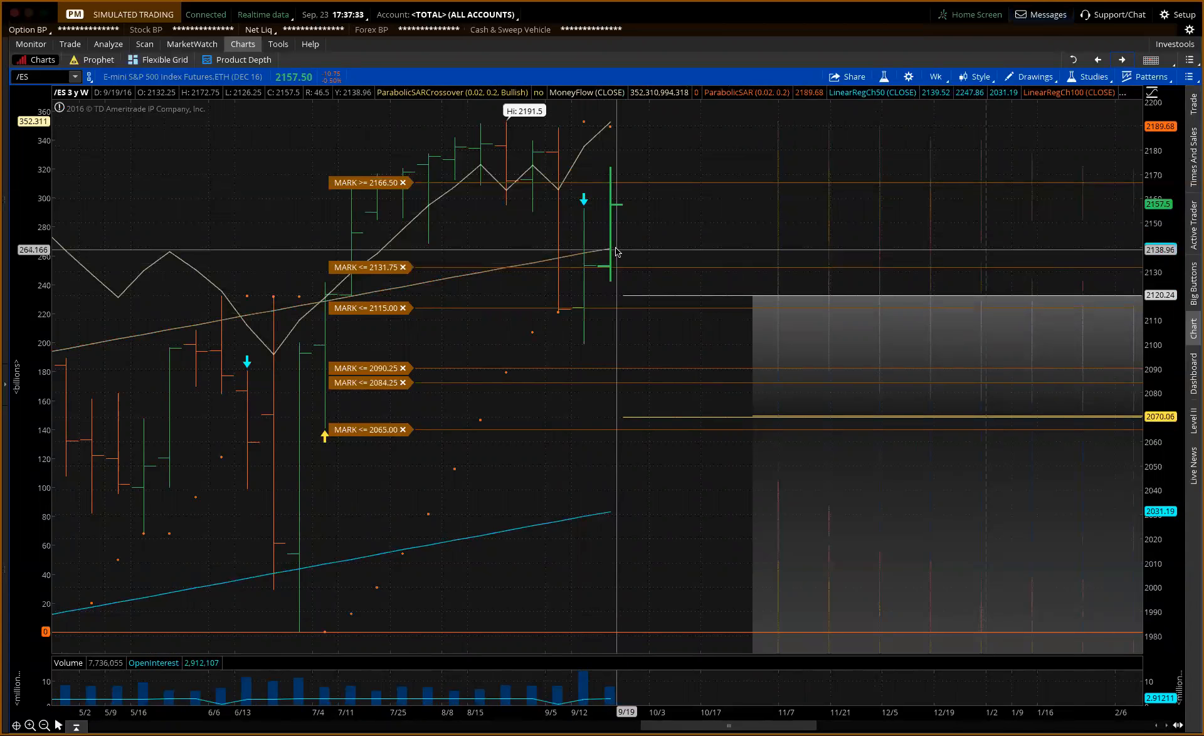
mouse_move(618, 239)
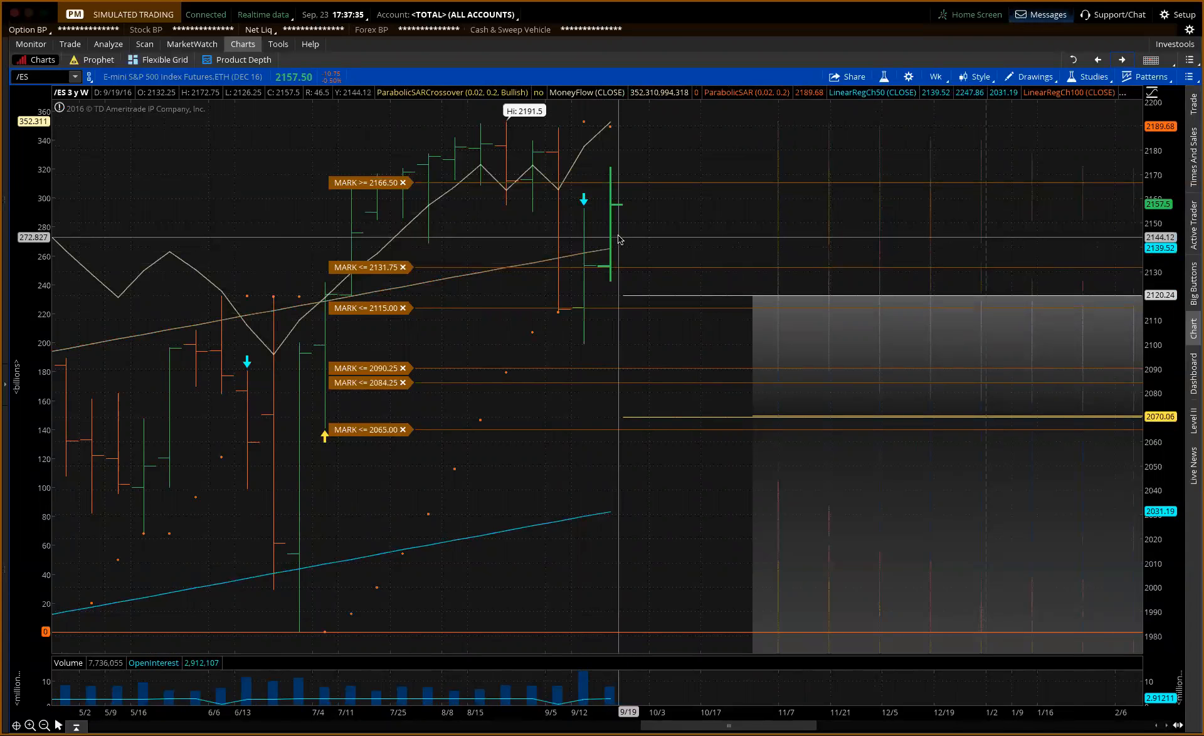
mouse_move(620, 232)
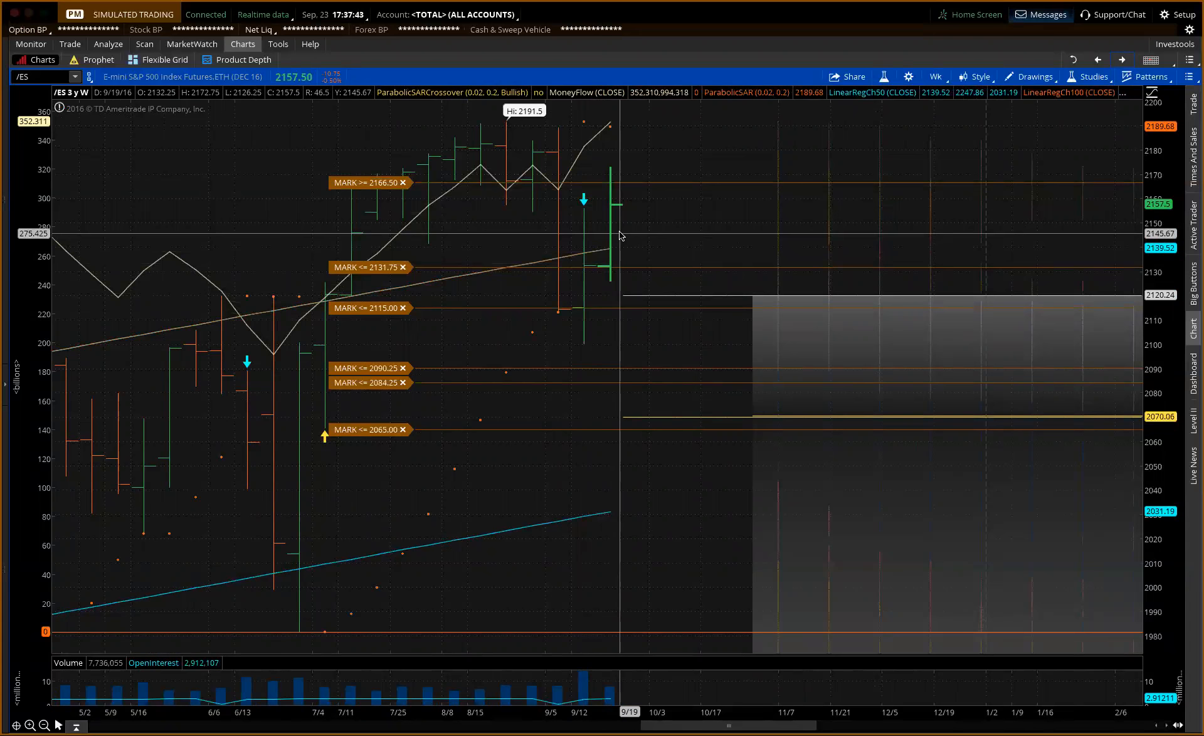
mouse_move(610, 232)
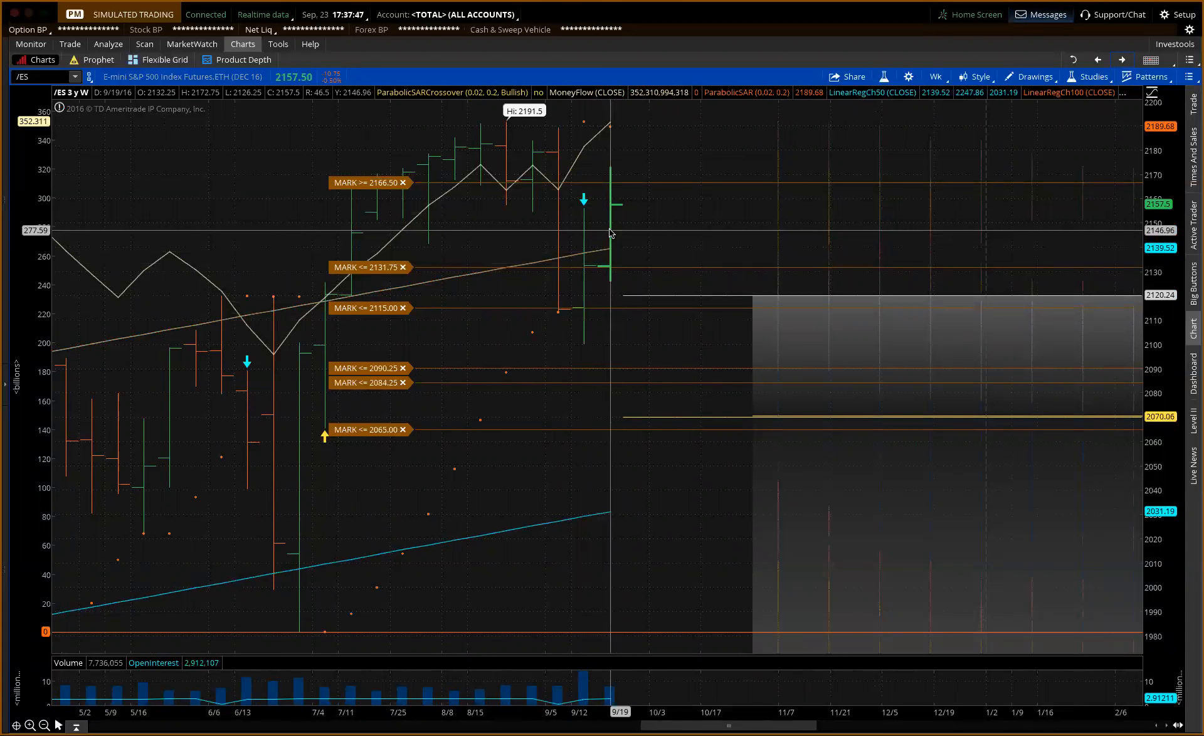
mouse_move(642, 231)
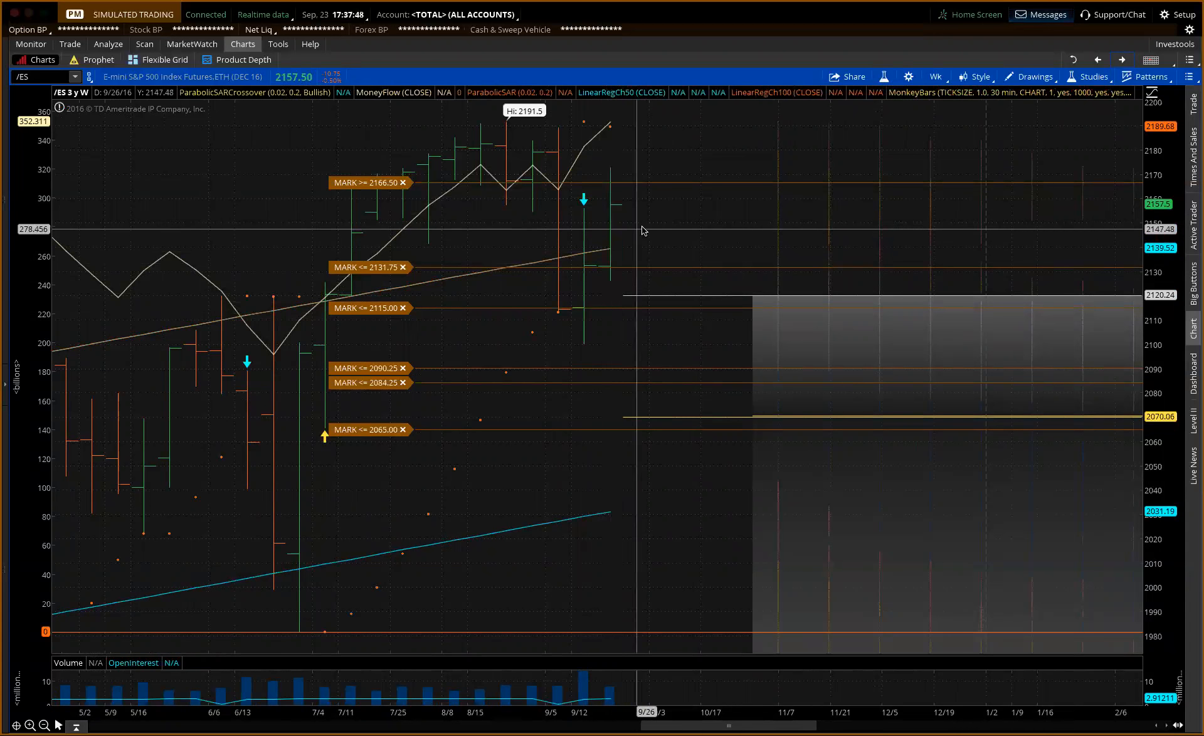
mouse_move(557, 269)
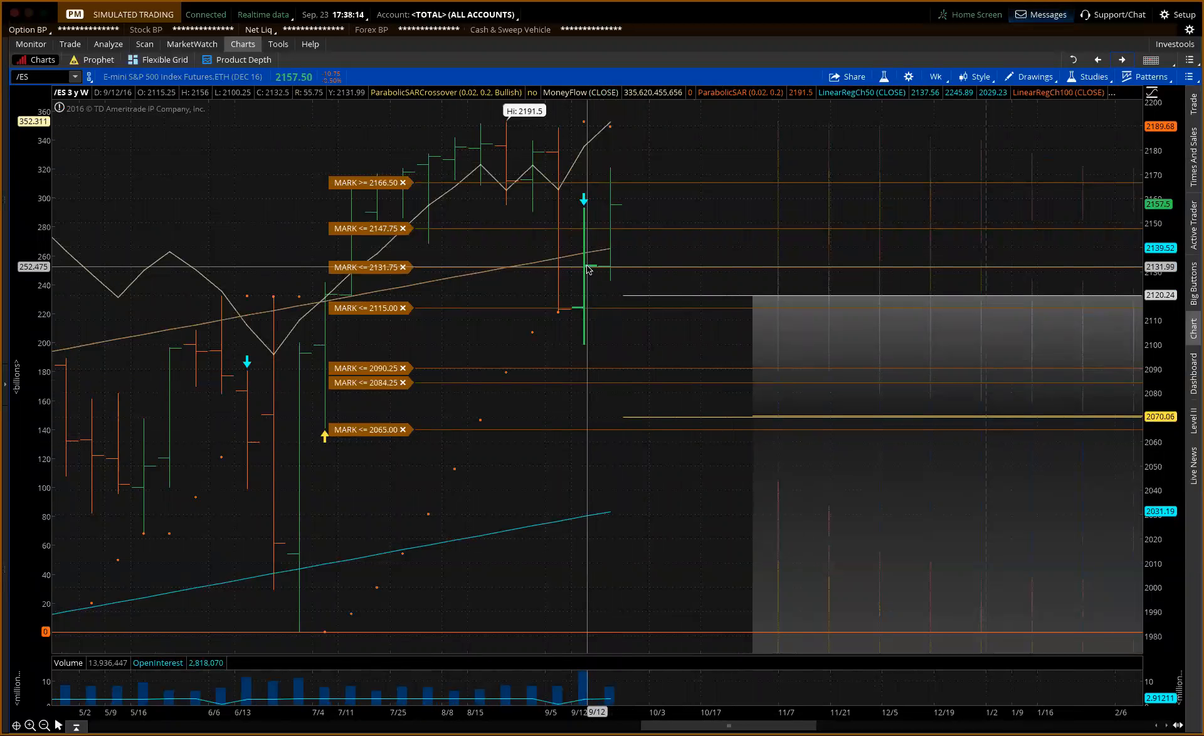
mouse_move(583, 198)
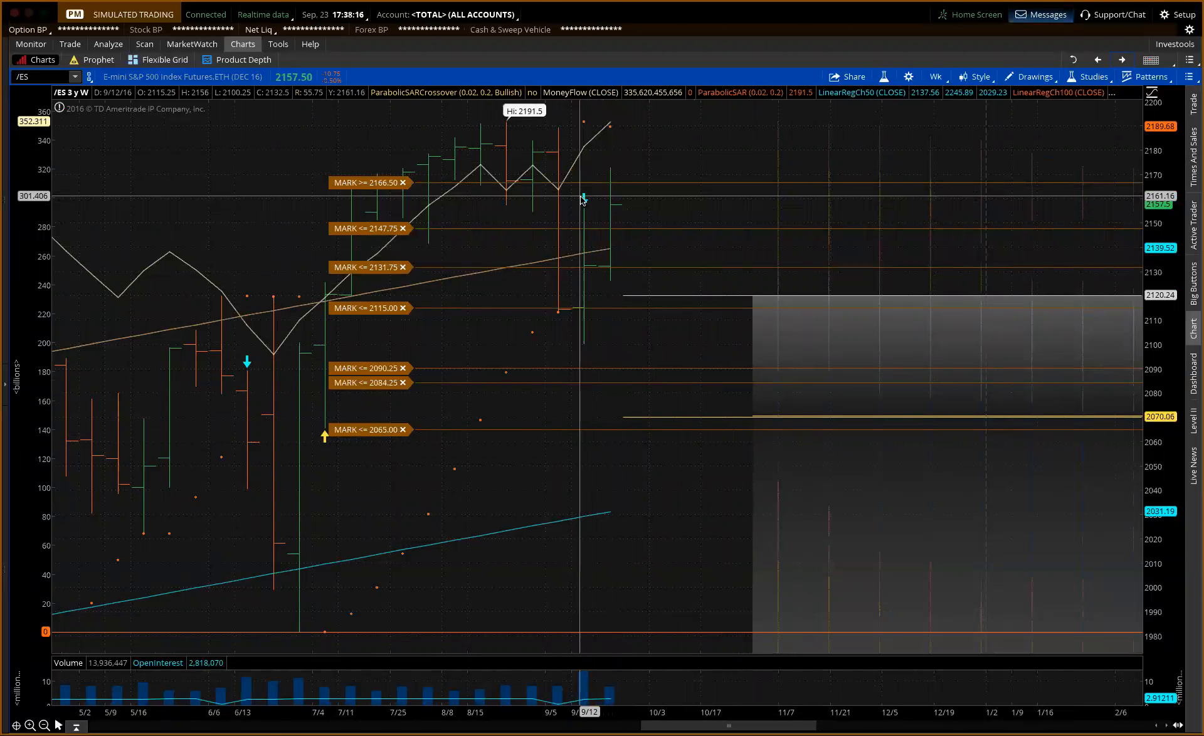
mouse_move(583, 203)
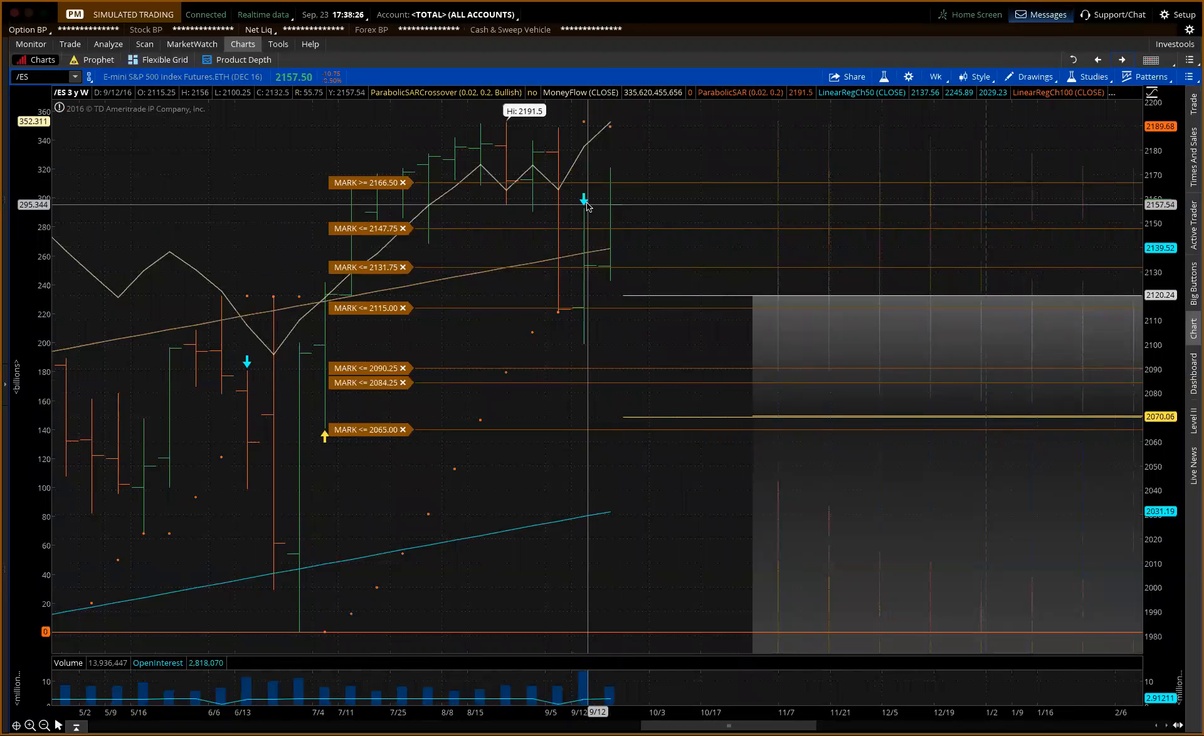
mouse_move(605, 207)
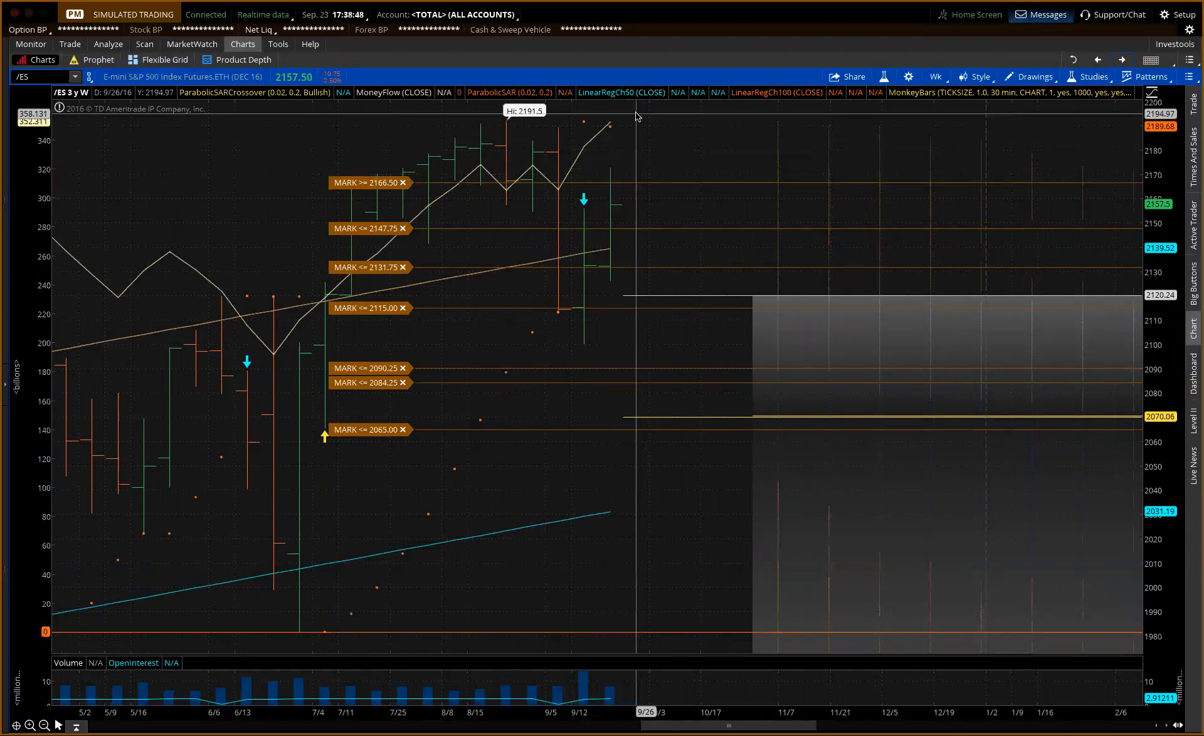
mouse_move(608, 207)
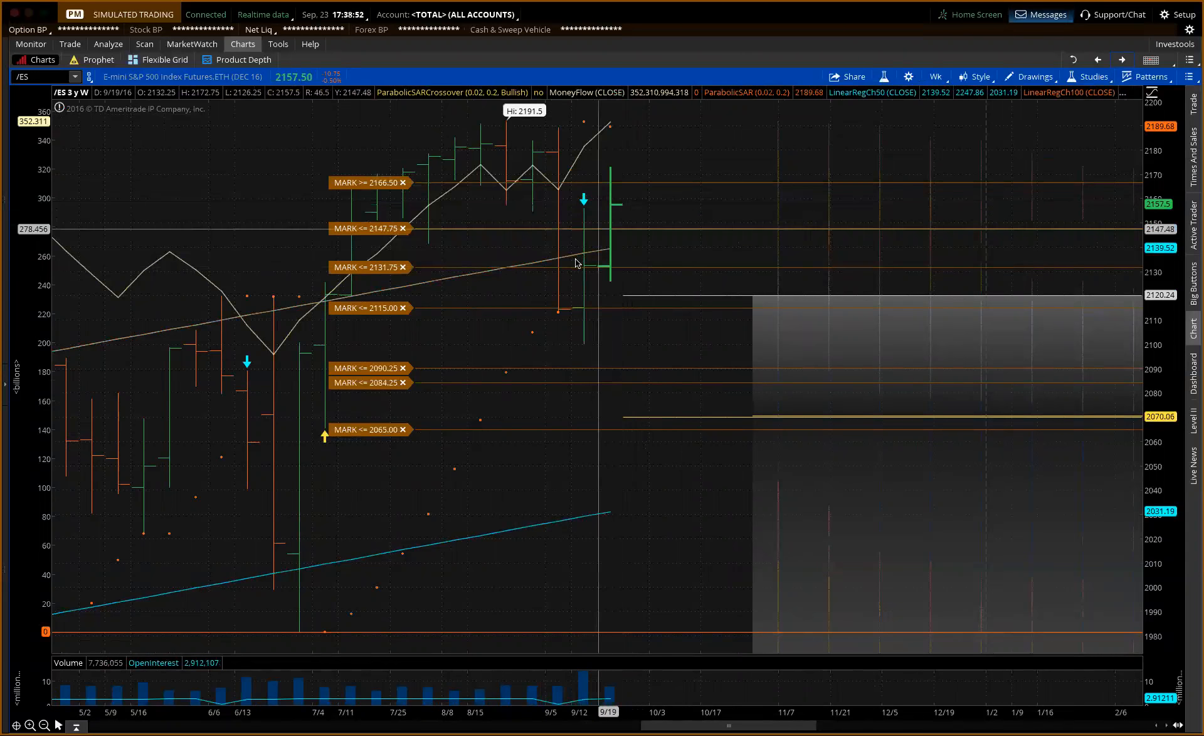
mouse_move(641, 151)
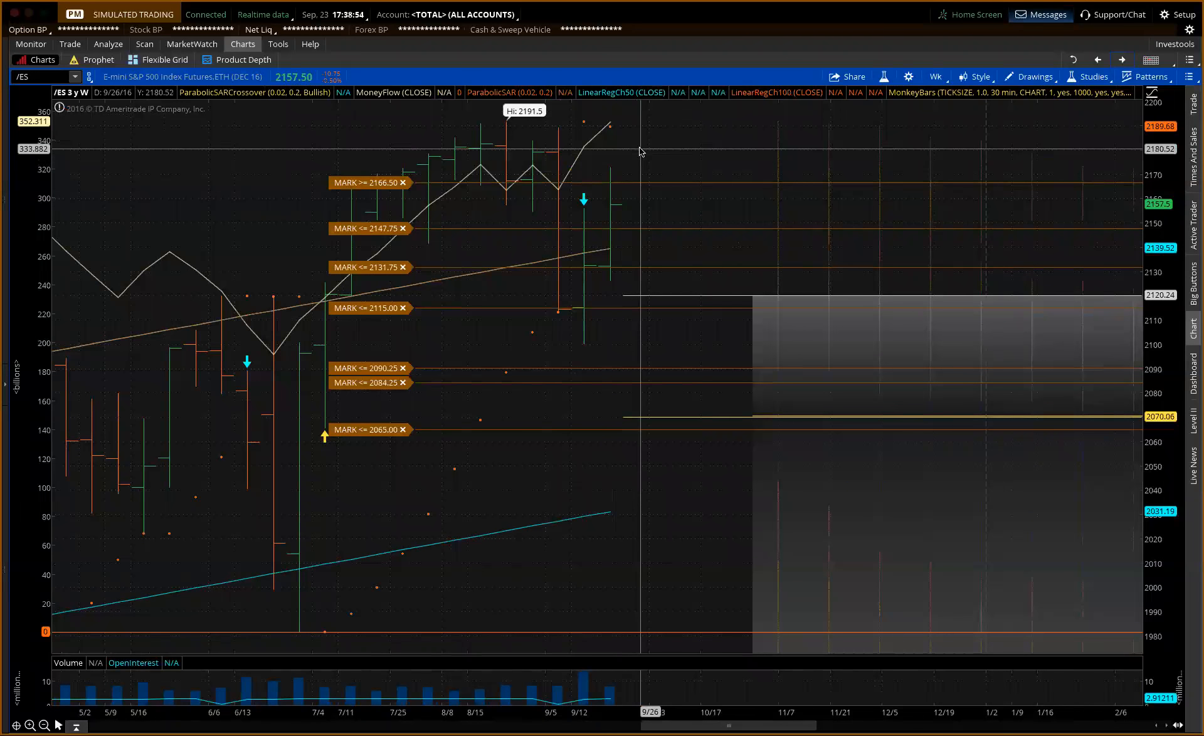
mouse_move(642, 147)
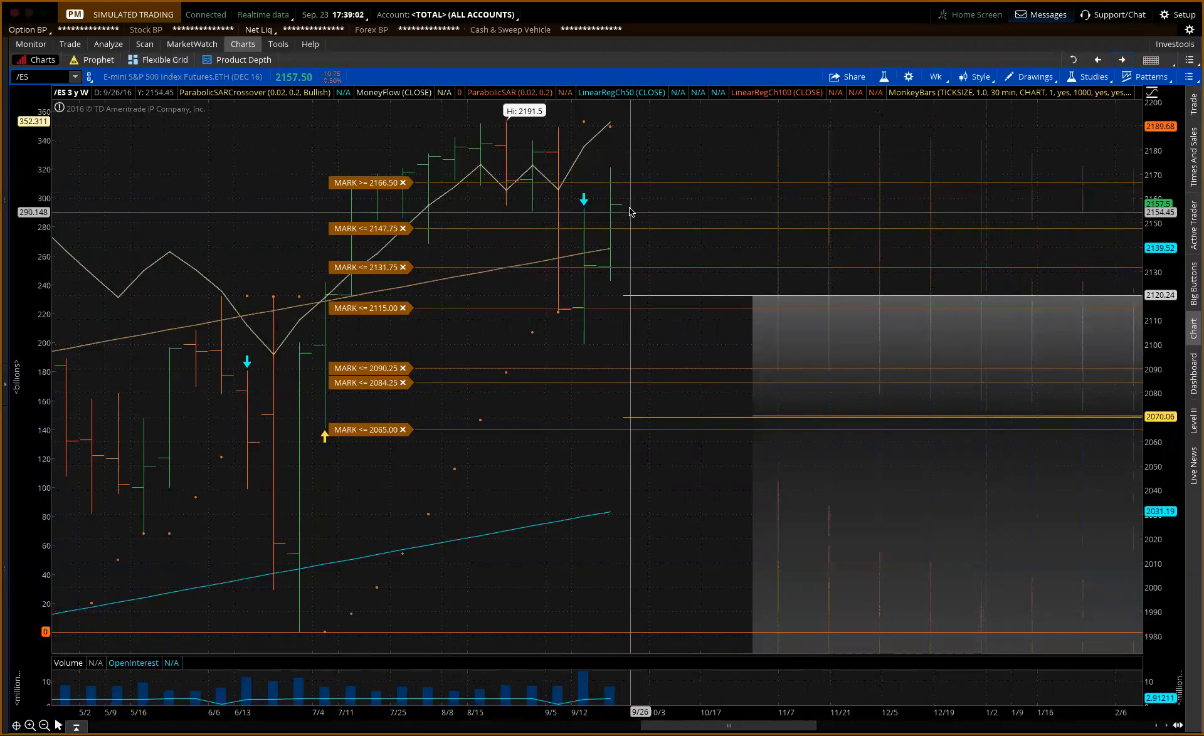
mouse_move(647, 183)
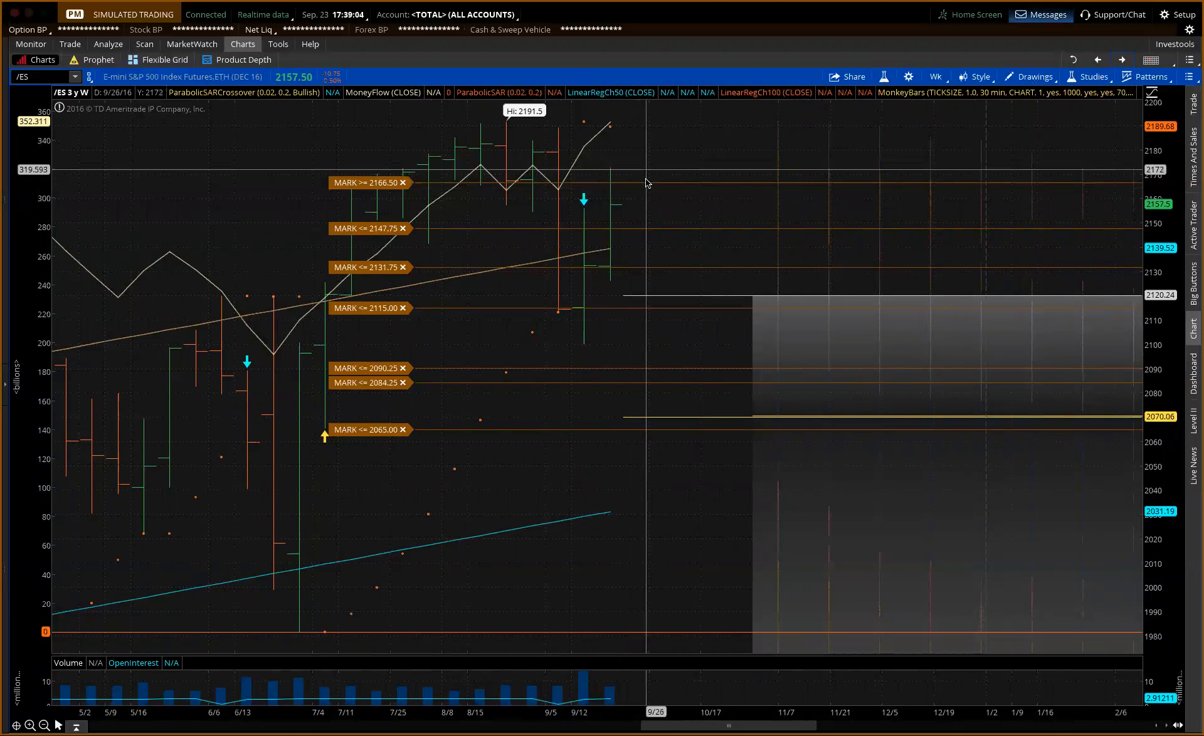
mouse_move(656, 271)
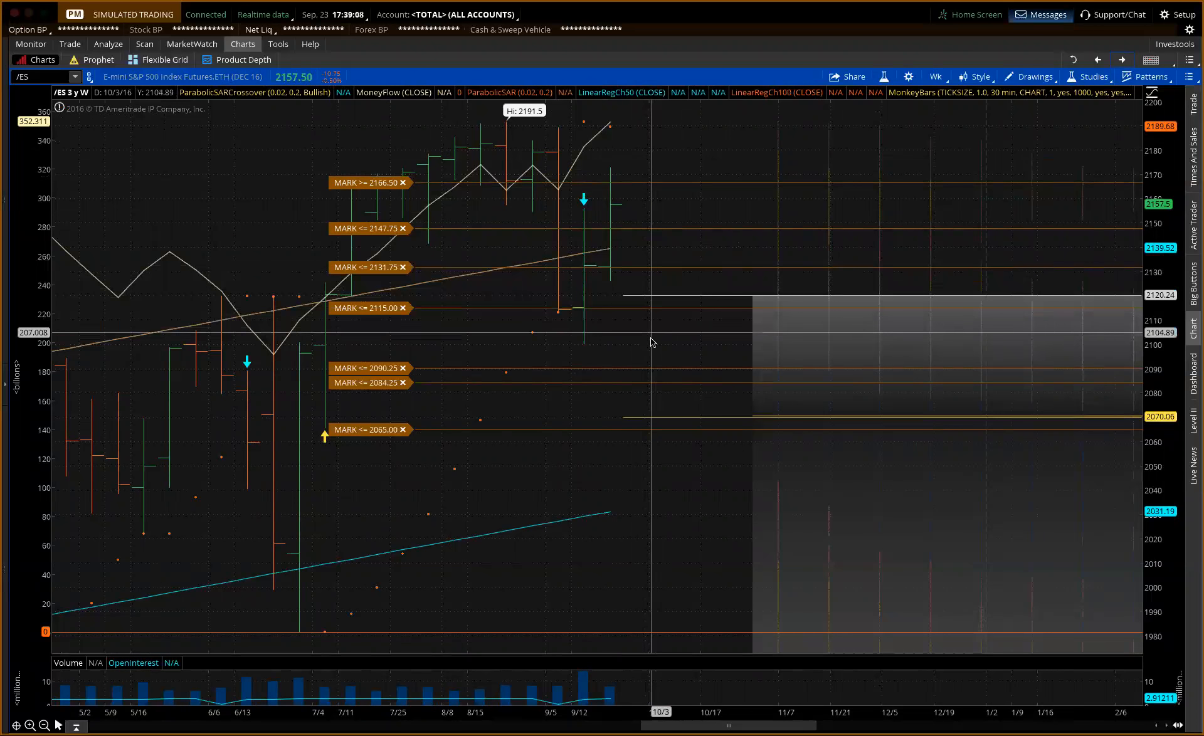
mouse_move(647, 351)
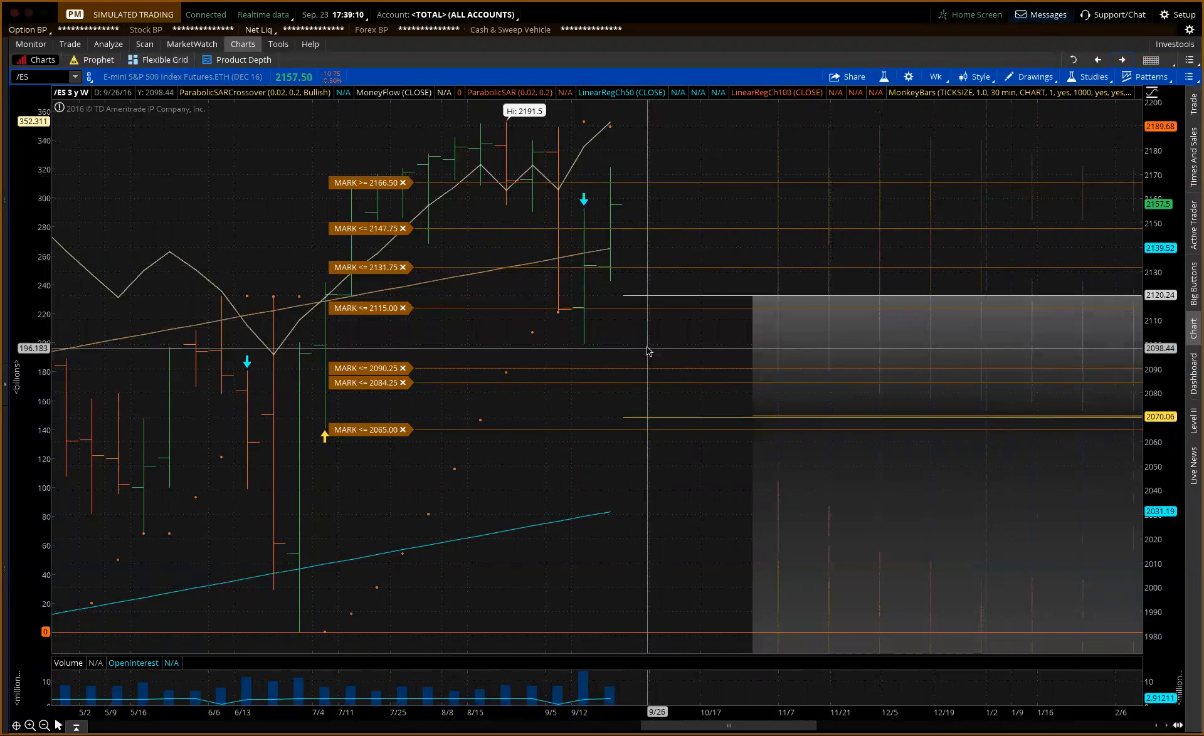
mouse_move(656, 302)
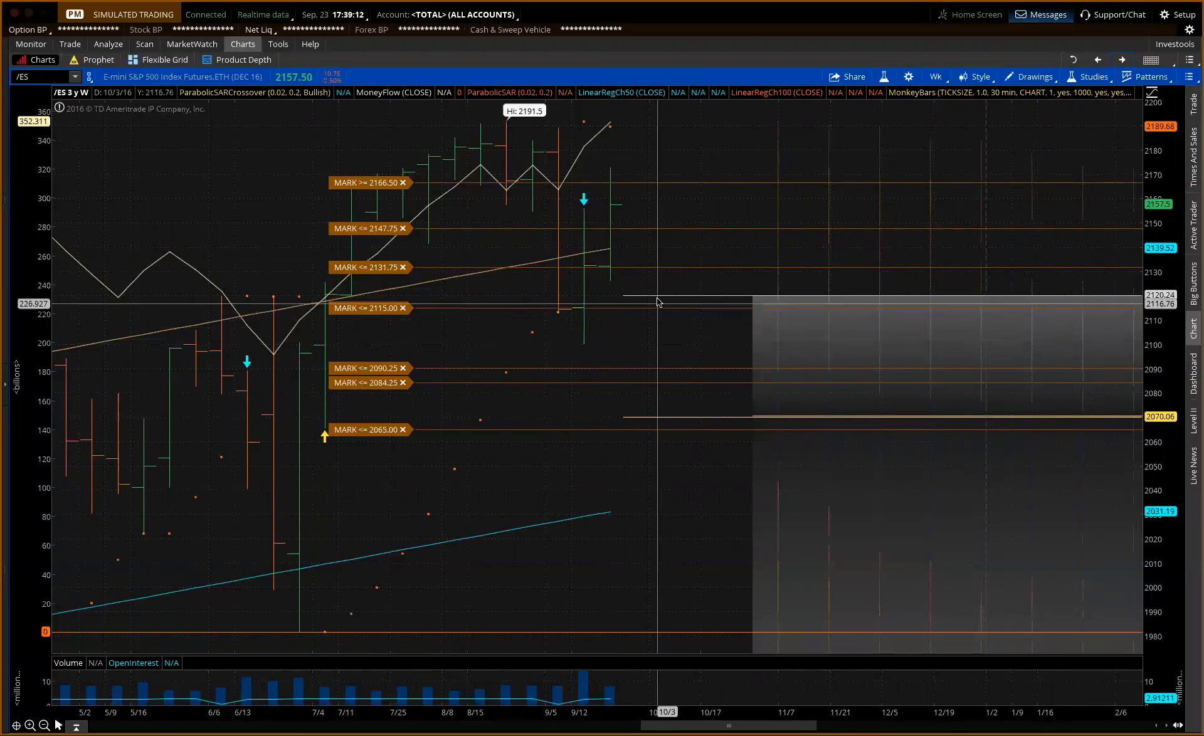
mouse_move(658, 231)
type("/GC")
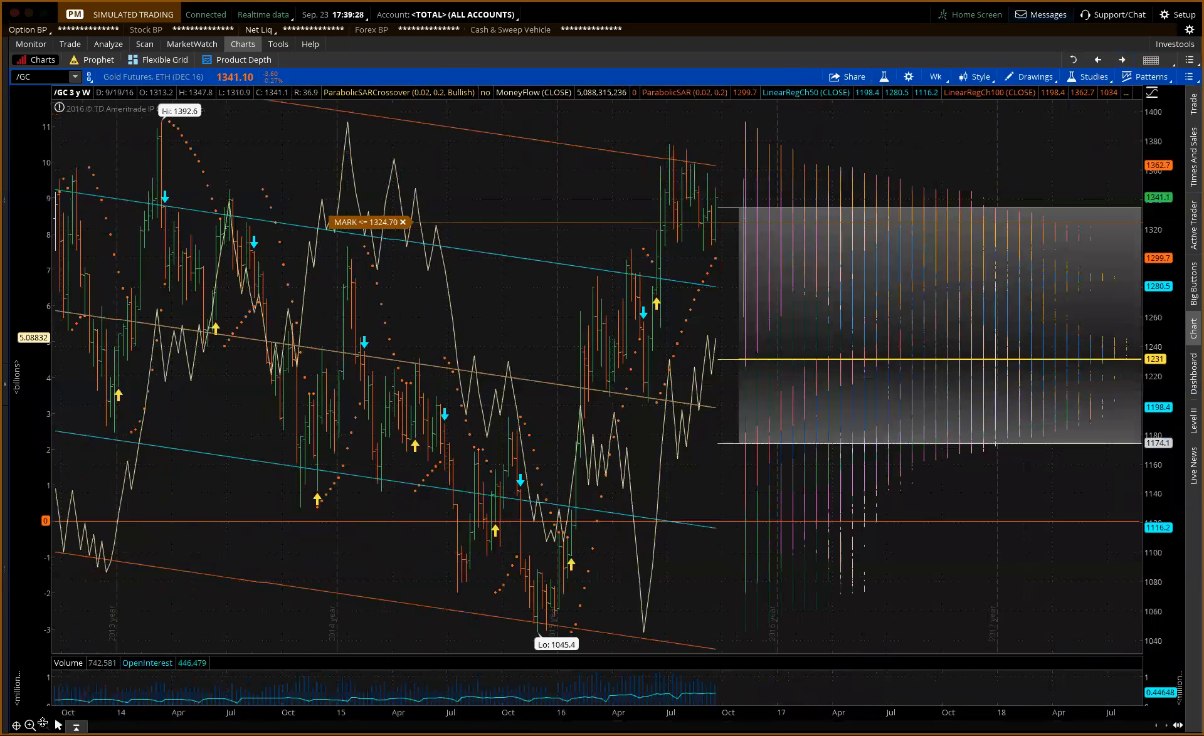
mouse_move(635, 361)
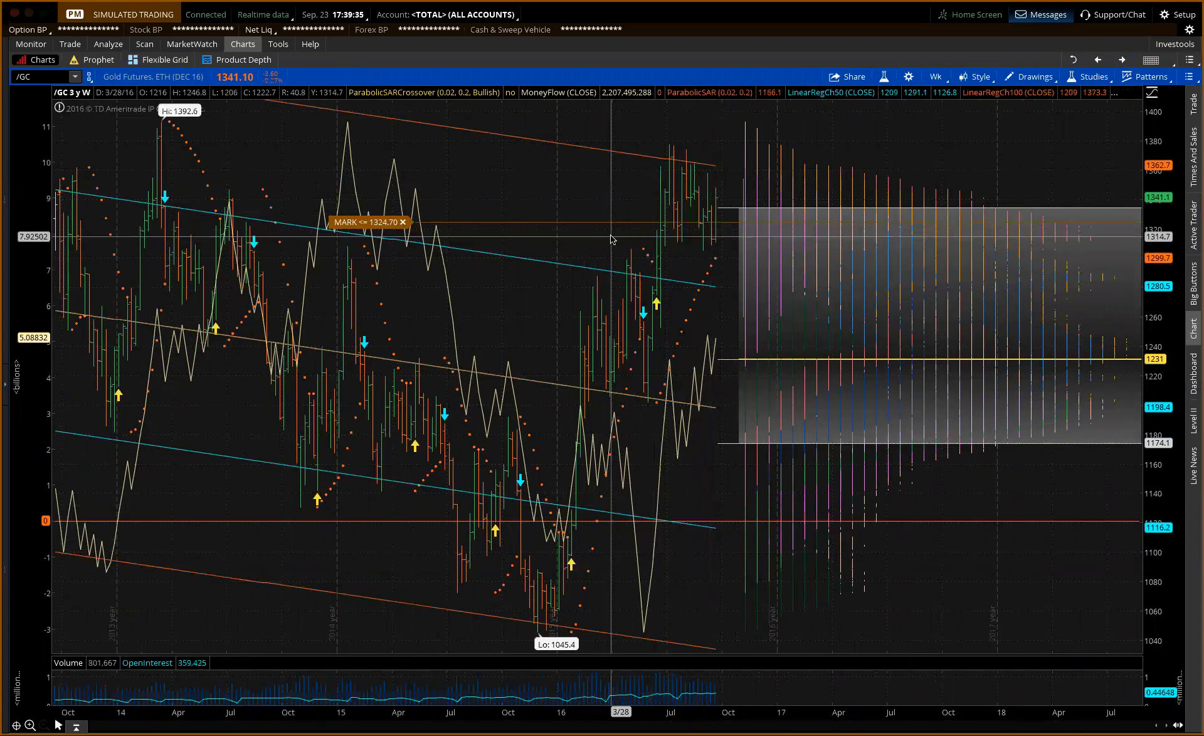
Step: Create a second MARK price alert on Gold futures near the 1324 level
right_click(610, 232)
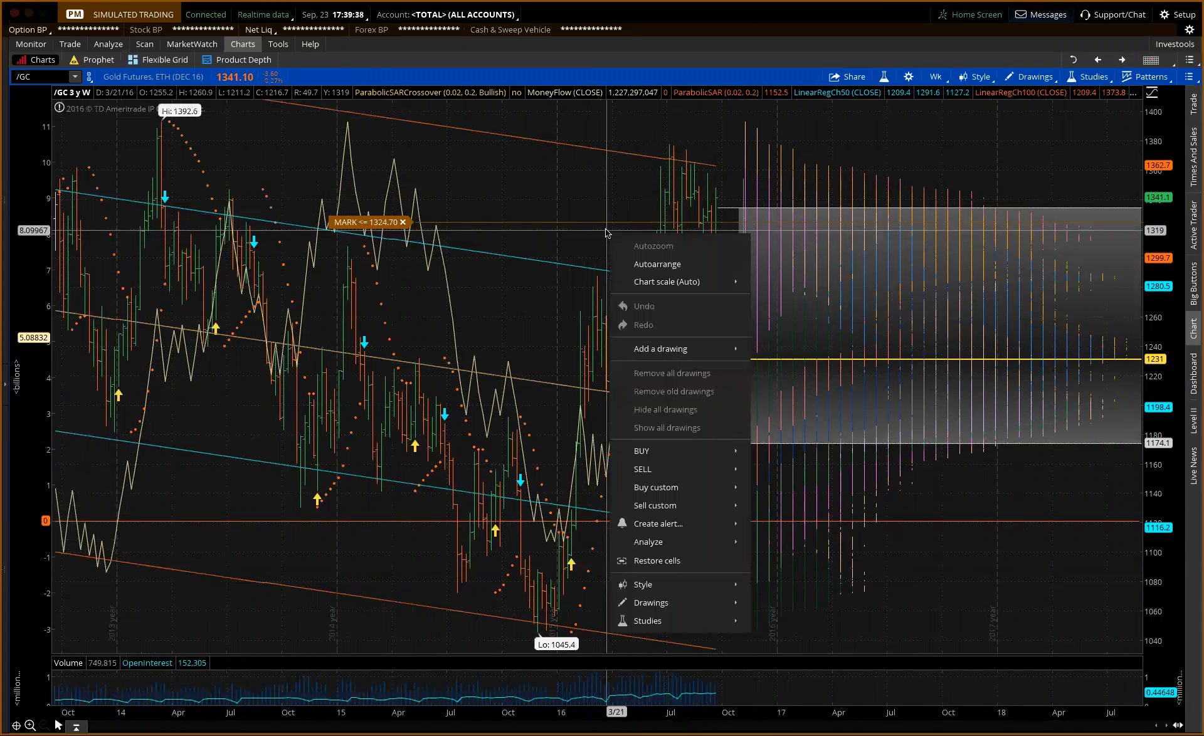
mouse_move(656, 523)
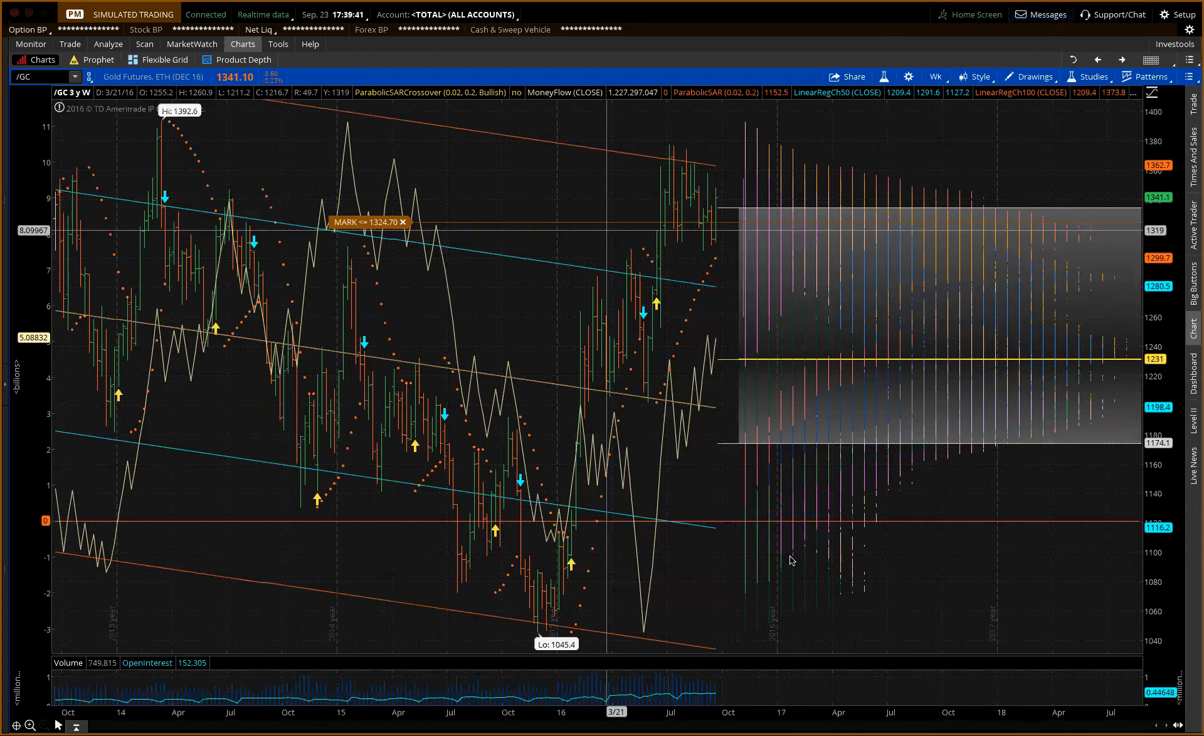
mouse_move(727, 434)
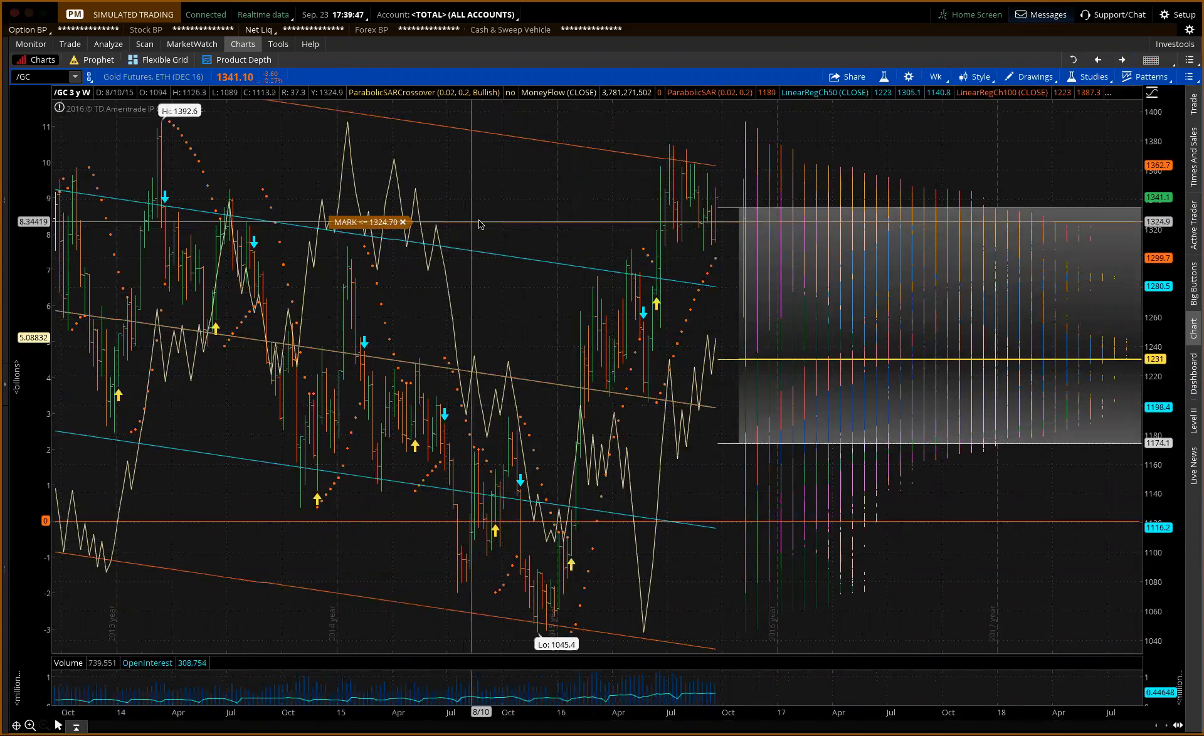
right_click(477, 224)
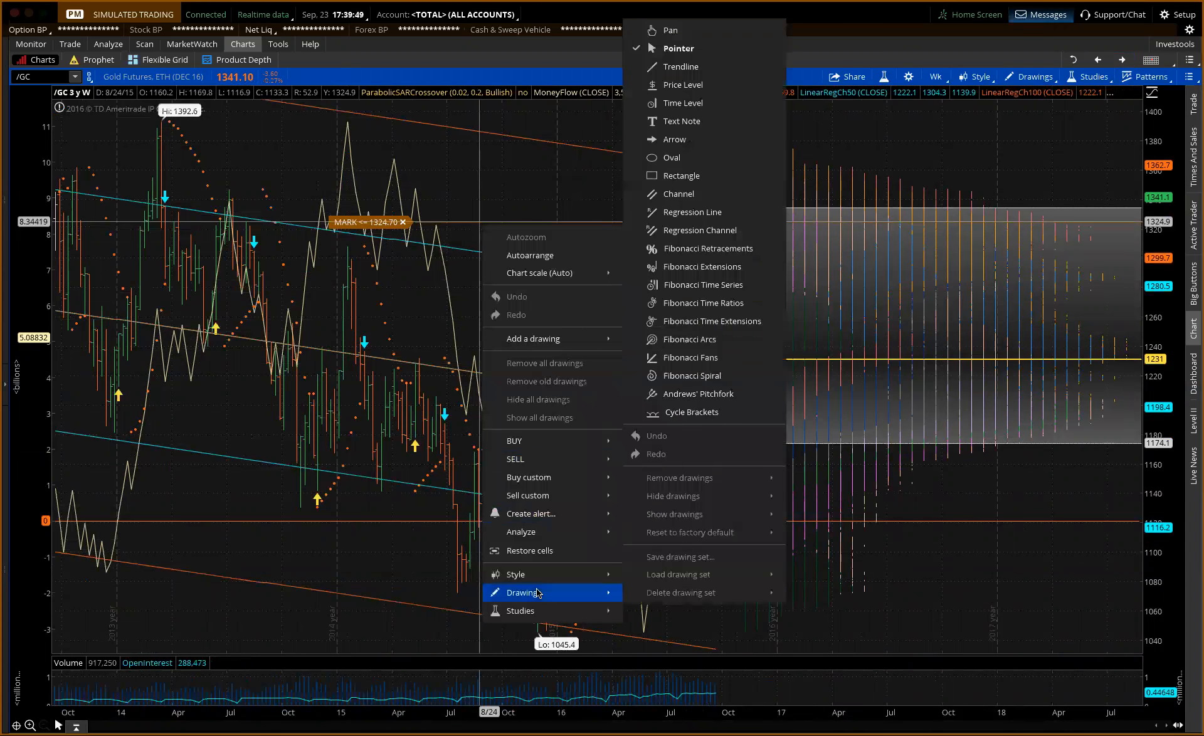
mouse_move(529, 513)
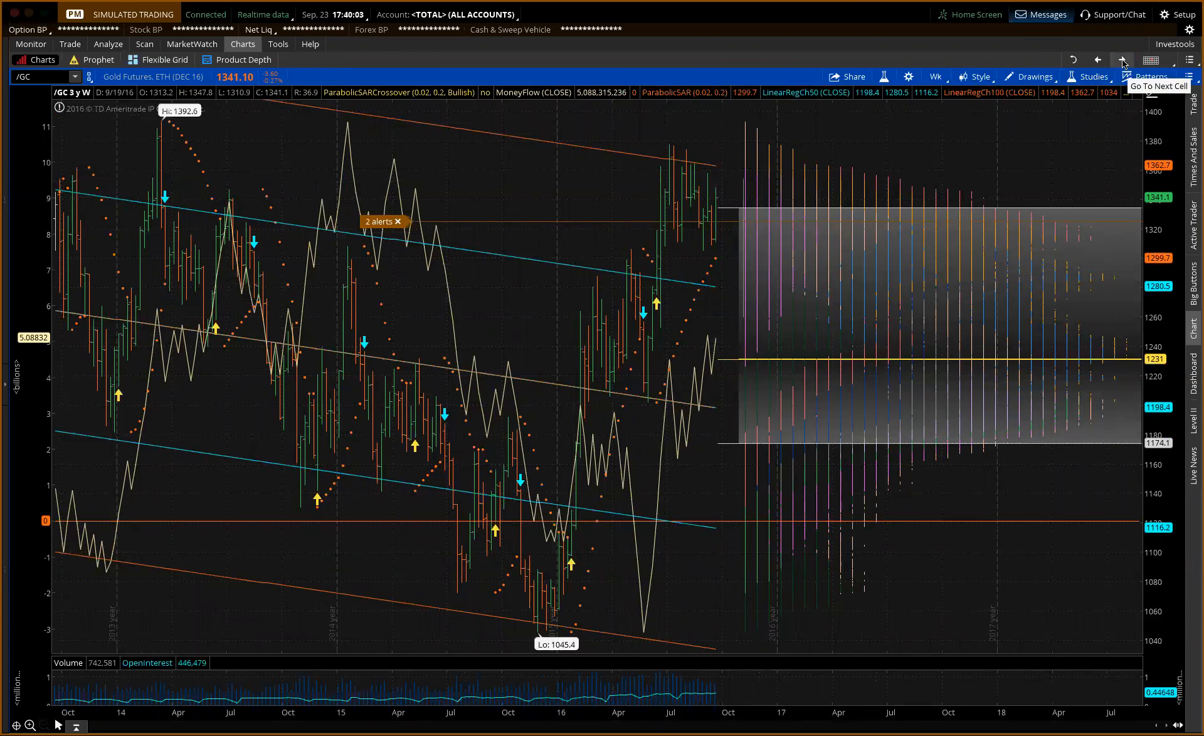
mouse_move(717, 162)
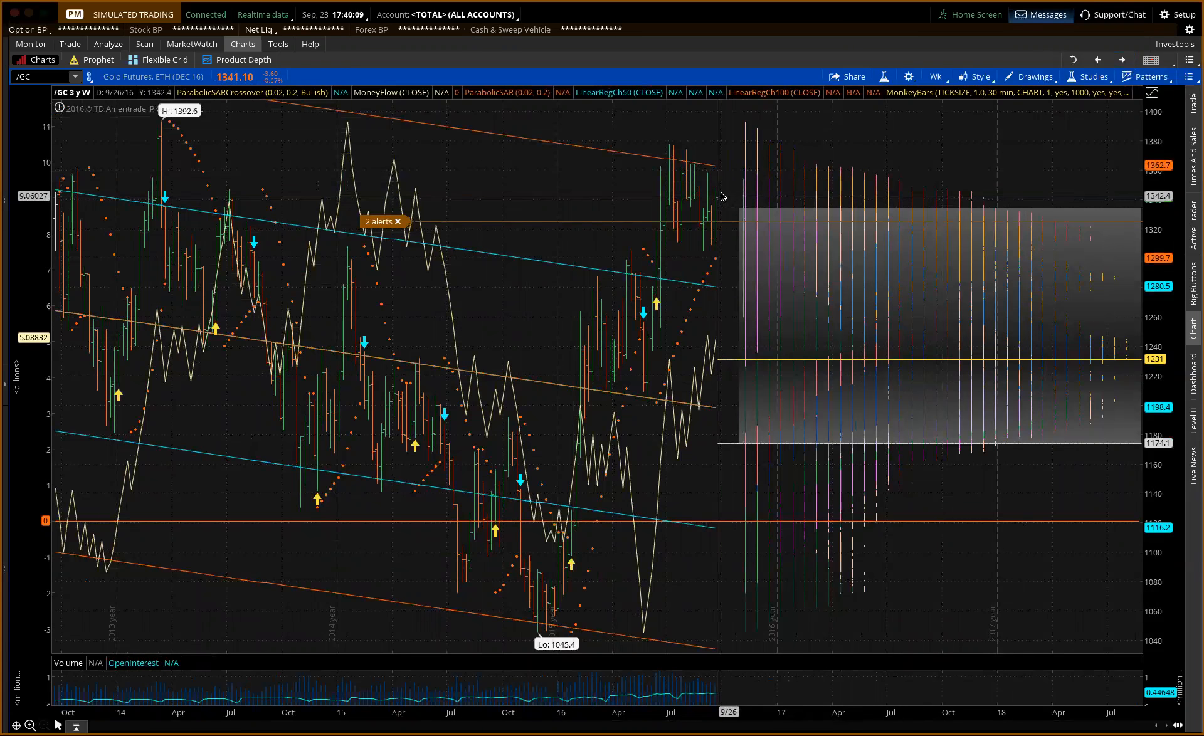
mouse_move(1045, 114)
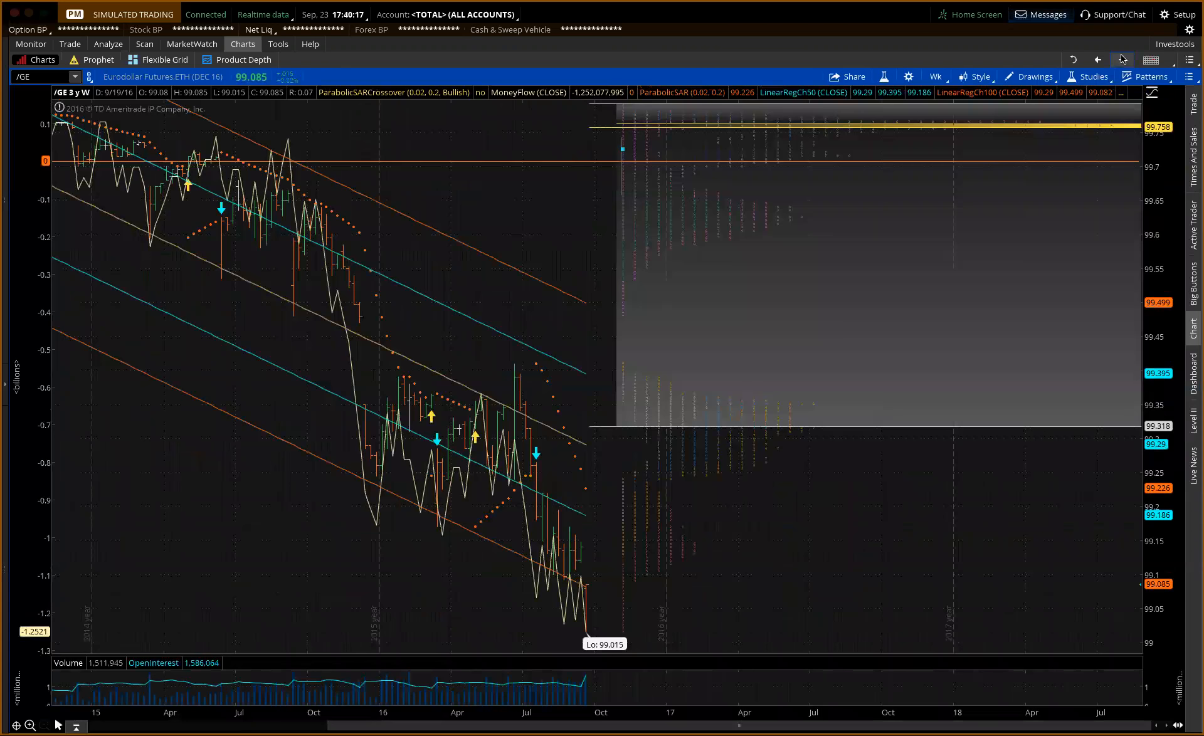
Step: Compress the Eurodollar weekly chart's time axis to show more years of history
left_click_drag(431, 307, 615, 307)
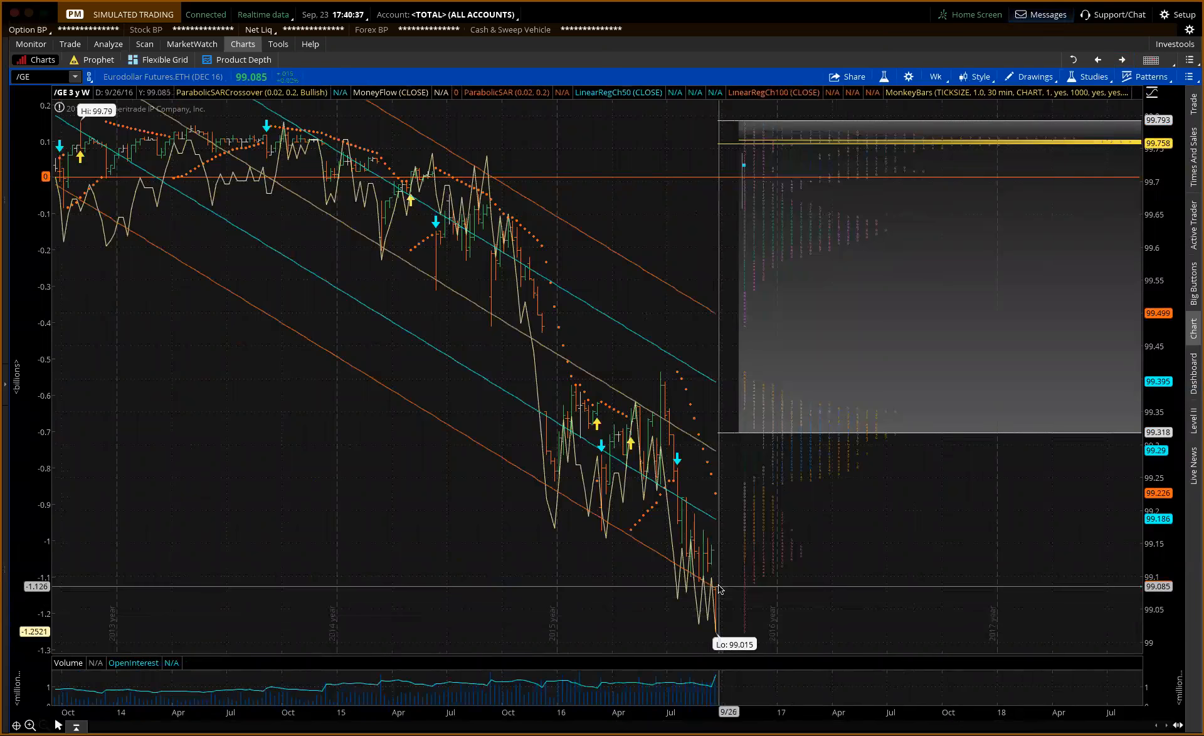
mouse_move(745, 491)
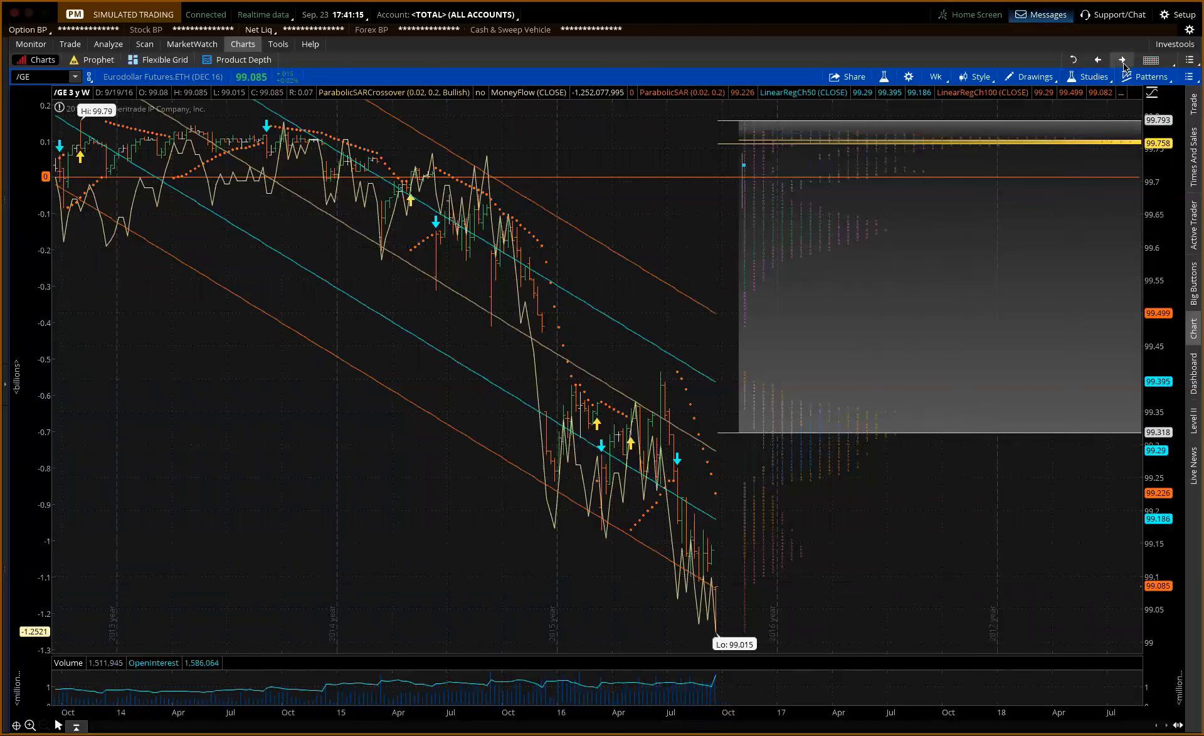
mouse_move(1121, 60)
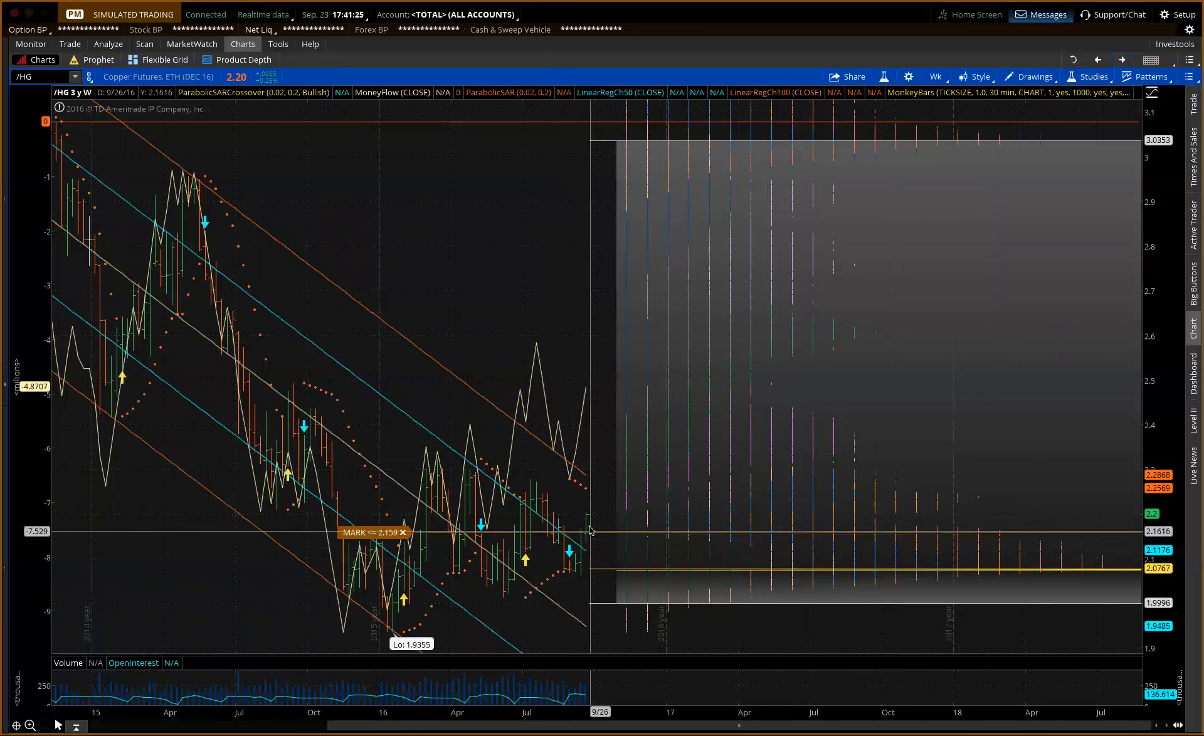
mouse_move(591, 514)
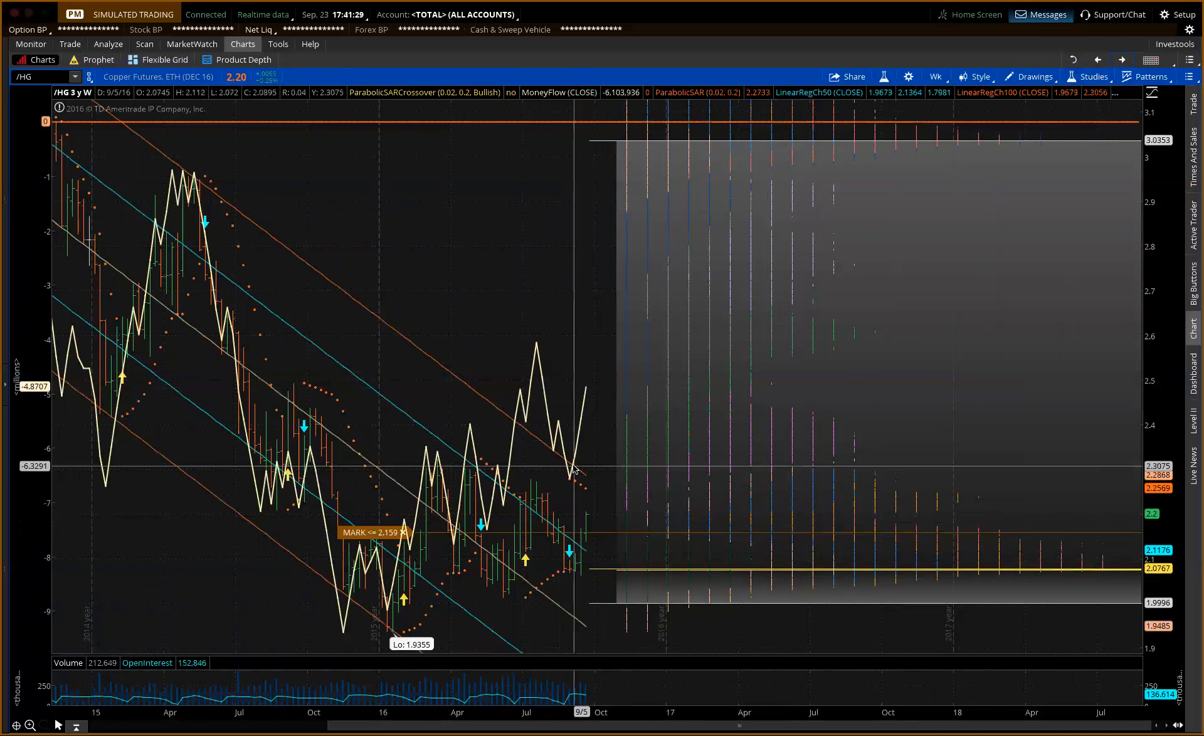
mouse_move(551, 496)
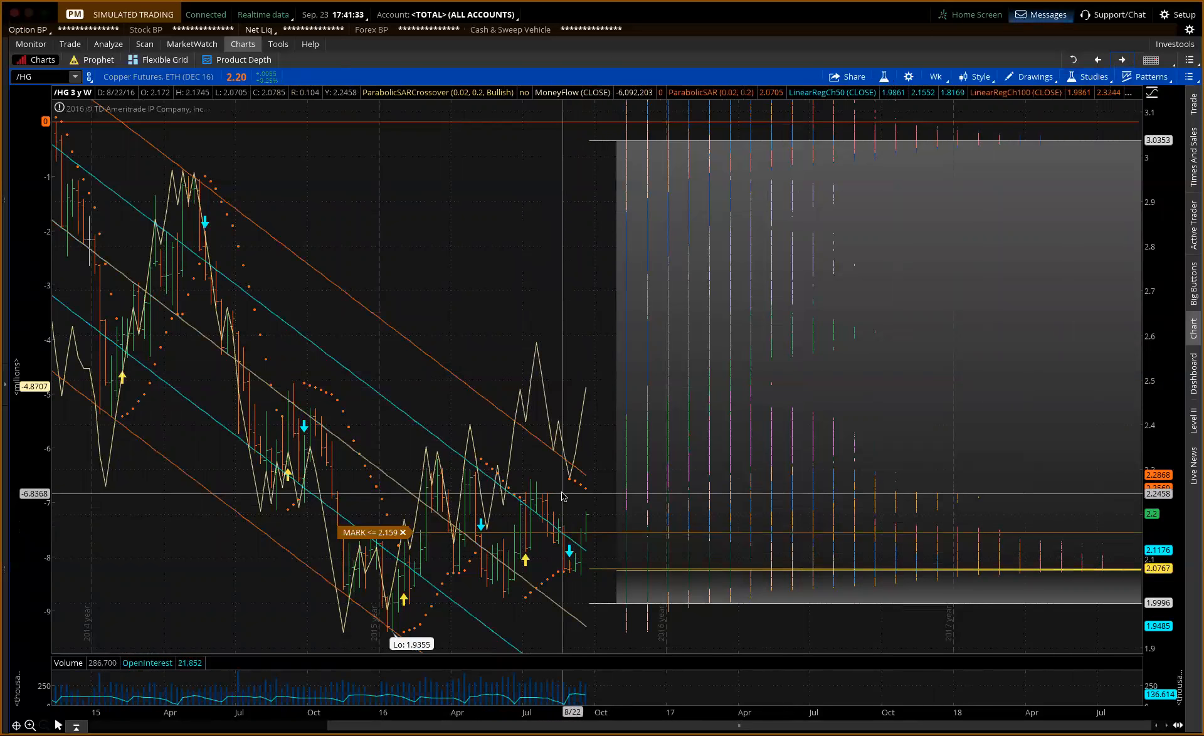
mouse_move(574, 427)
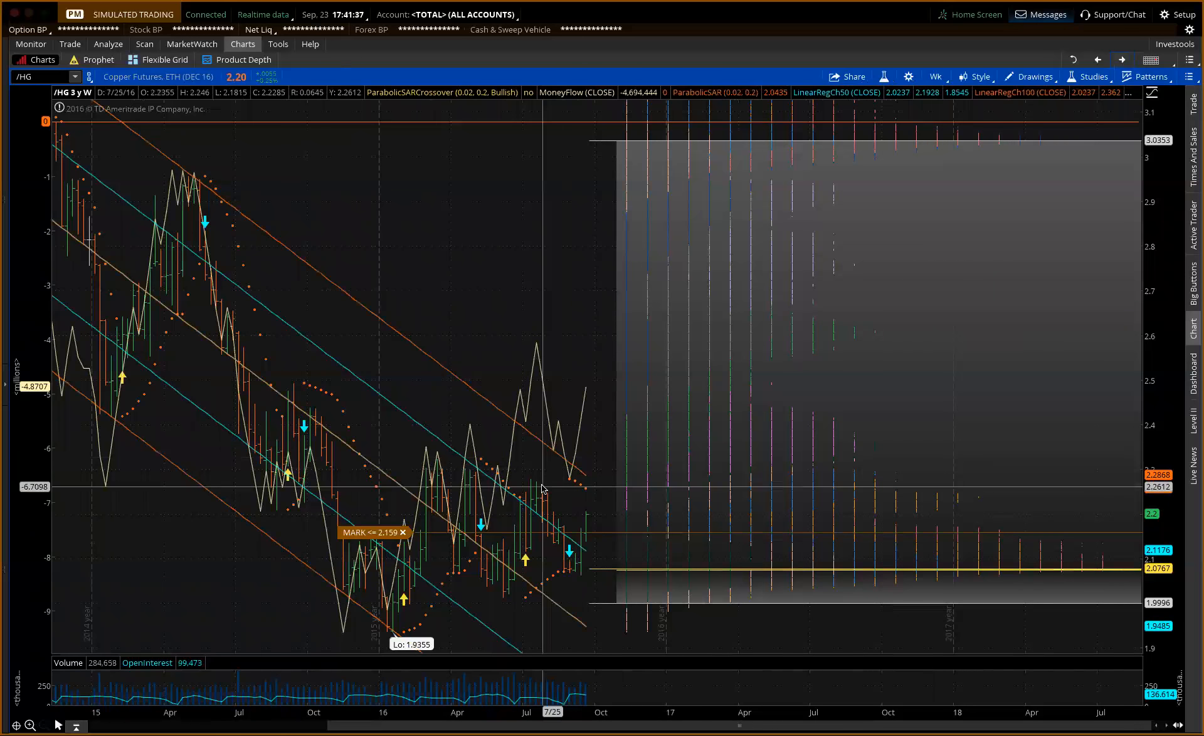
mouse_move(545, 484)
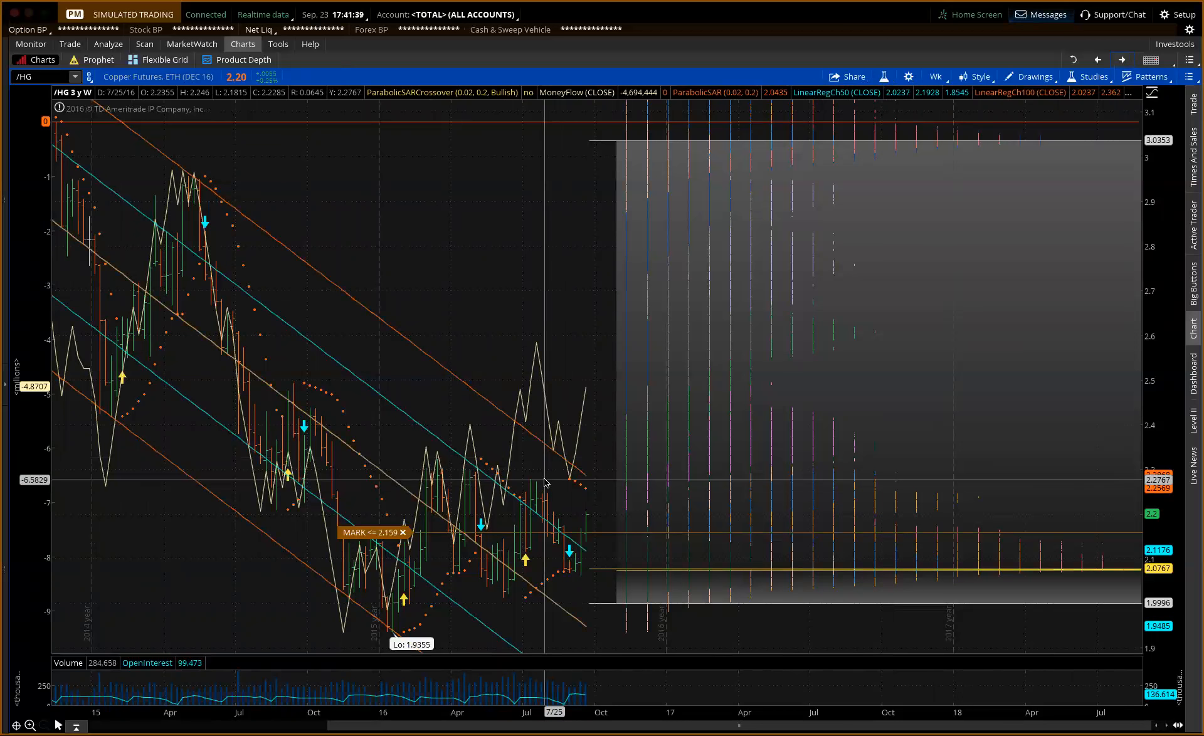
mouse_move(633, 489)
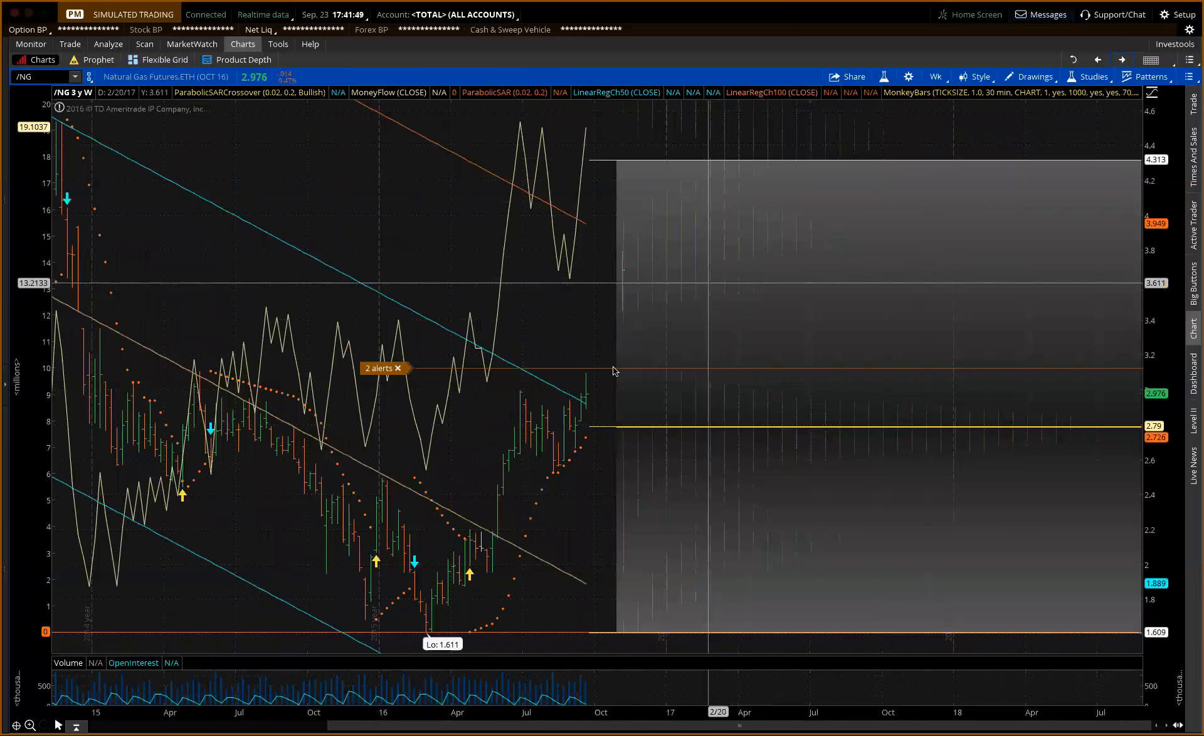
mouse_move(586, 397)
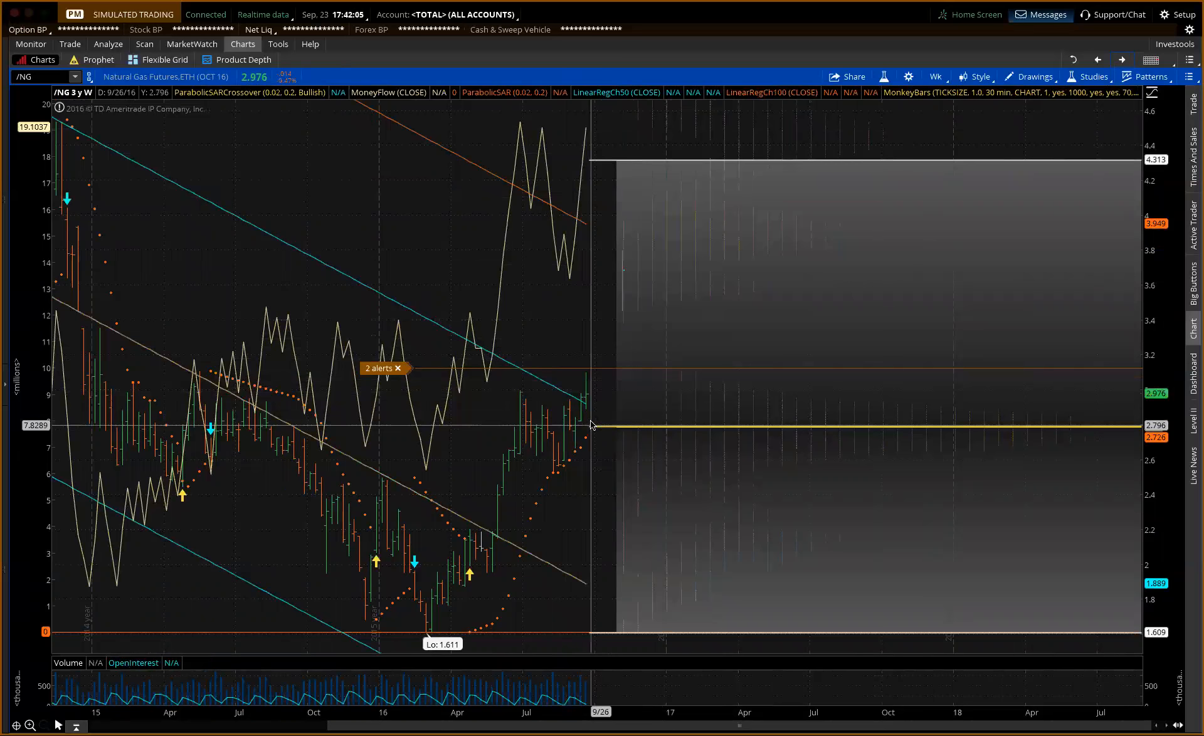
mouse_move(591, 385)
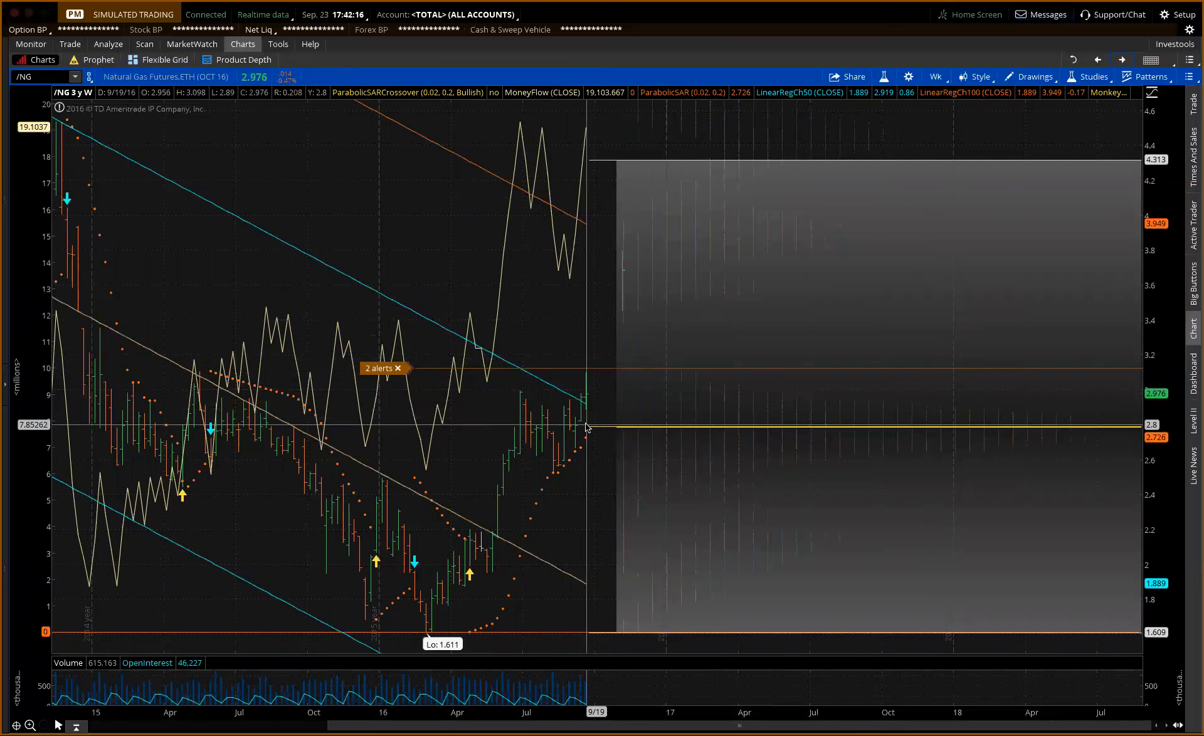
mouse_move(585, 396)
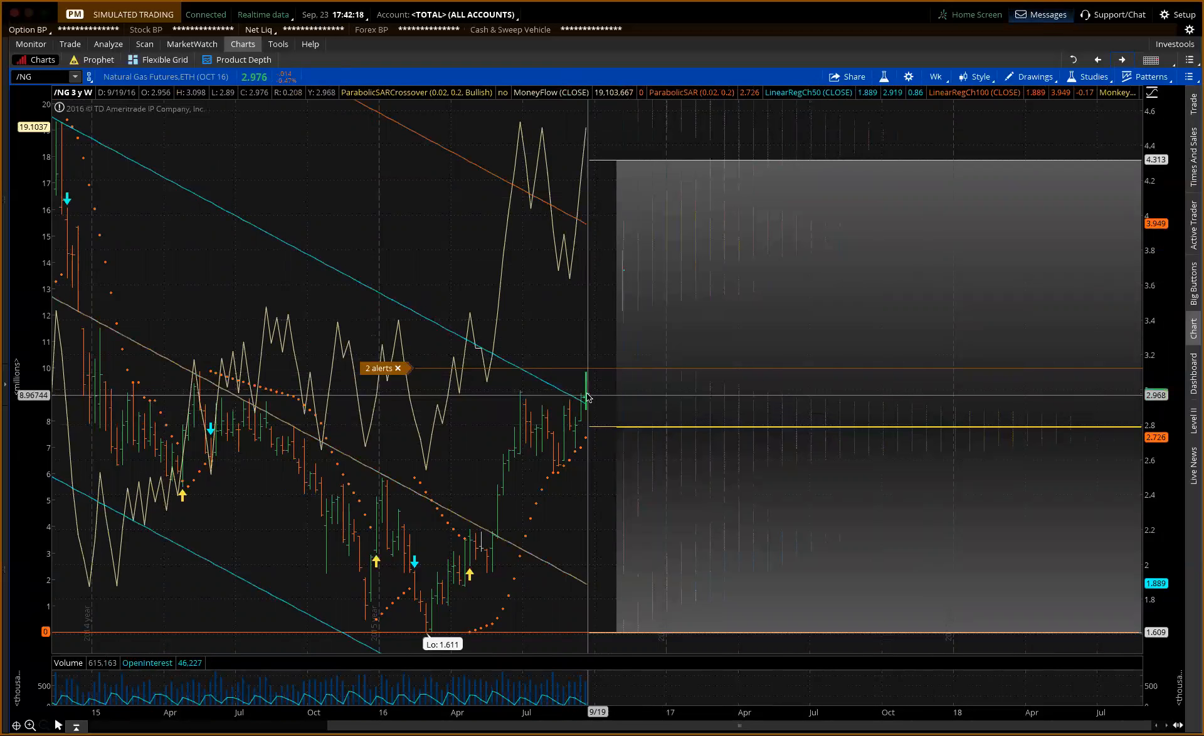
mouse_move(536, 398)
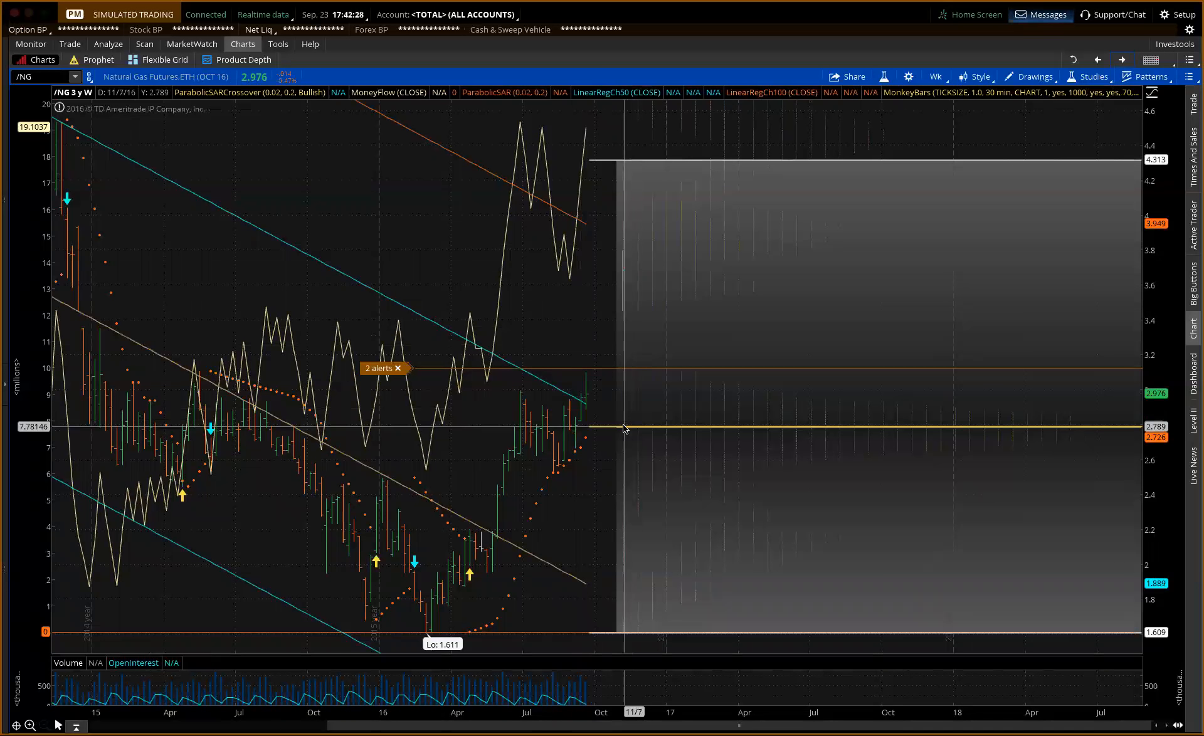
mouse_move(597, 414)
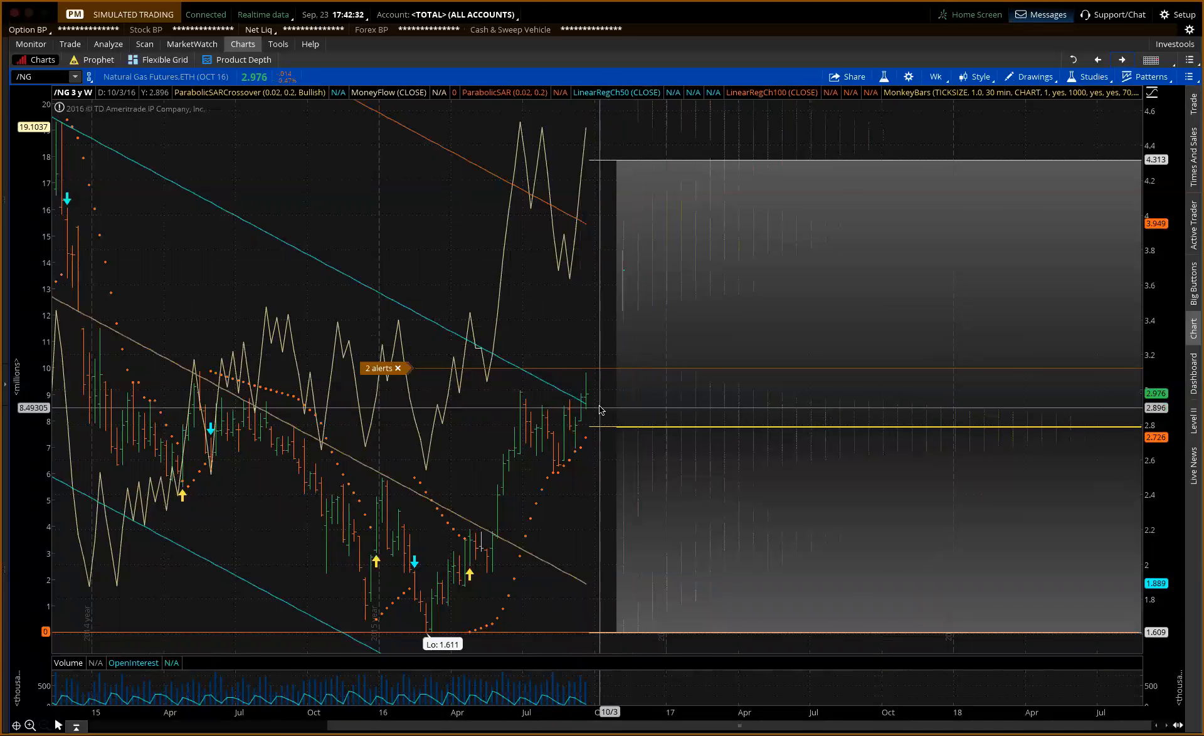
Step: Start a MARK <= 2.893 price alert on the Natural Gas weekly chart
right_click(600, 409)
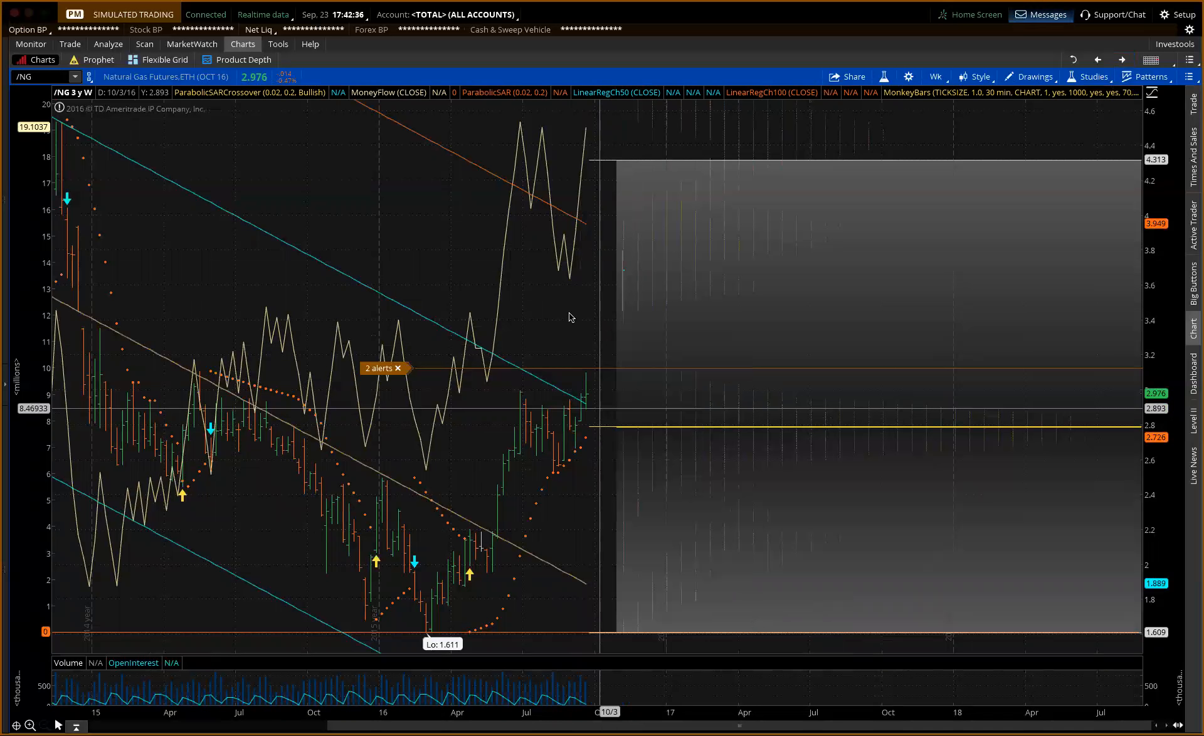
mouse_move(685, 488)
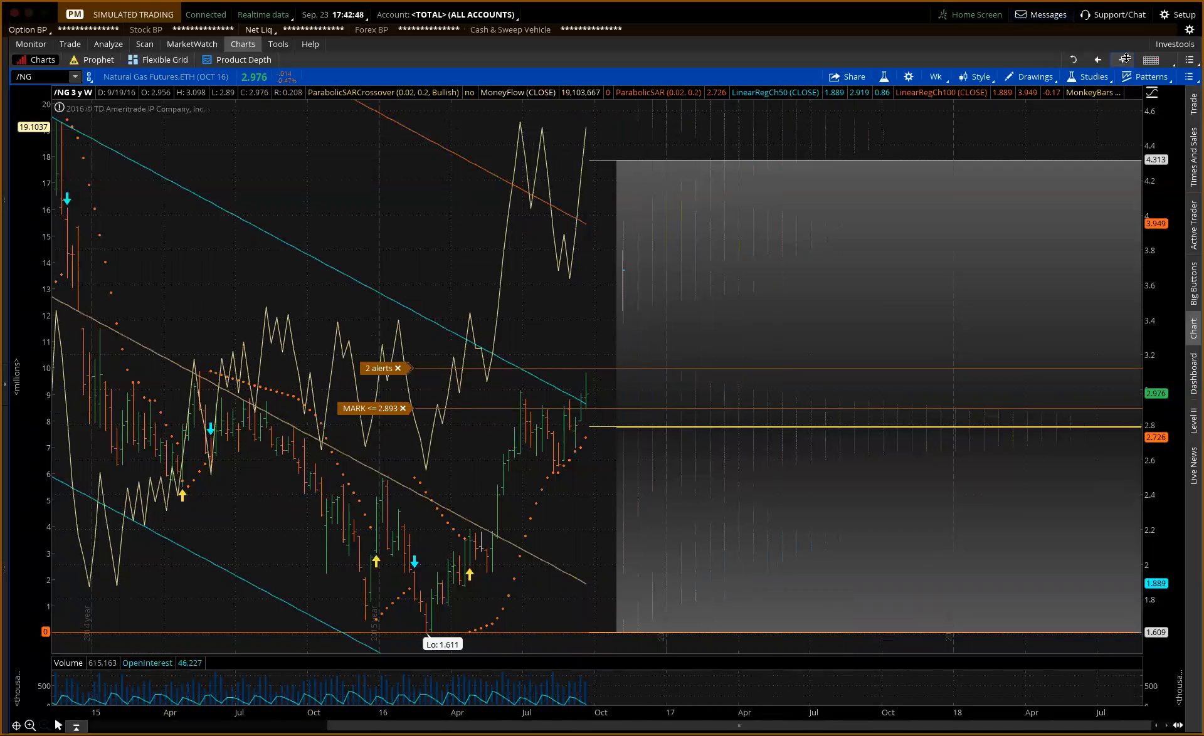
mouse_move(1126, 59)
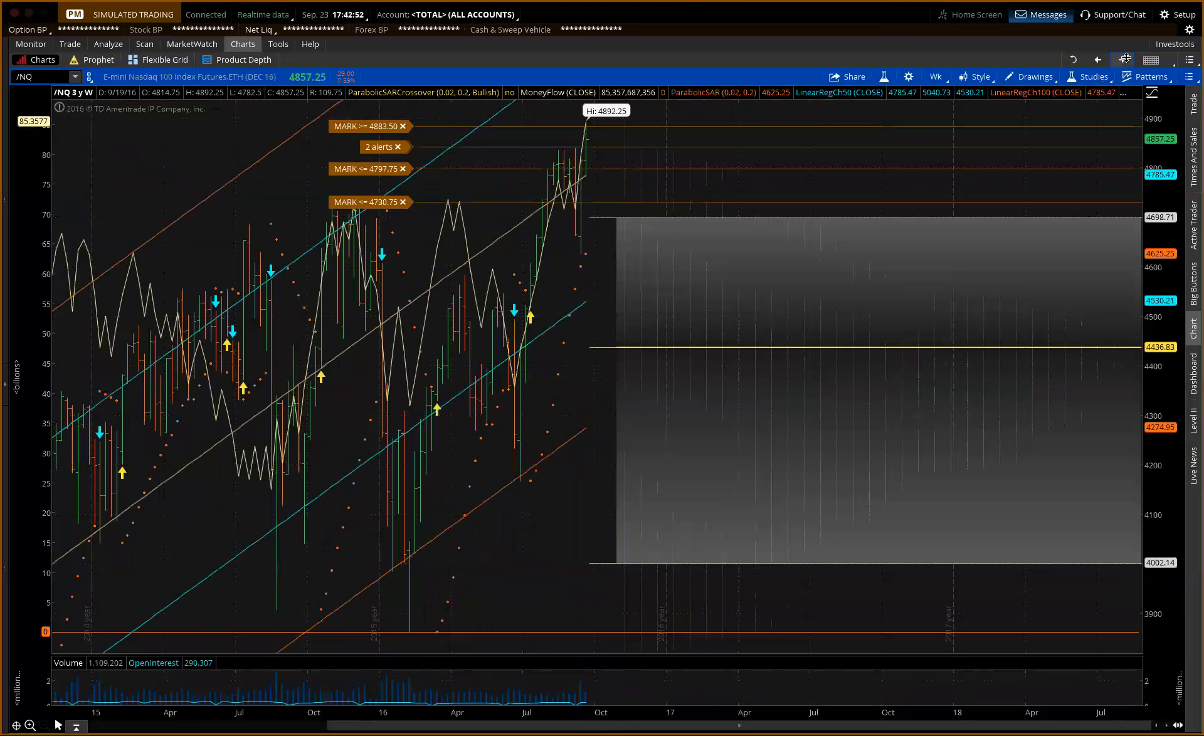
mouse_move(559, 156)
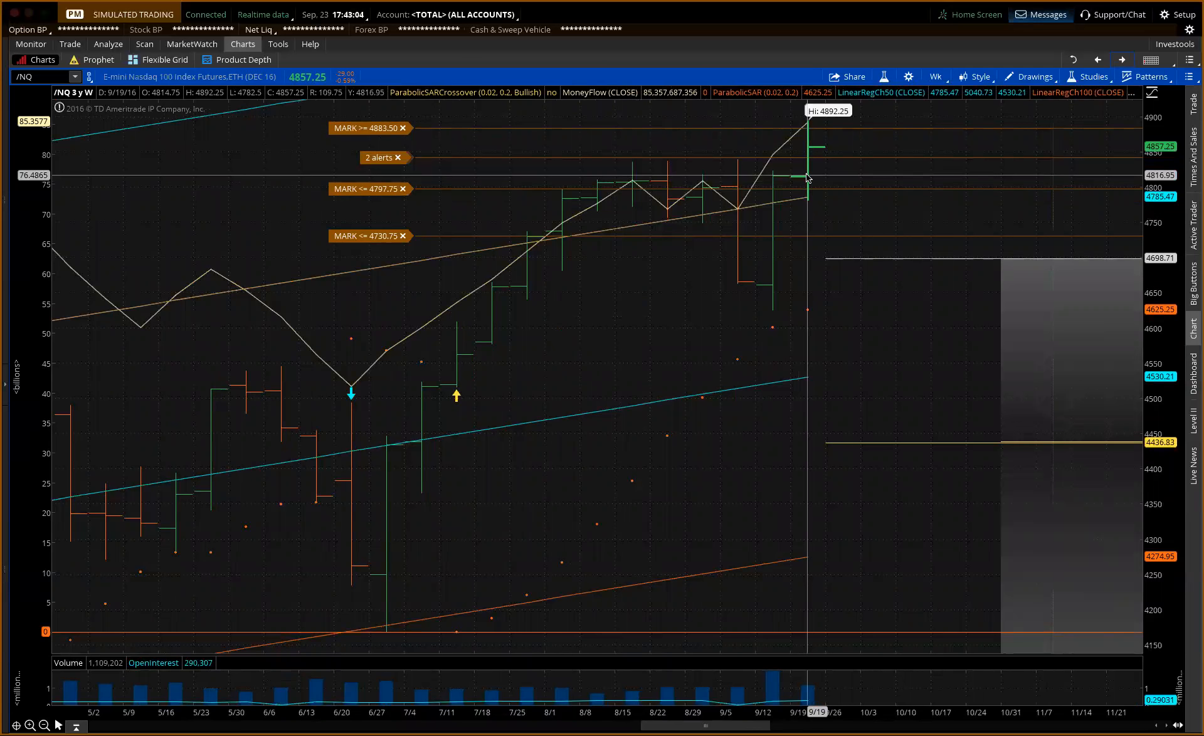
mouse_move(802, 237)
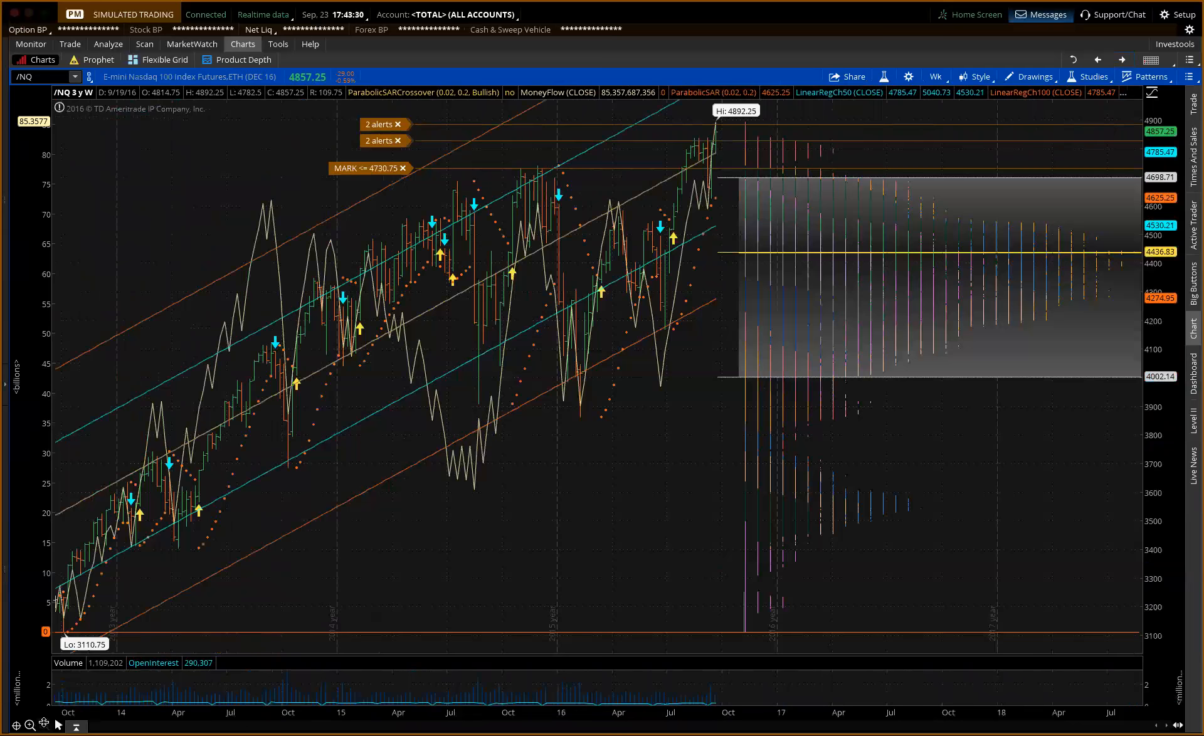
mouse_move(285, 173)
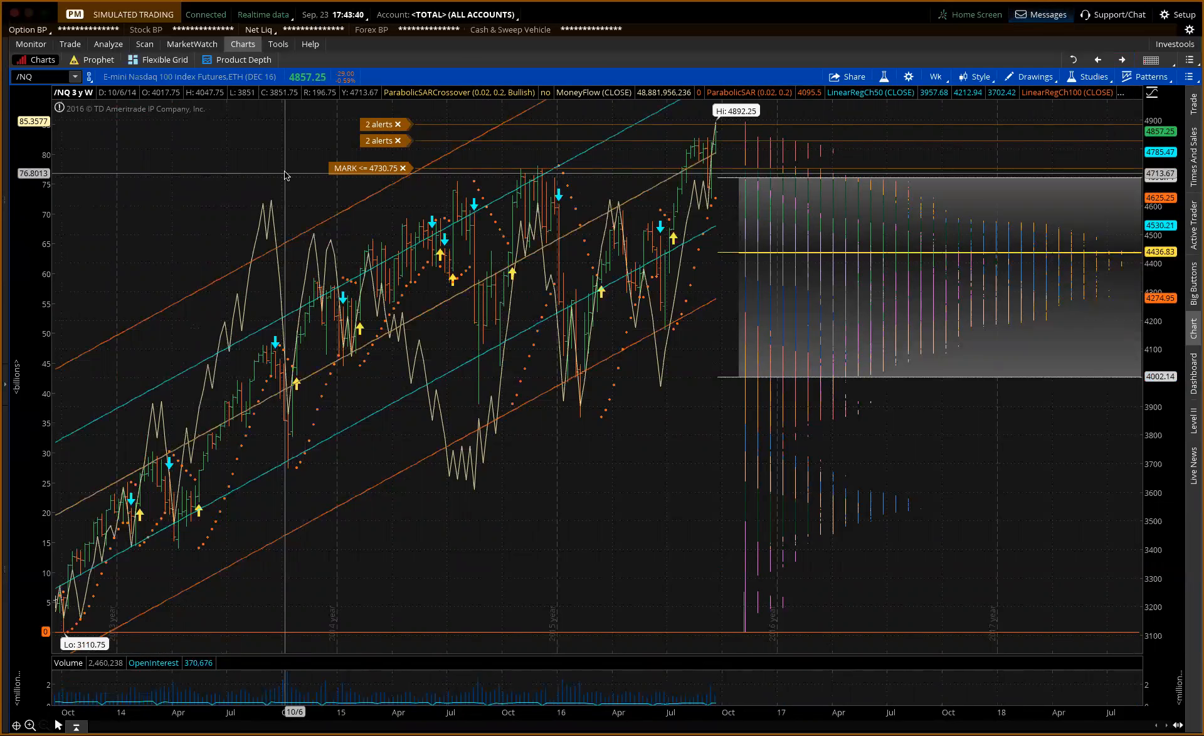
mouse_move(693, 144)
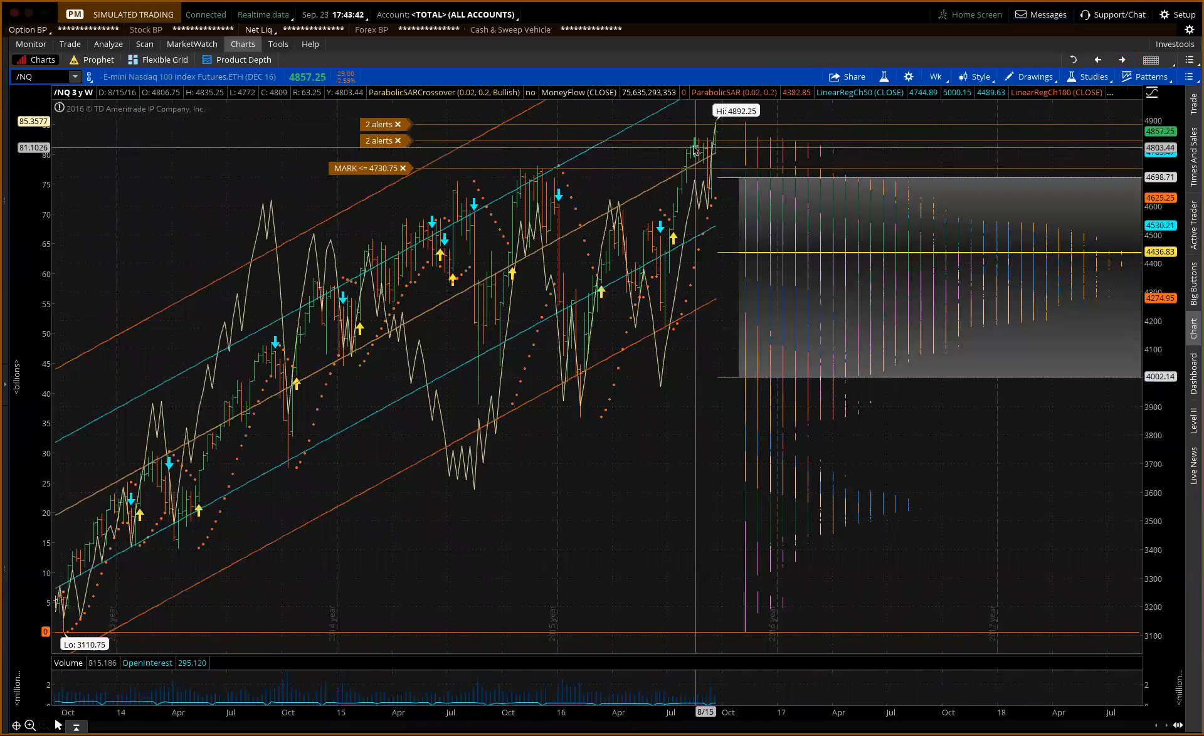
mouse_move(552, 288)
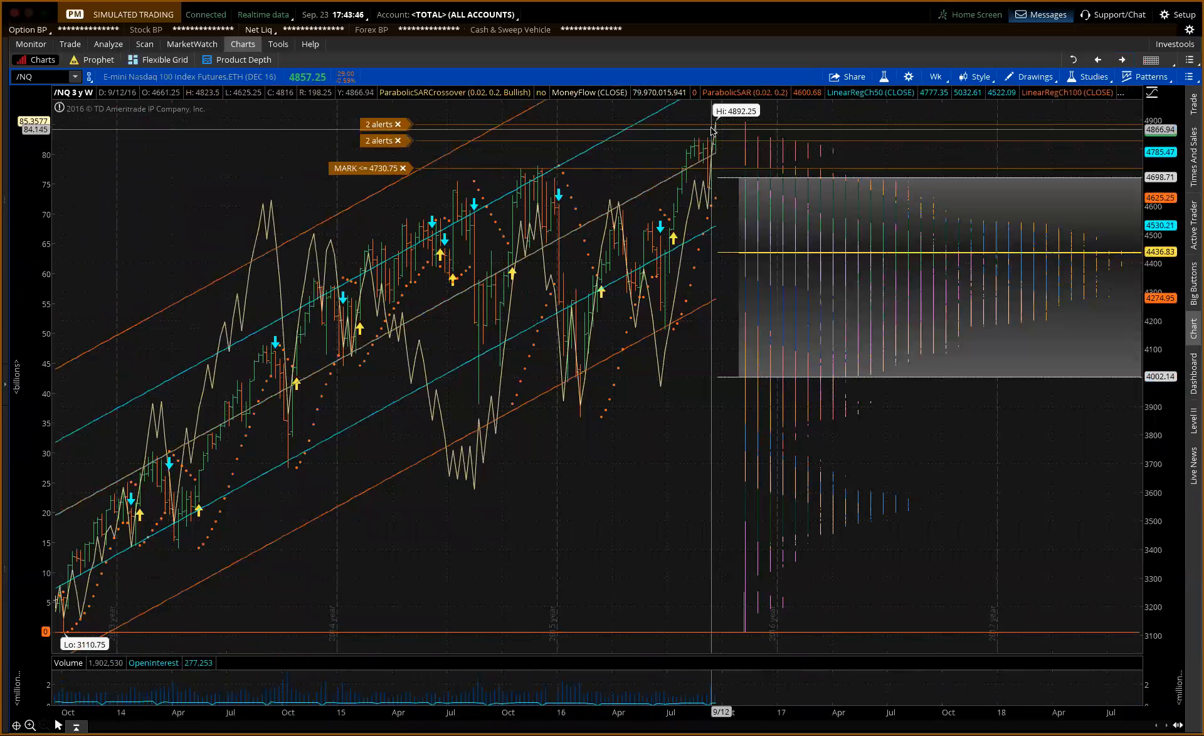
mouse_move(711, 179)
type("/RB")
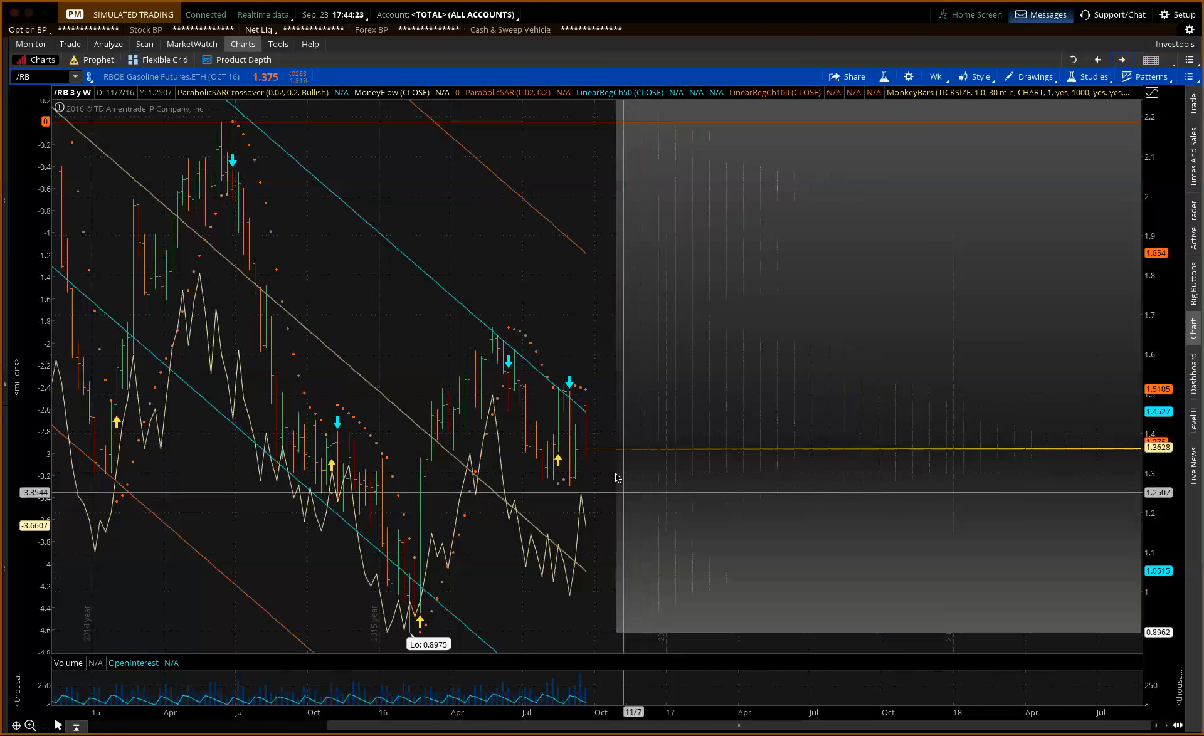
mouse_move(591, 449)
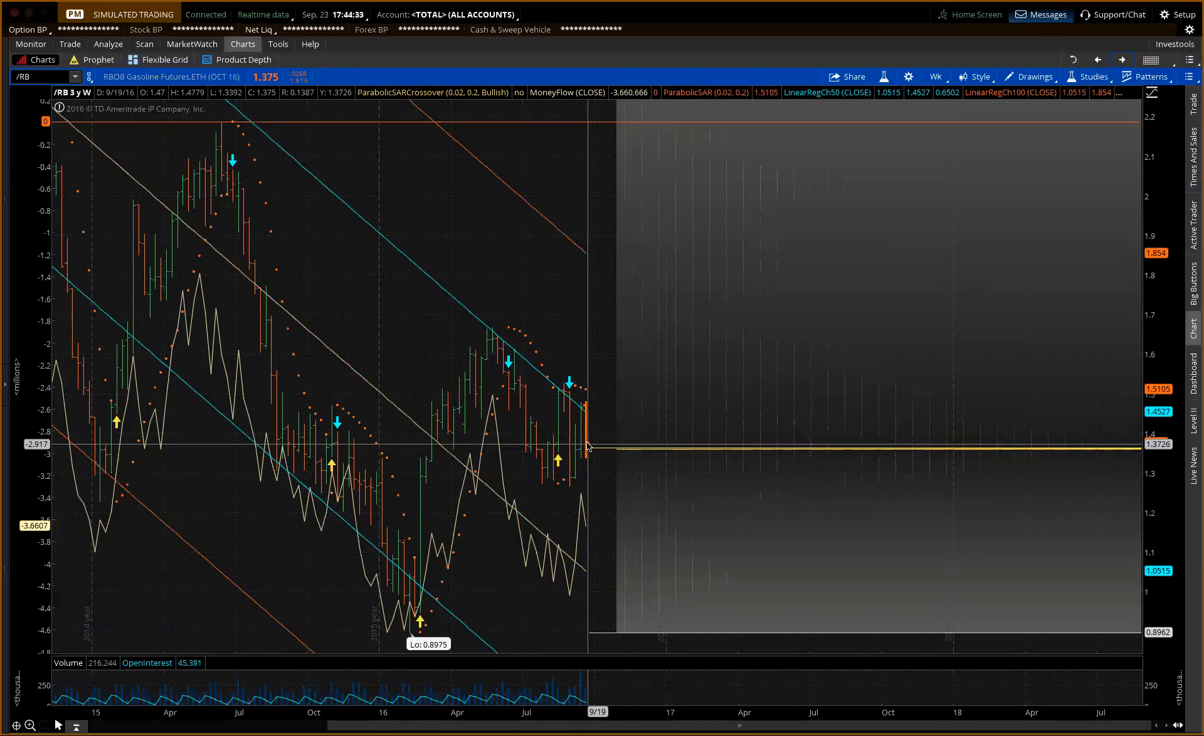
mouse_move(589, 427)
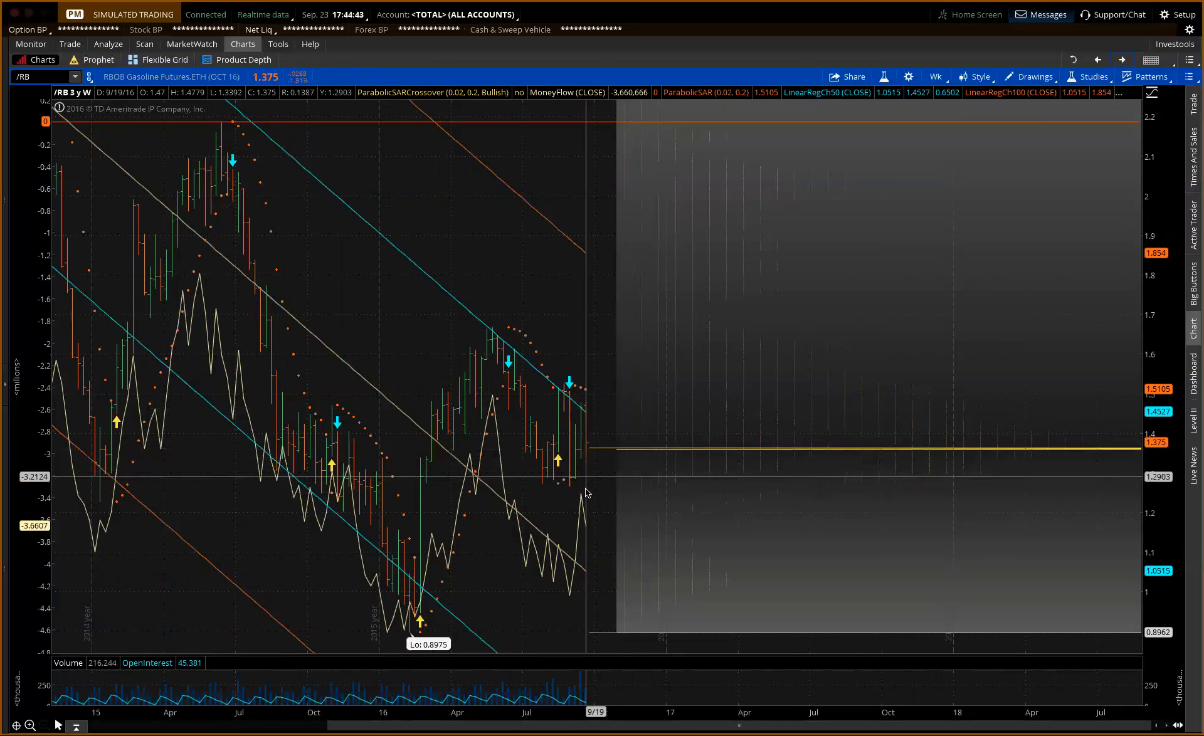
mouse_move(586, 487)
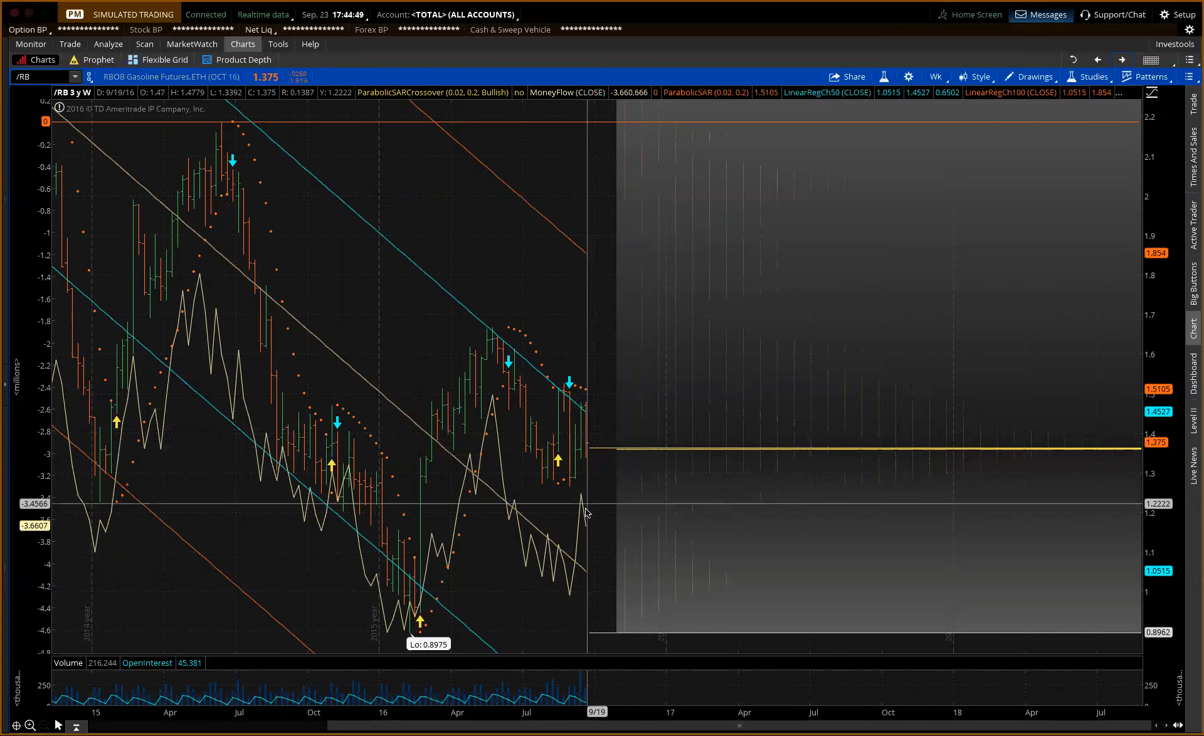
mouse_move(438, 557)
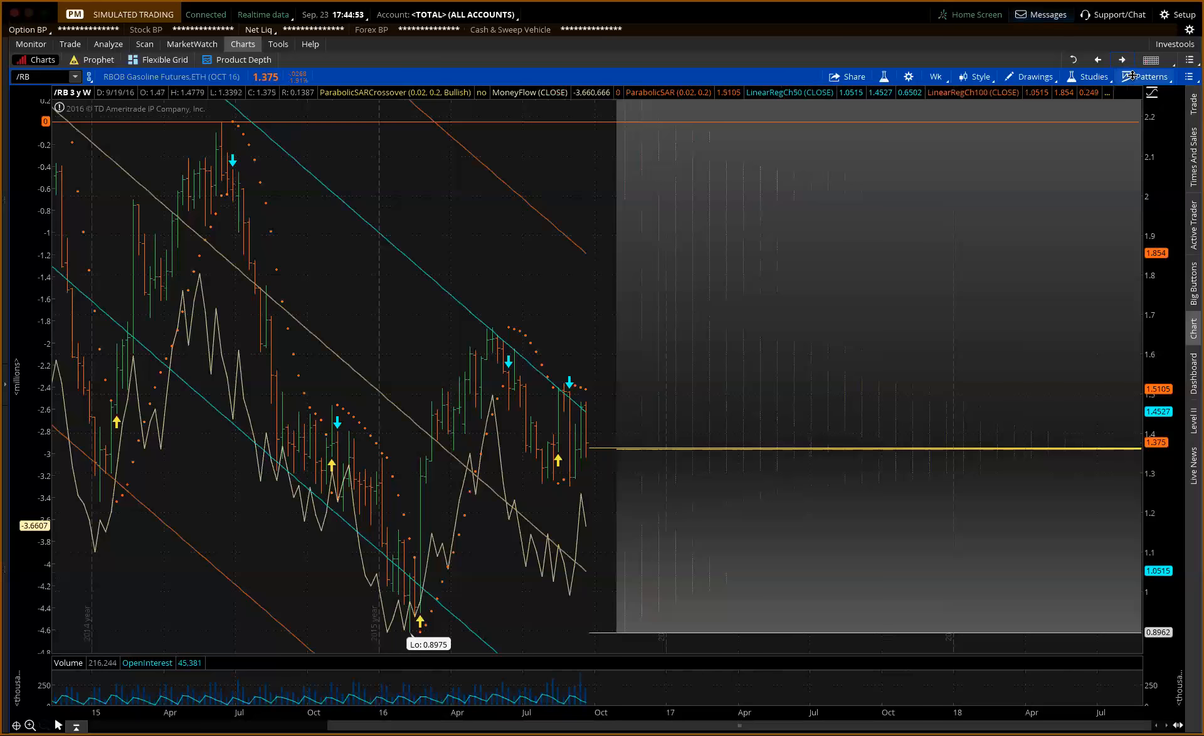
mouse_move(600, 376)
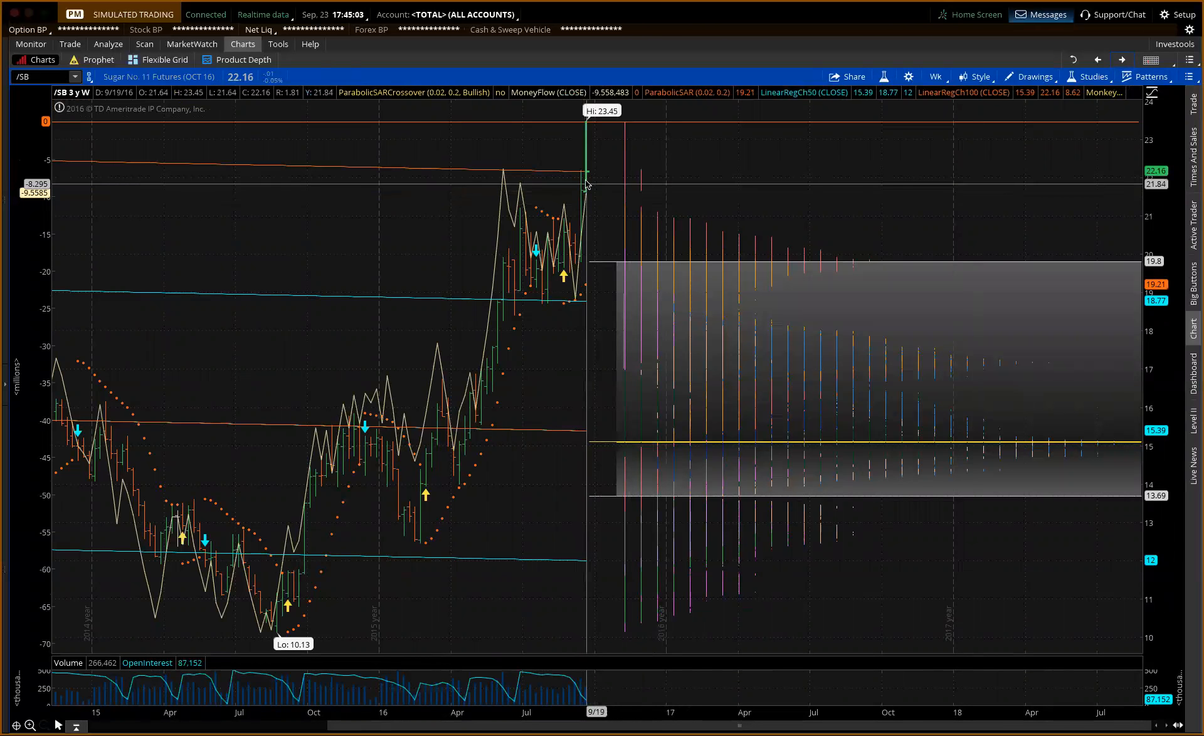
mouse_move(586, 170)
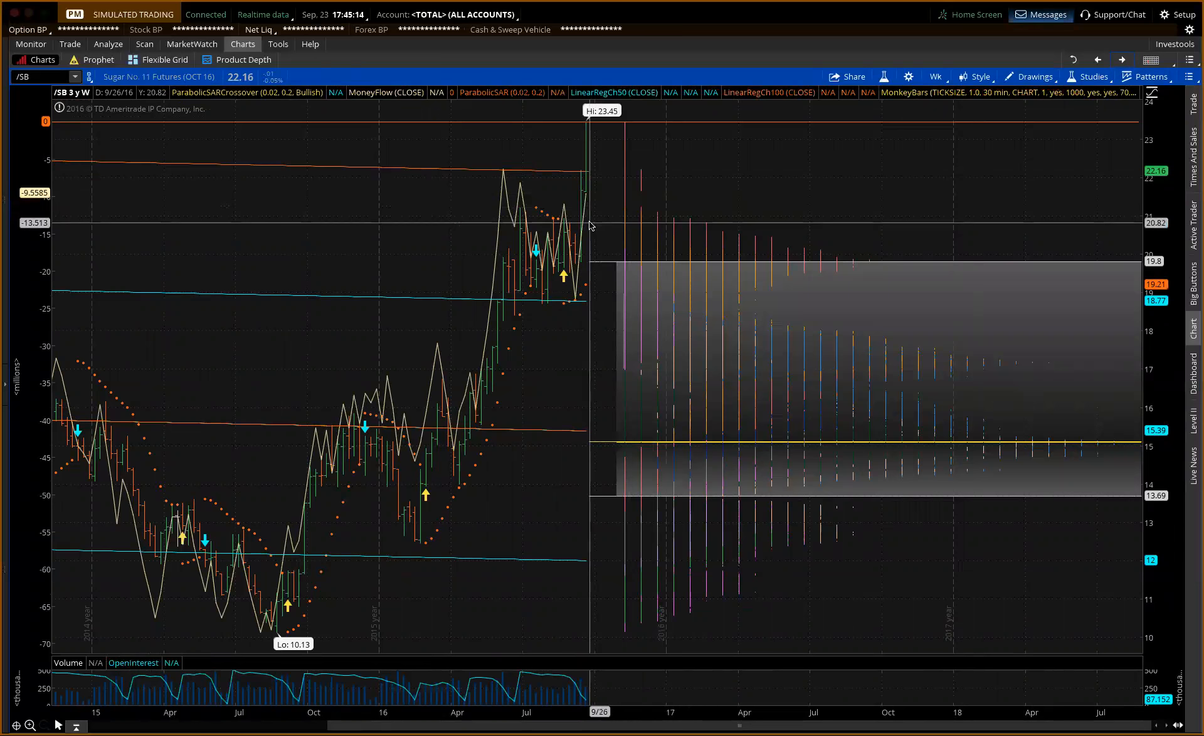
mouse_move(592, 221)
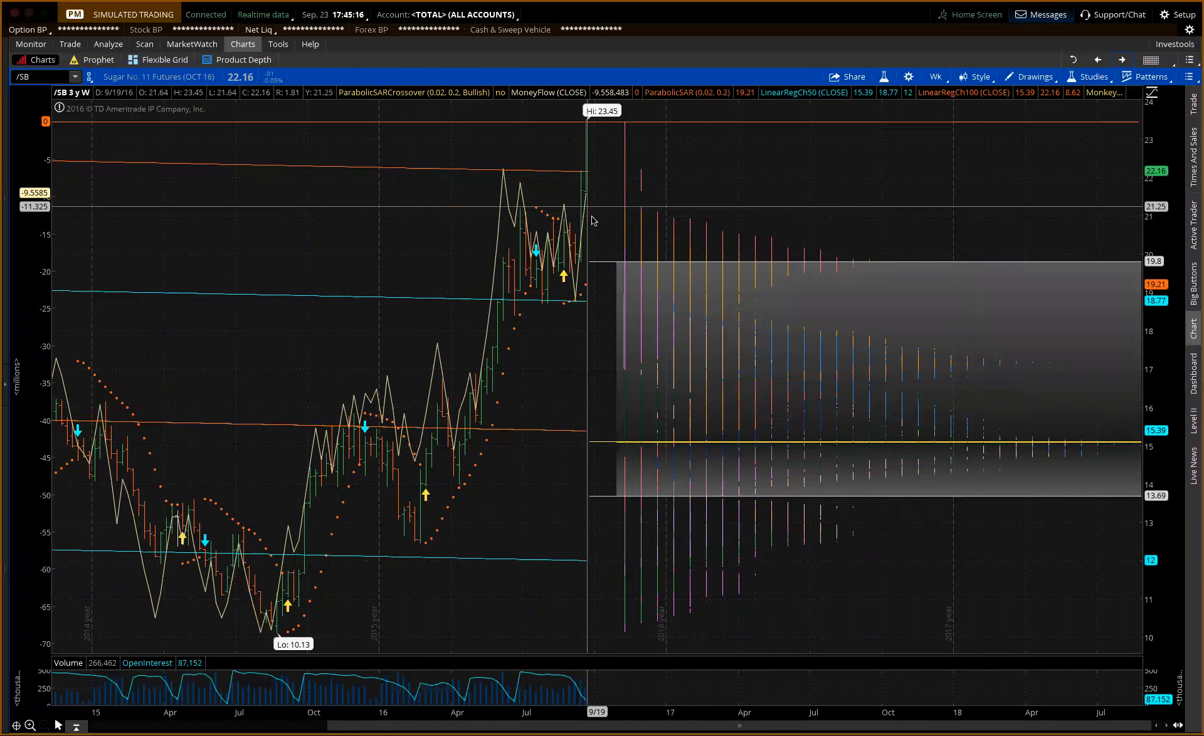
mouse_move(584, 321)
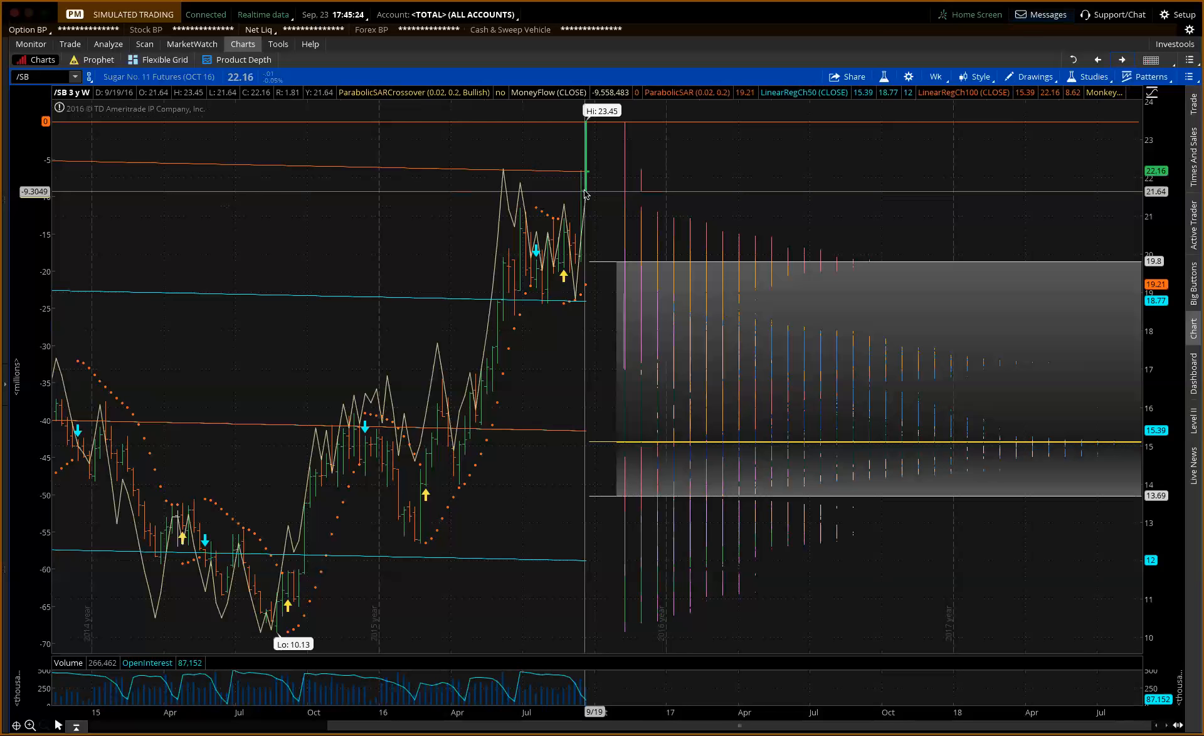
mouse_move(590, 240)
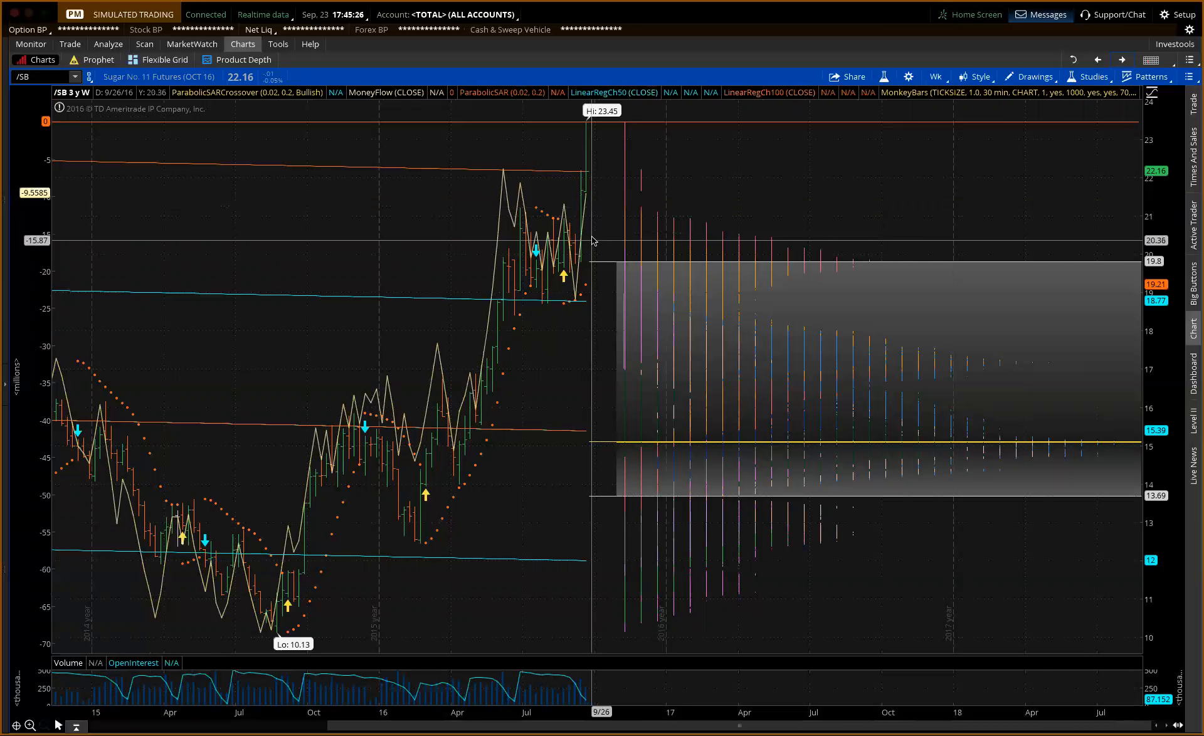
mouse_move(589, 187)
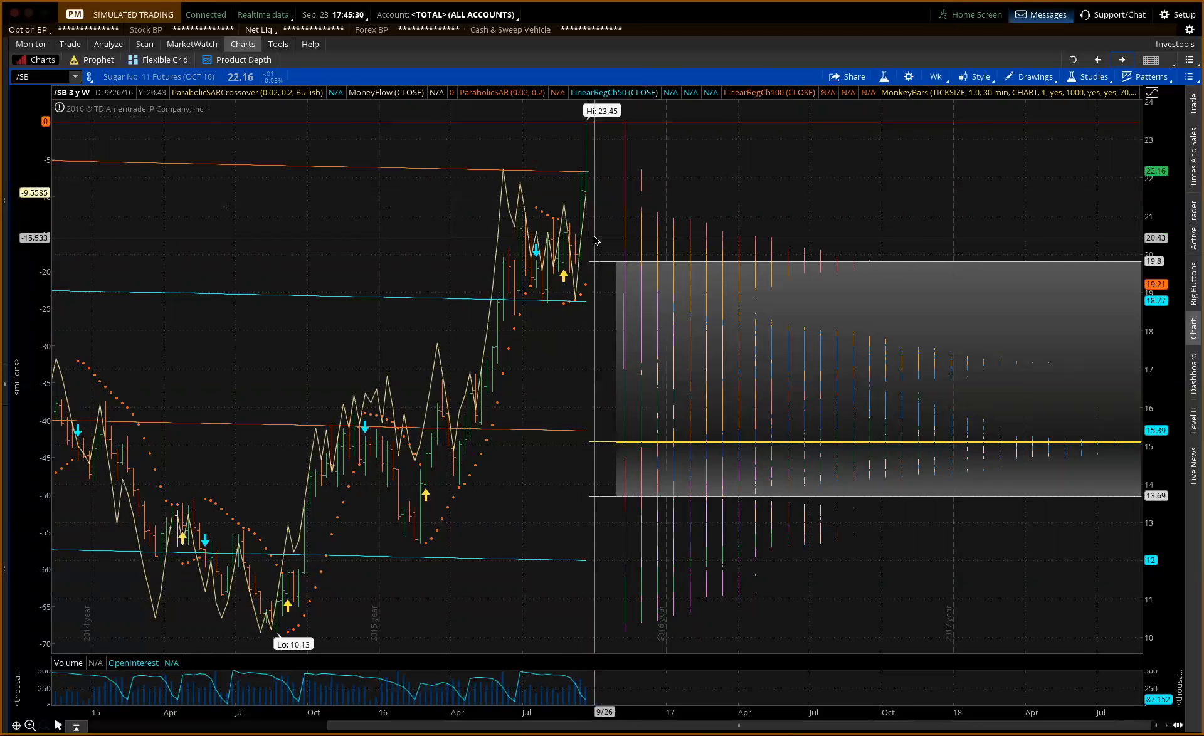
mouse_move(594, 245)
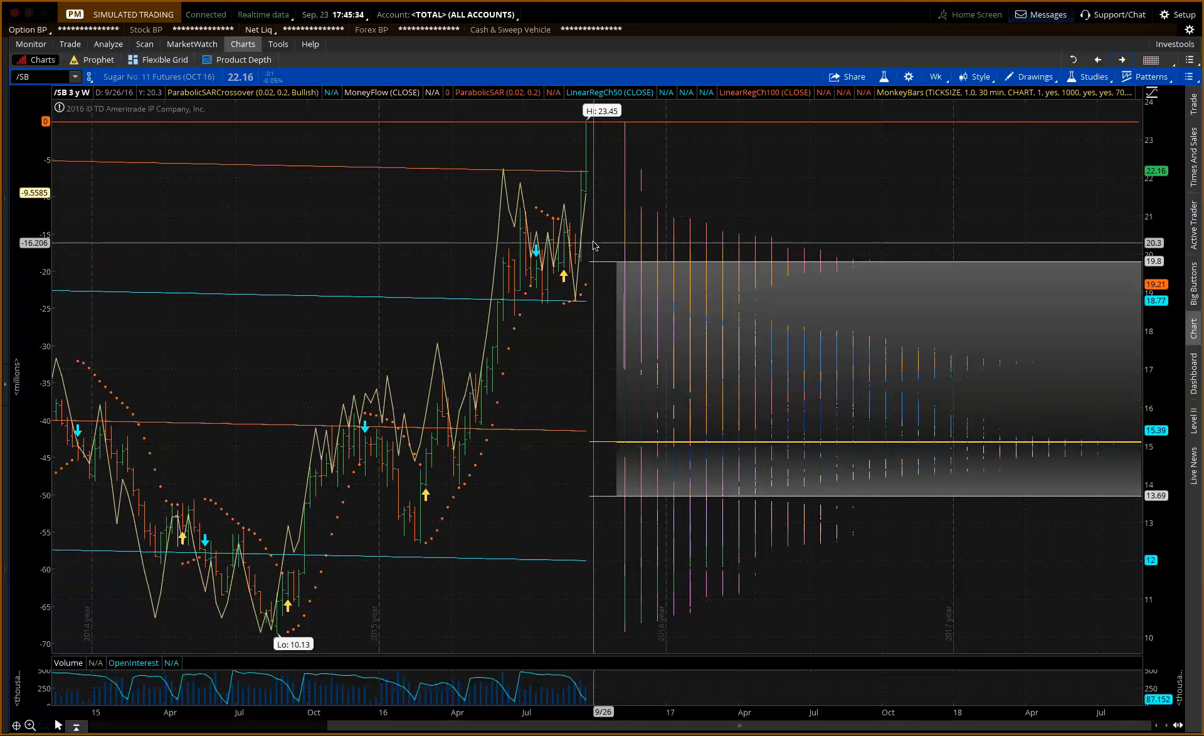
Step: Bring up the chart menu at a price level on the Sugar No. 11 weekly chart
right_click(593, 246)
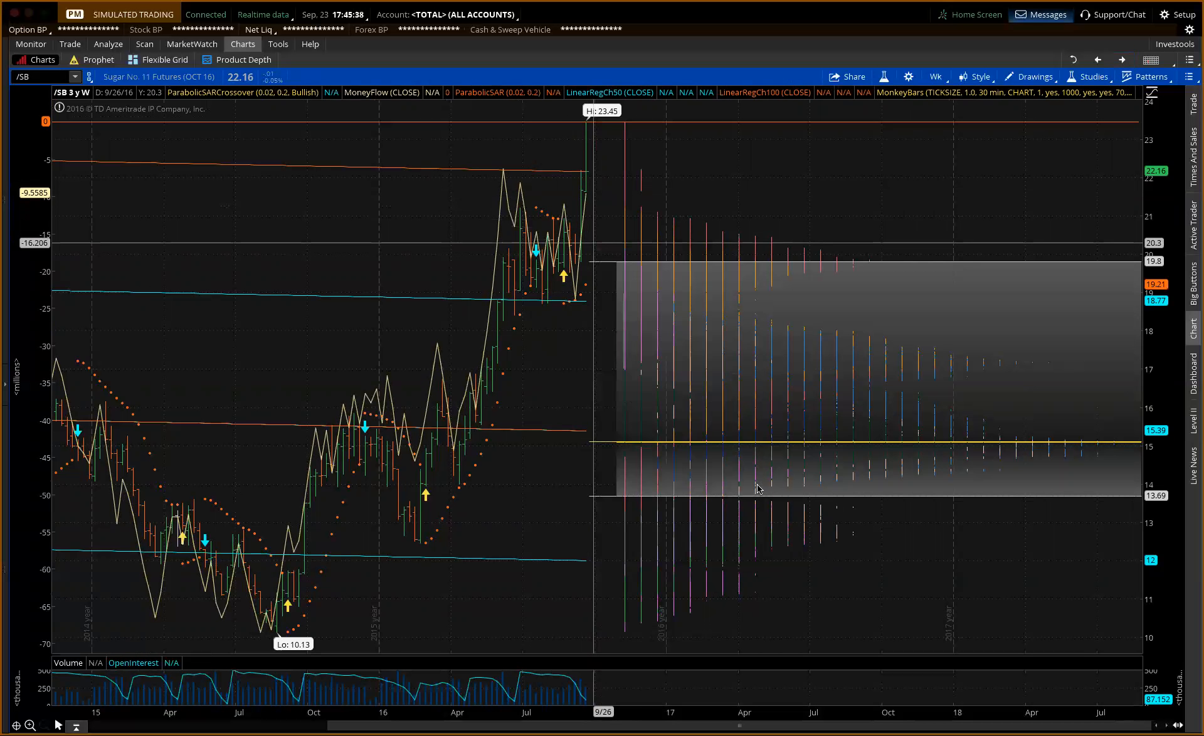
mouse_move(548, 278)
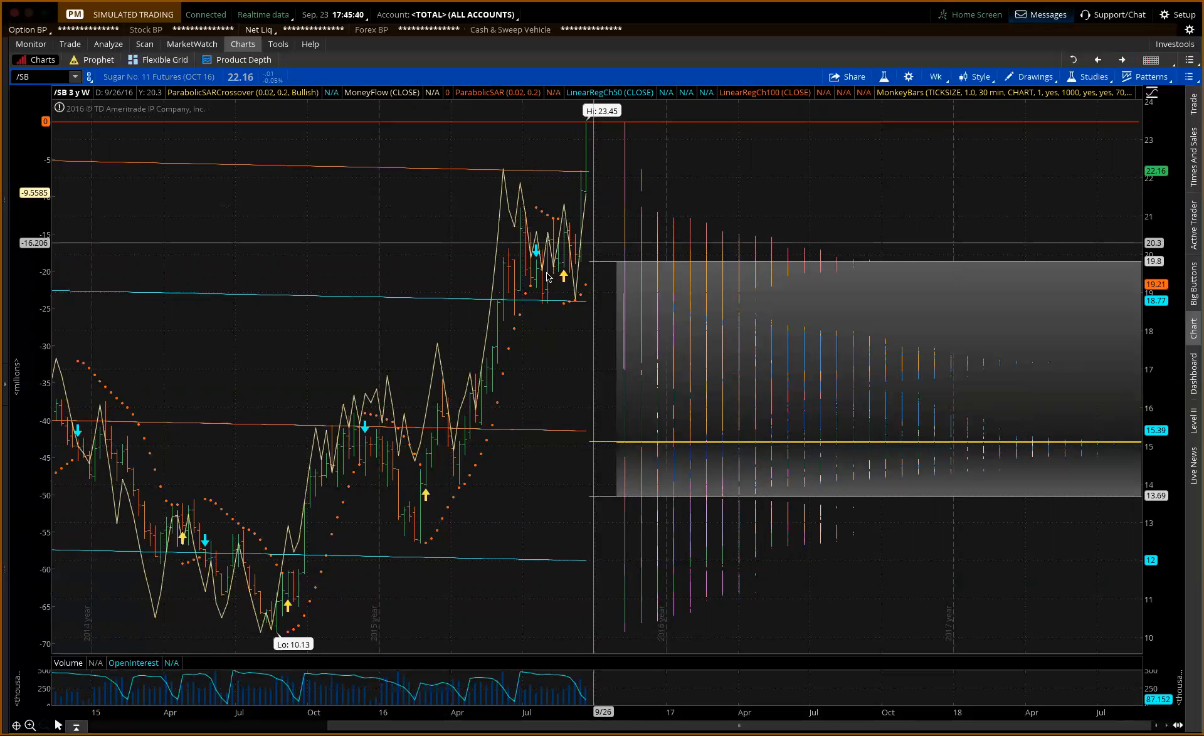
mouse_move(549, 302)
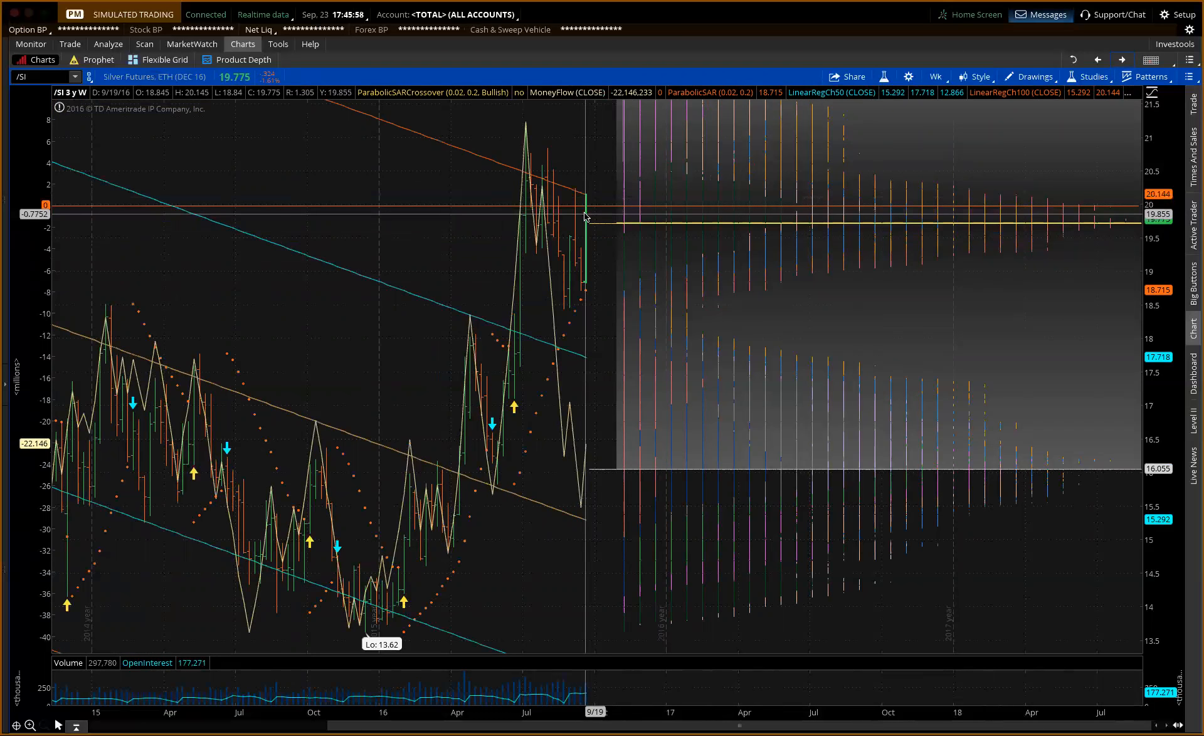
mouse_move(583, 266)
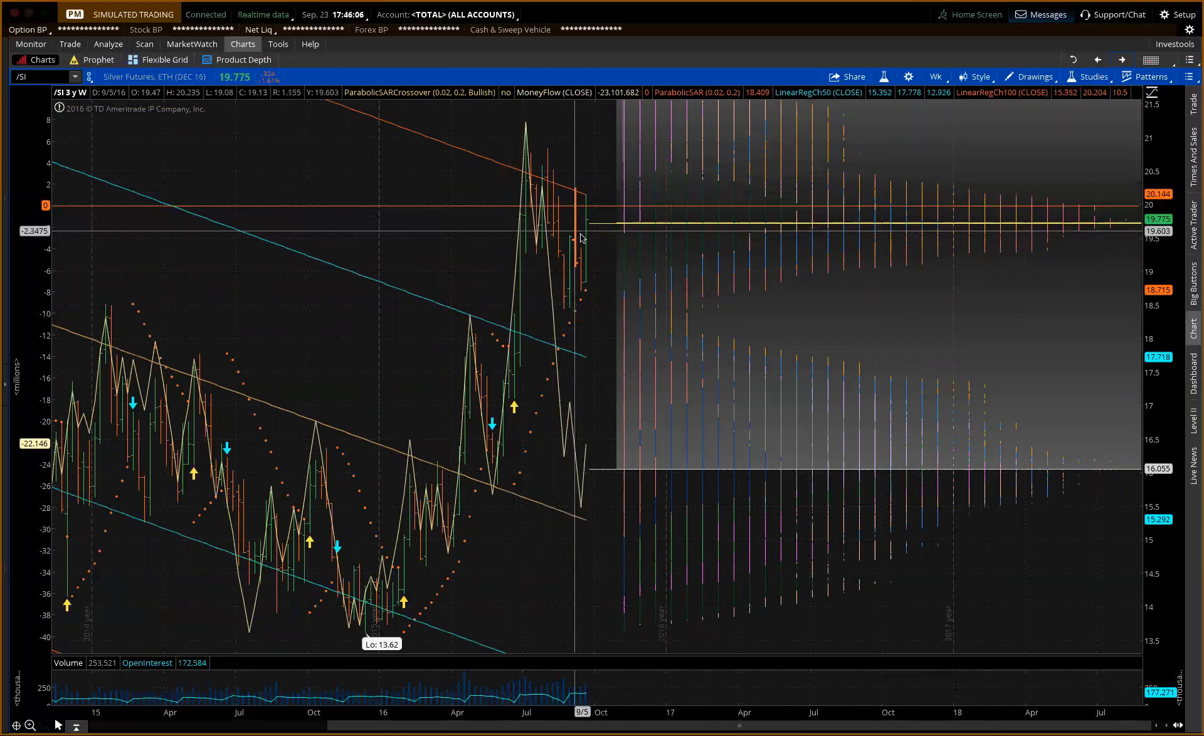
mouse_move(601, 137)
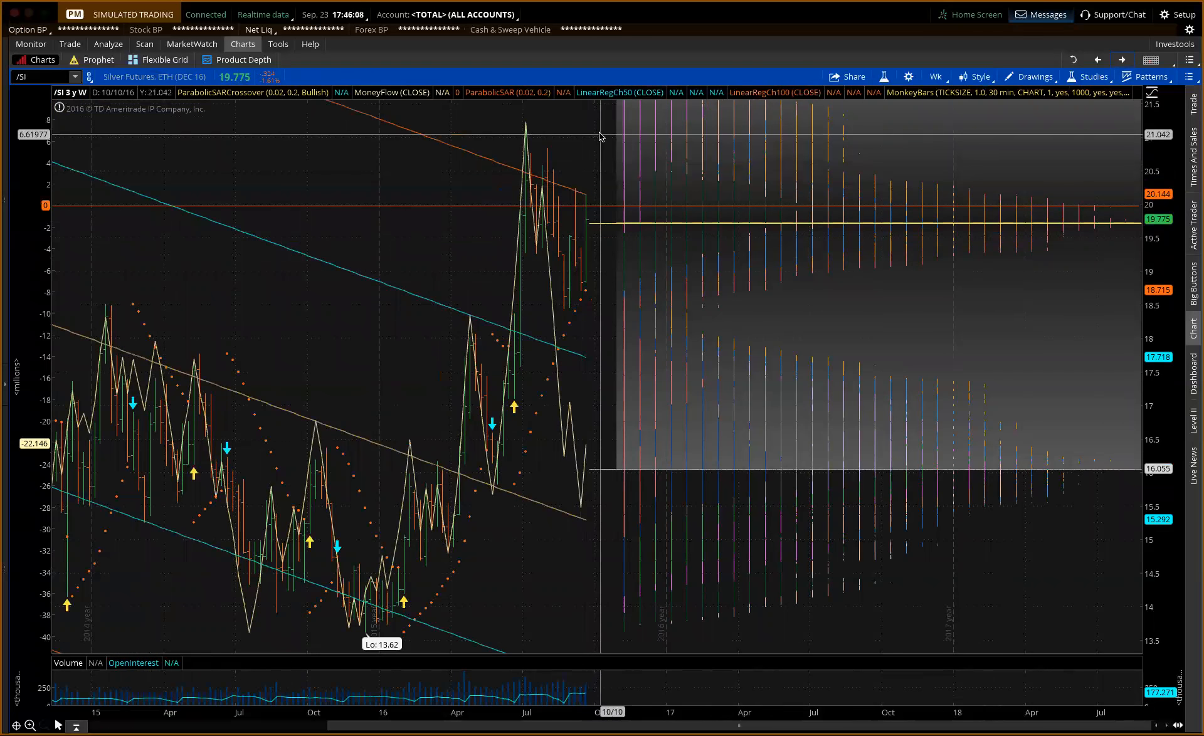
mouse_move(571, 321)
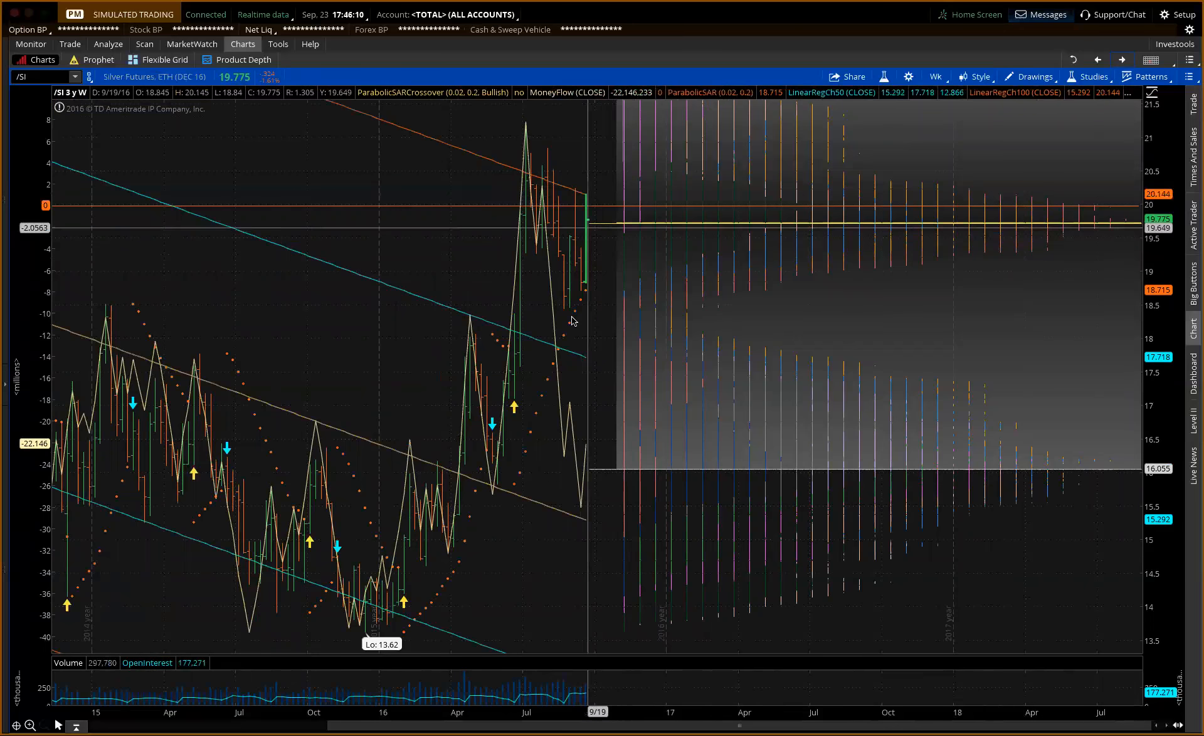
mouse_move(586, 460)
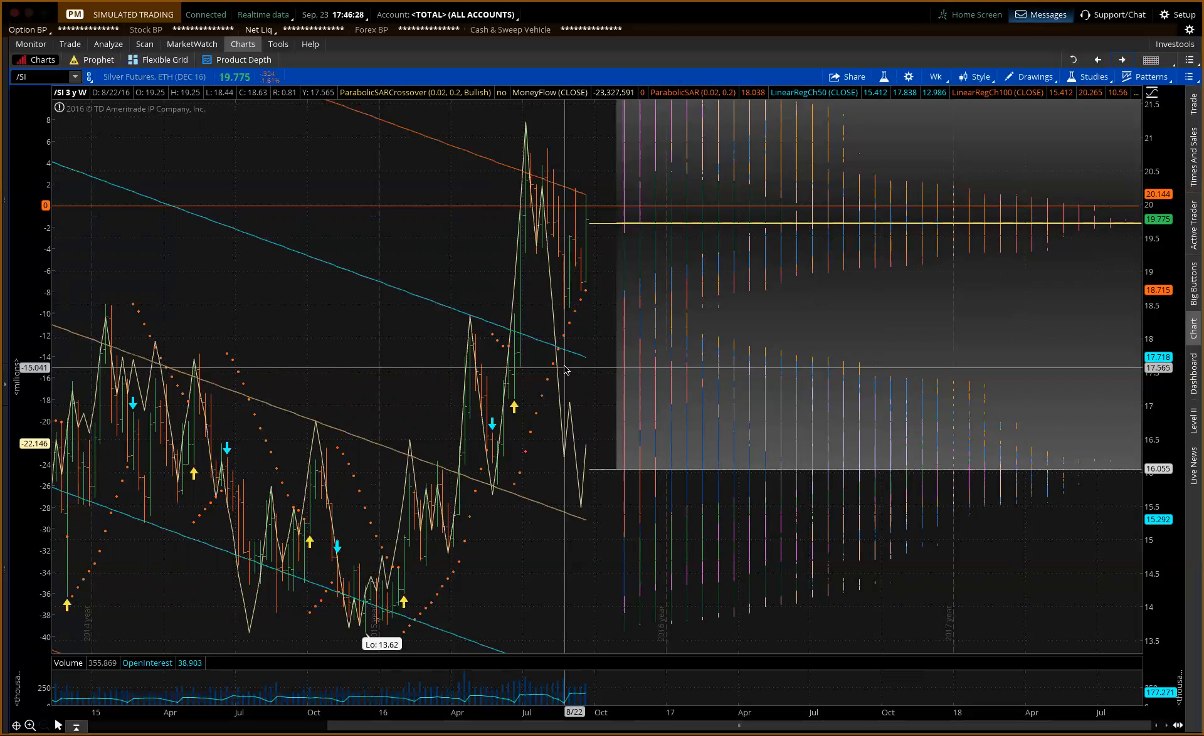
mouse_move(575, 282)
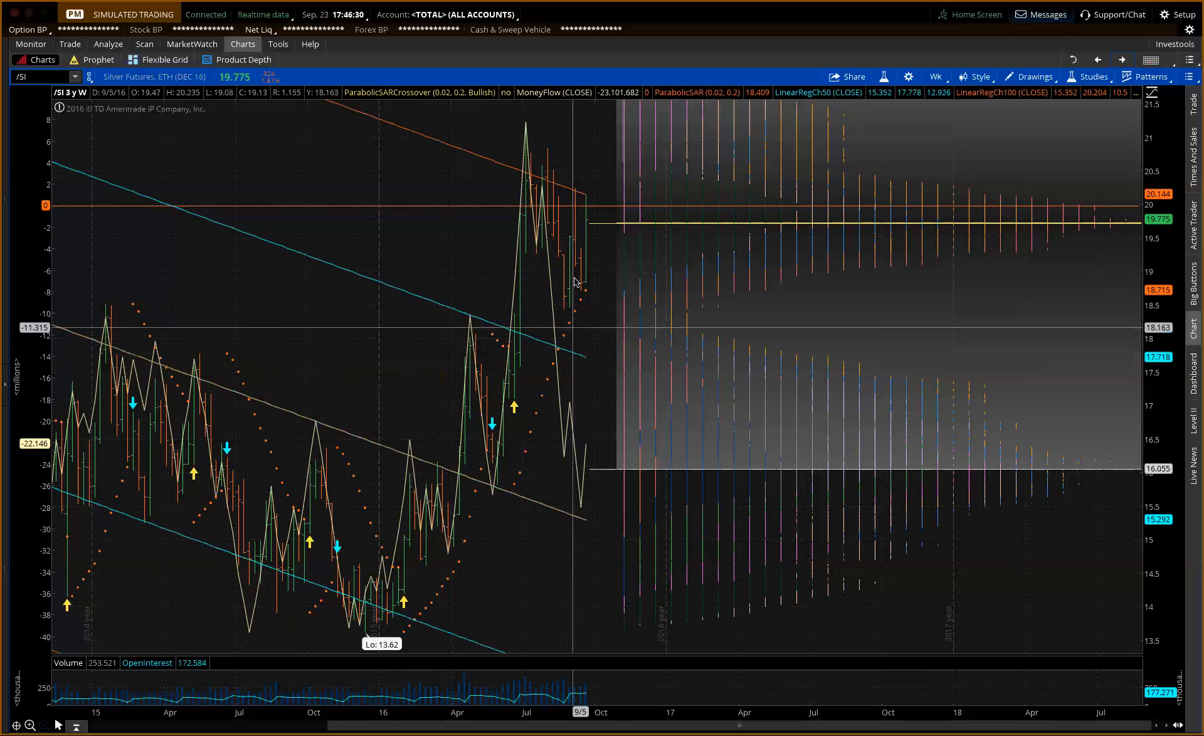
mouse_move(593, 240)
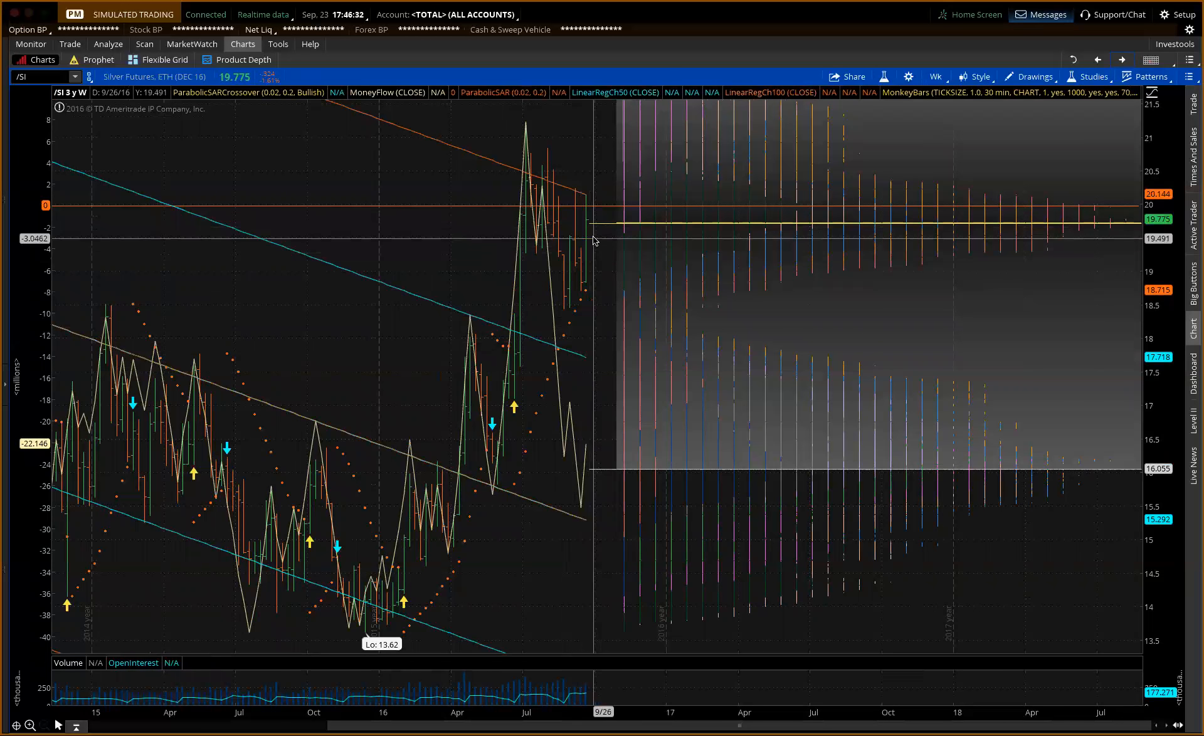
Step: Start a MARK <= 19.545 price alert on the Silver futures weekly chart
right_click(593, 241)
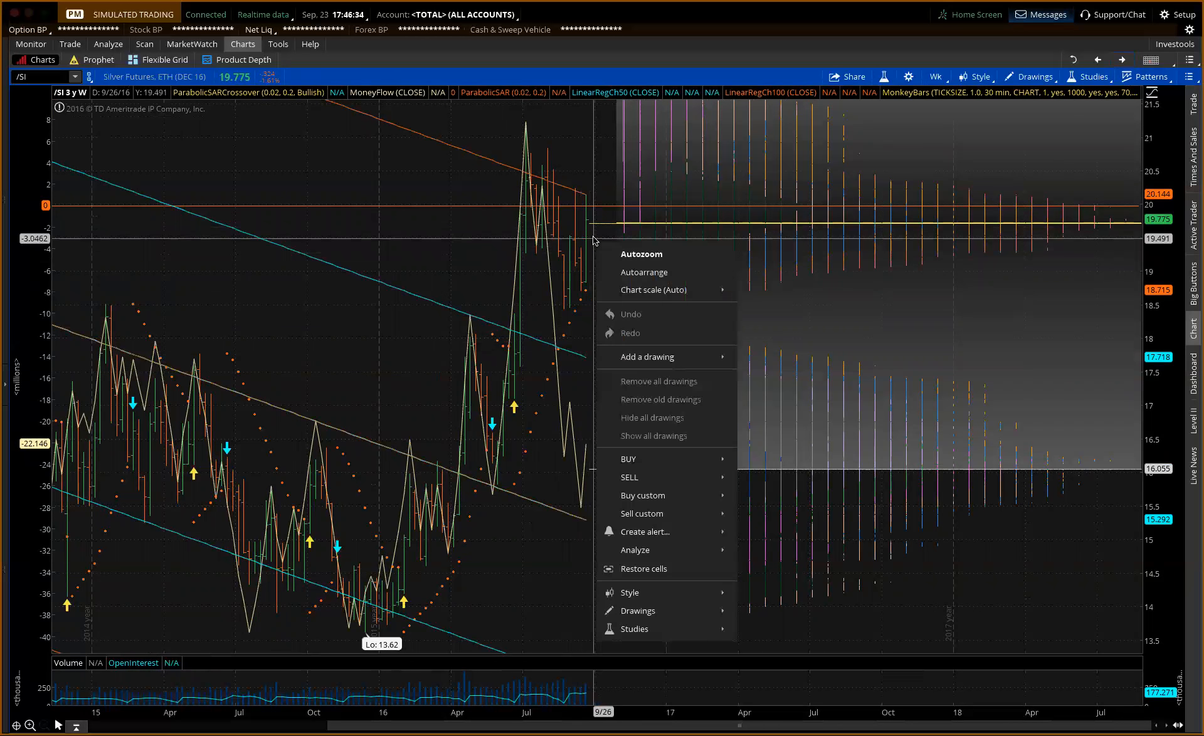
mouse_move(643, 532)
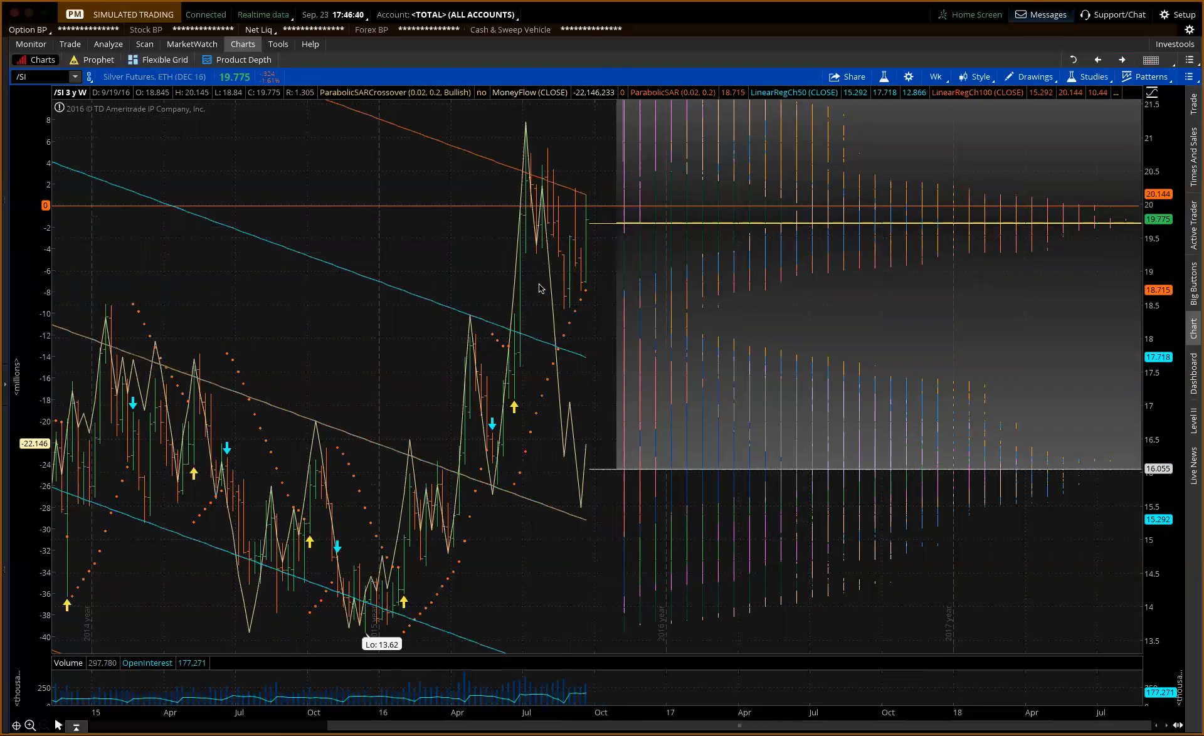
mouse_move(637, 256)
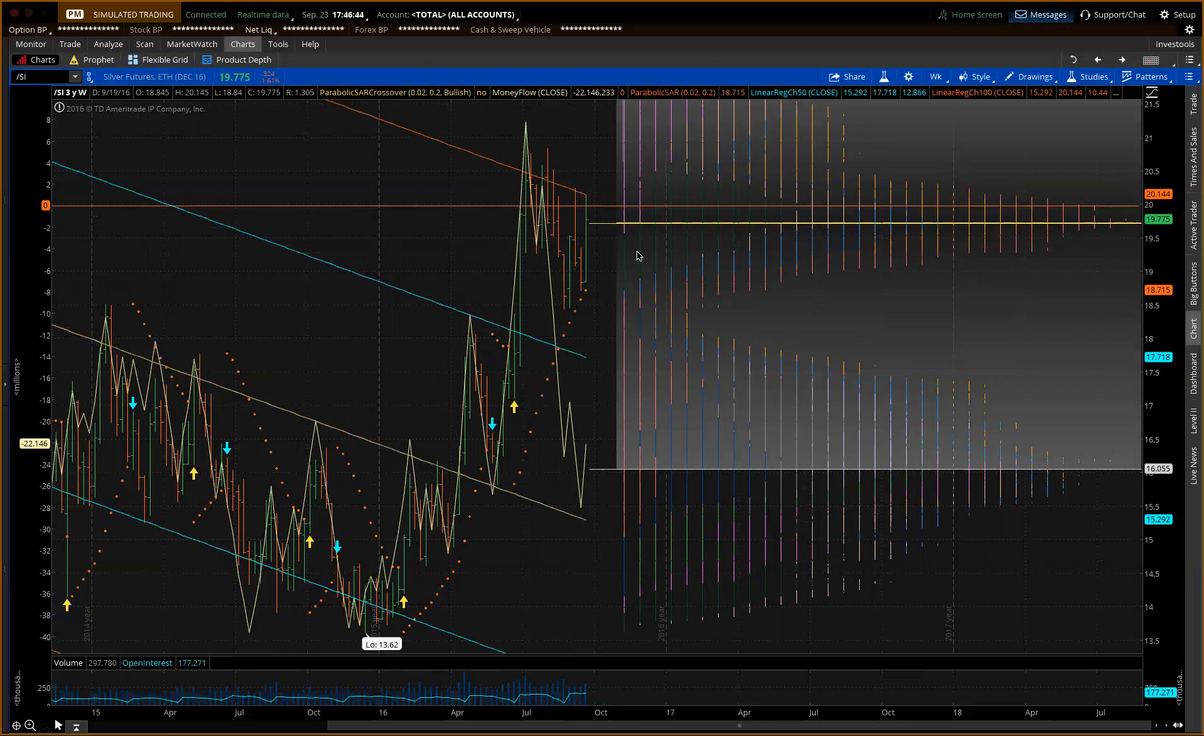
mouse_move(734, 577)
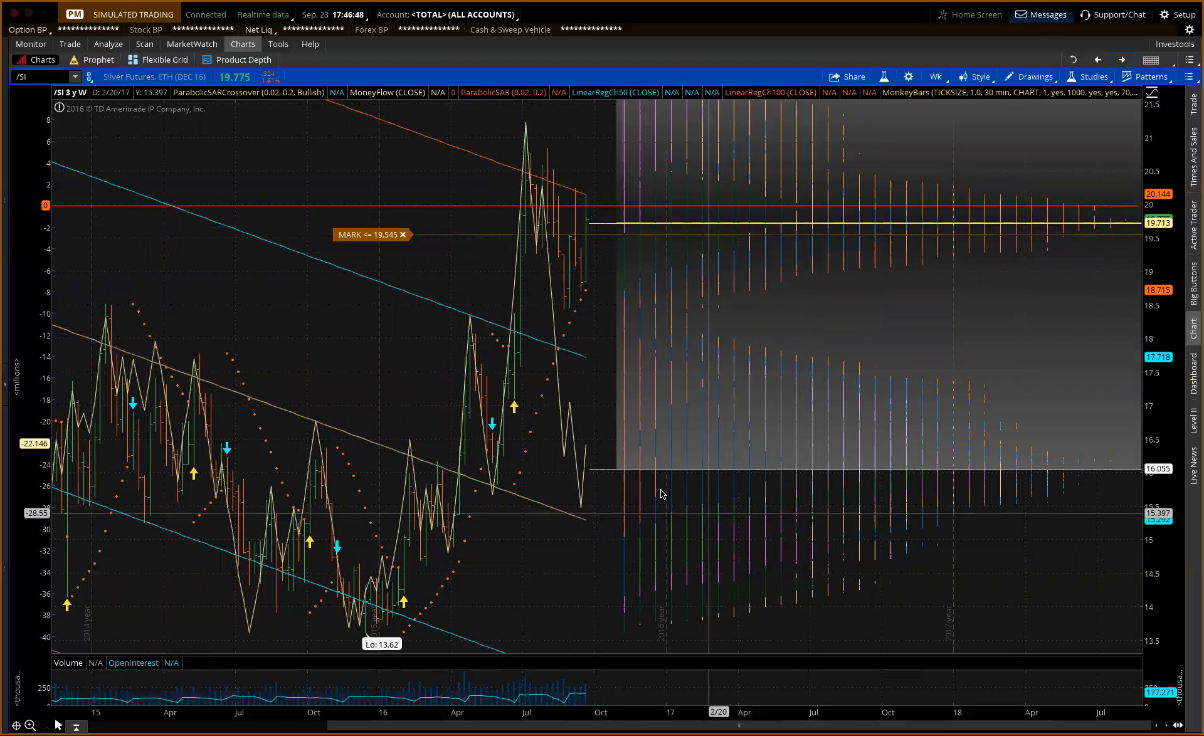
mouse_move(516, 618)
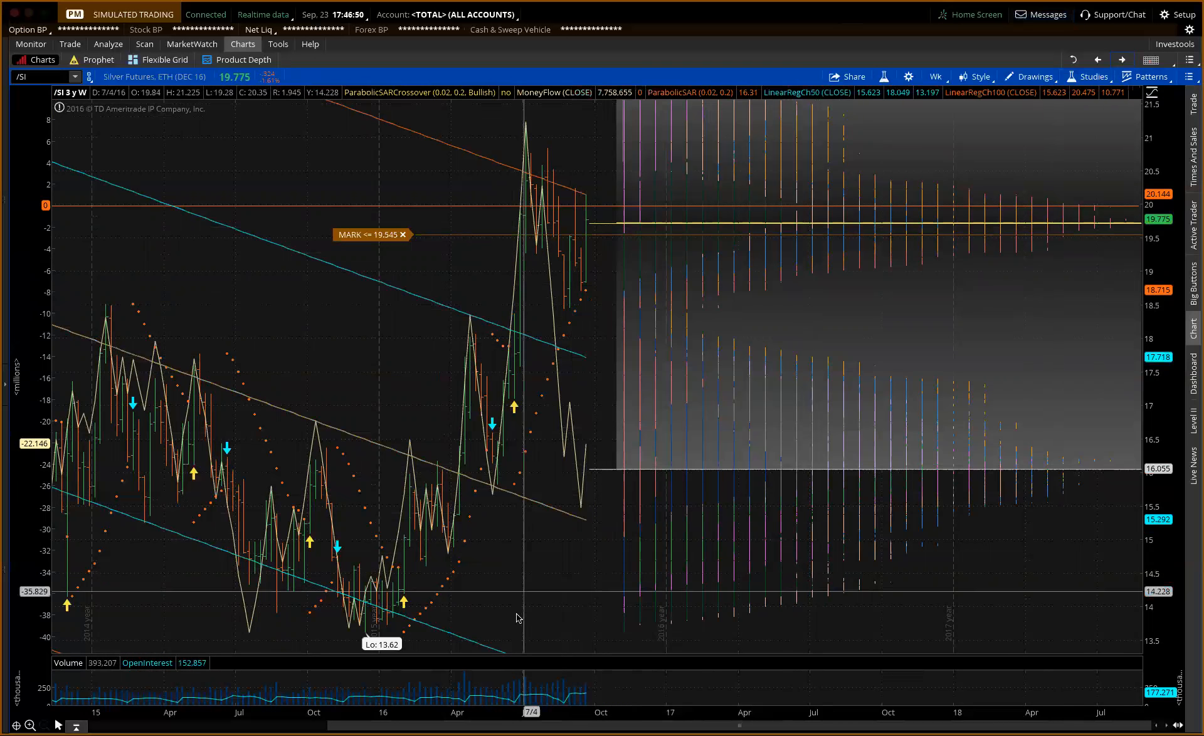
mouse_move(590, 188)
type("/TF")
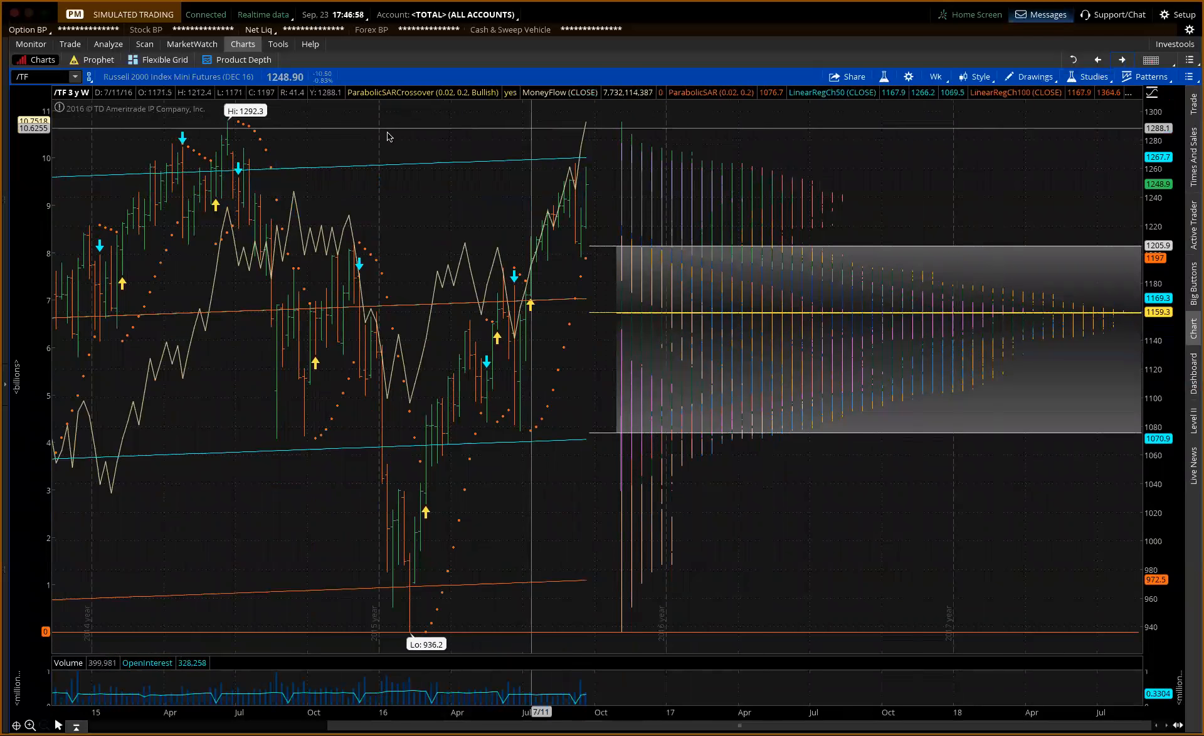
mouse_move(227, 127)
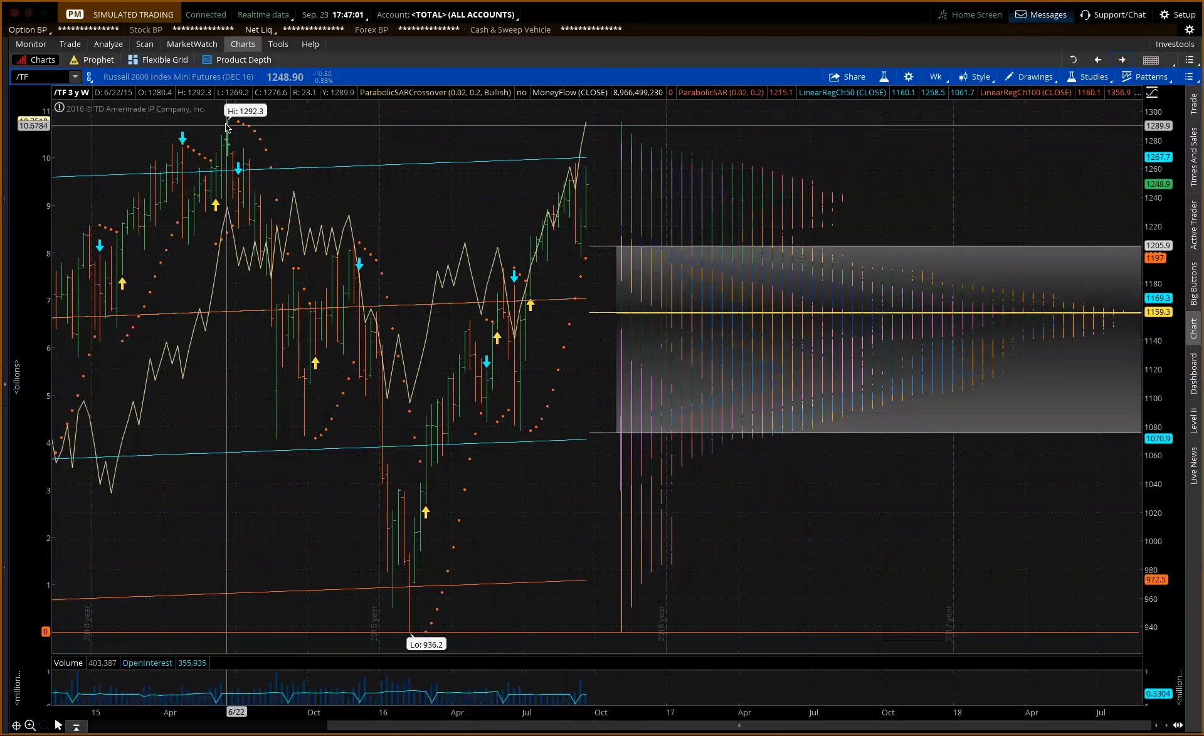
mouse_move(574, 166)
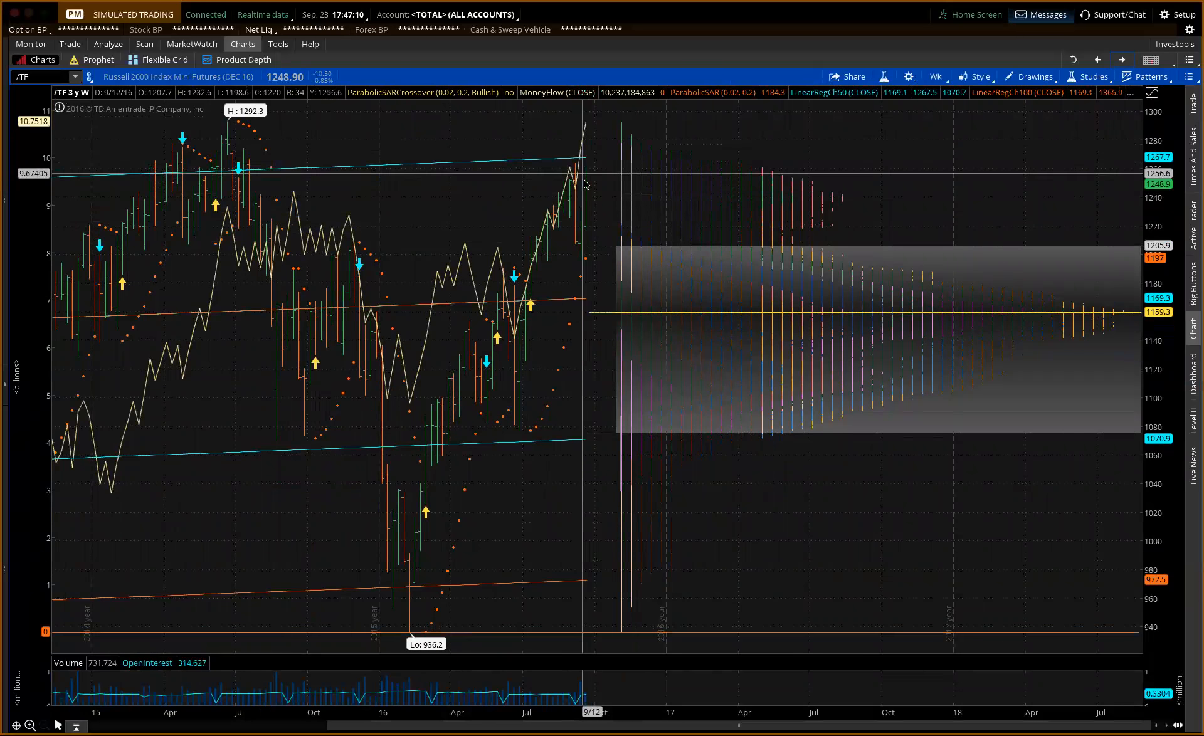
mouse_move(604, 208)
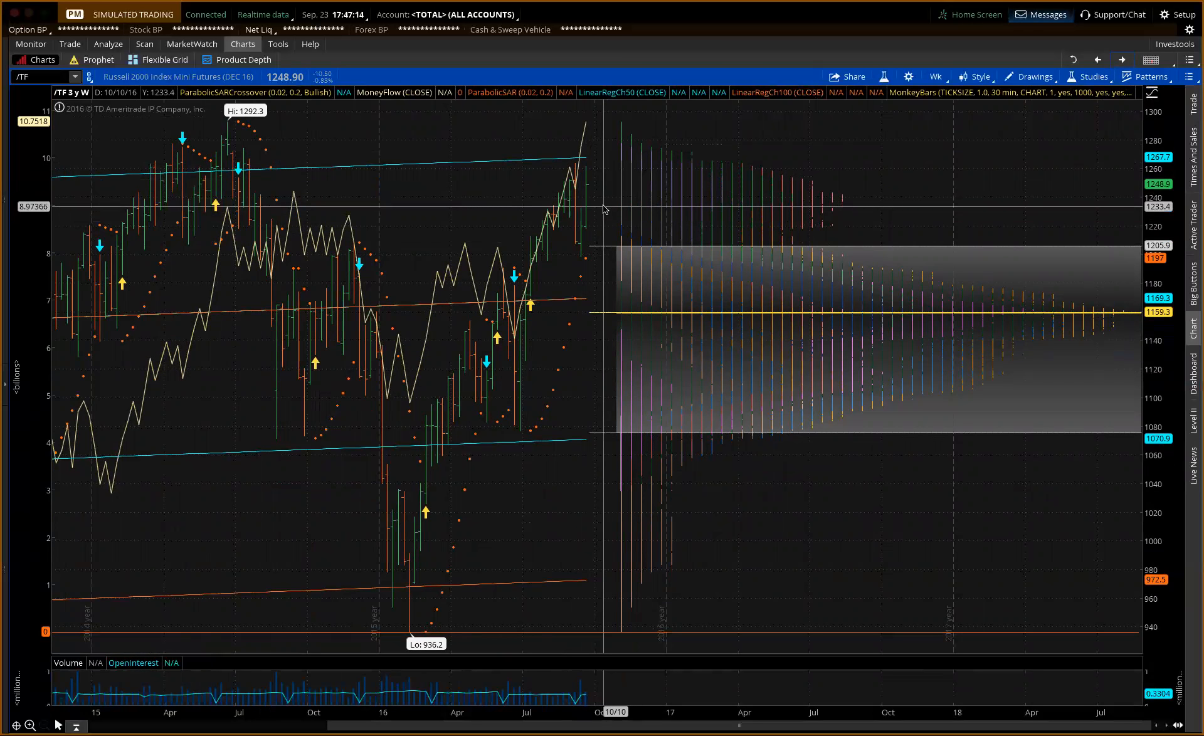
Step: Start a MARK <= 1233.50 price alert on the Russell 2000 mini futures chart
right_click(604, 210)
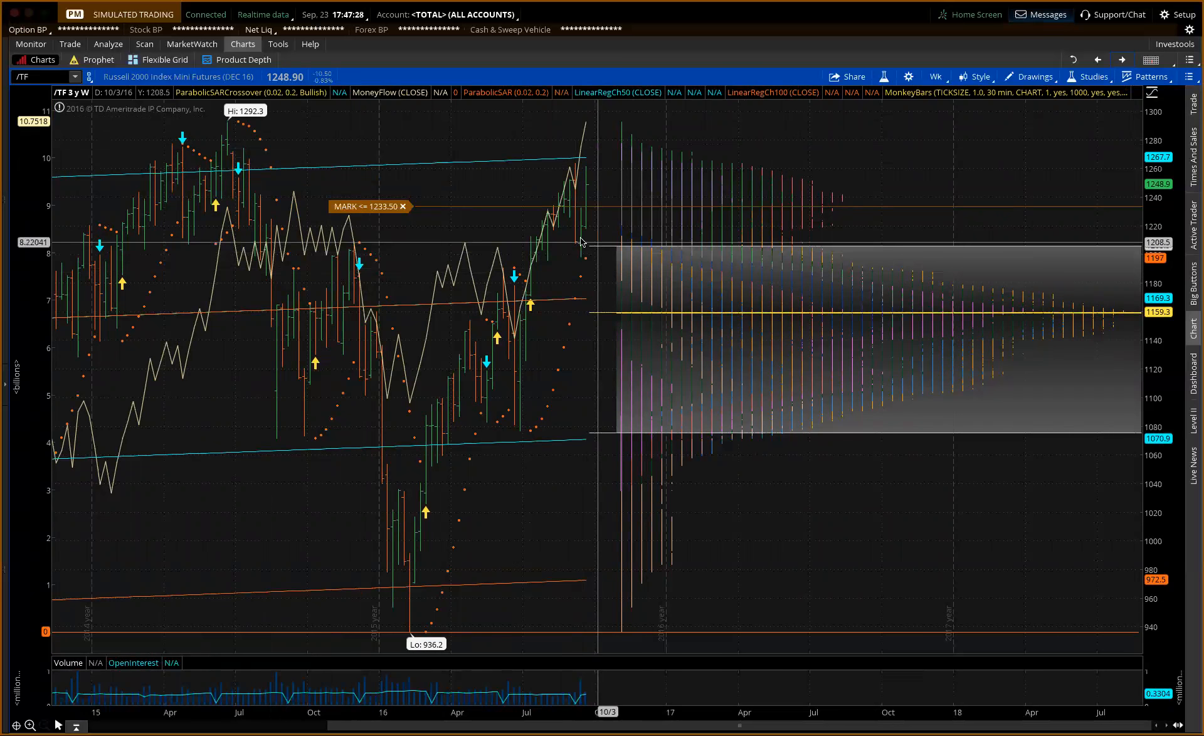
mouse_move(586, 145)
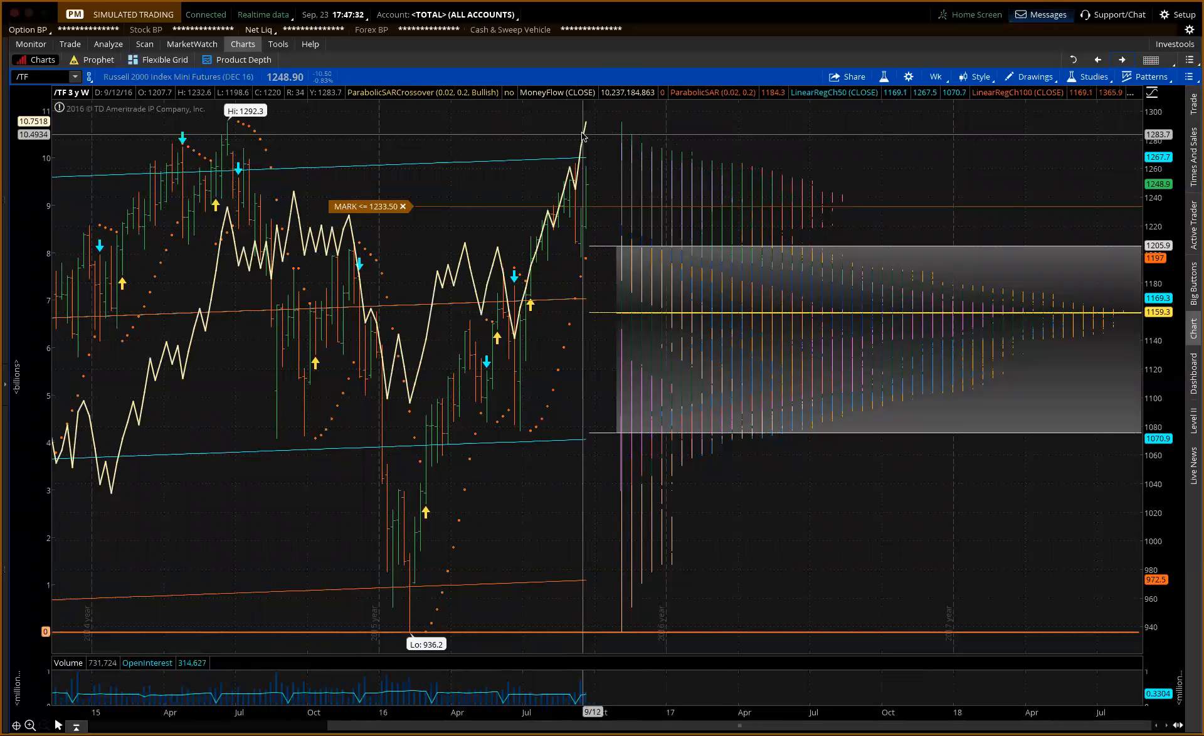
mouse_move(227, 203)
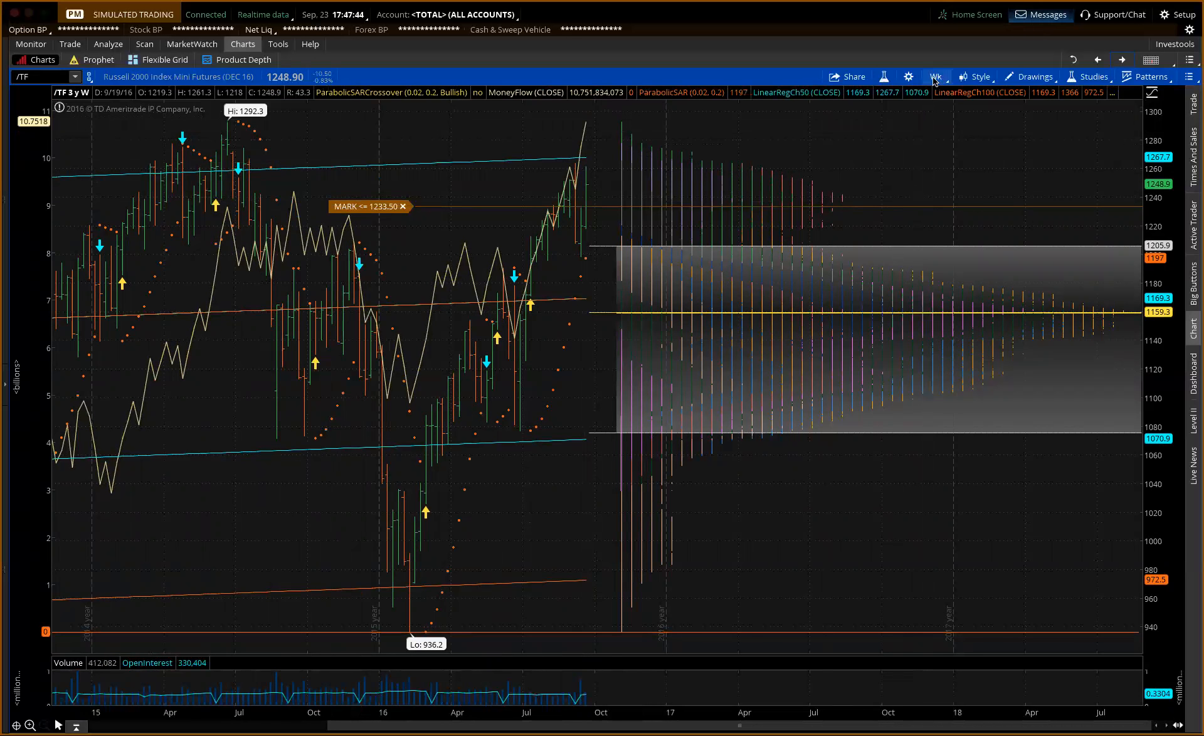
Step: View Russell 2000 futures as 20 days of 2-hour bars, then choose another time frame preset
left_click(934, 77)
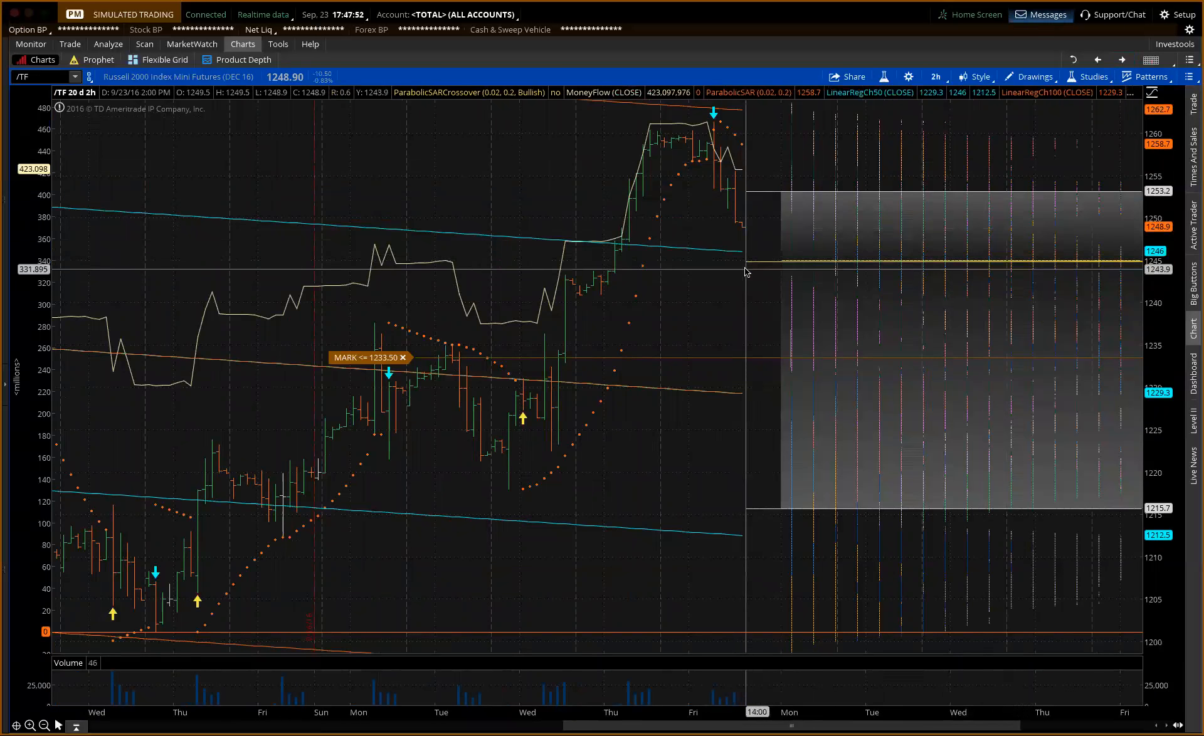
mouse_move(741, 261)
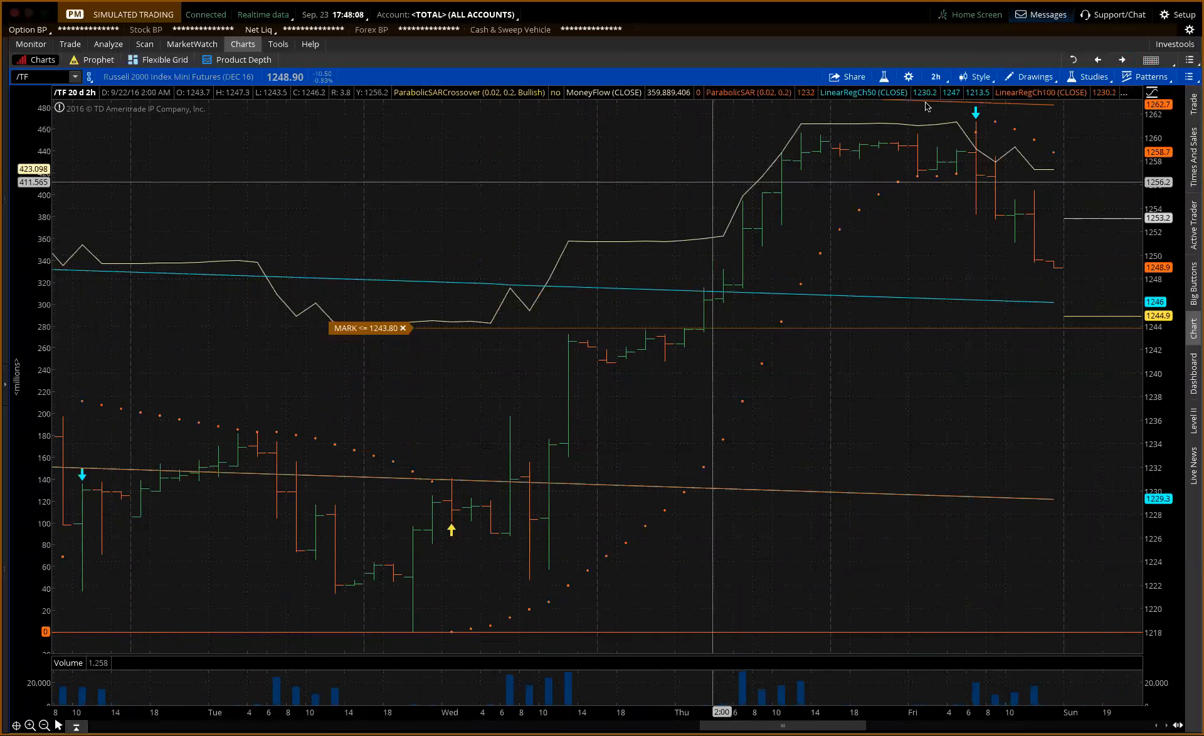
left_click(933, 77)
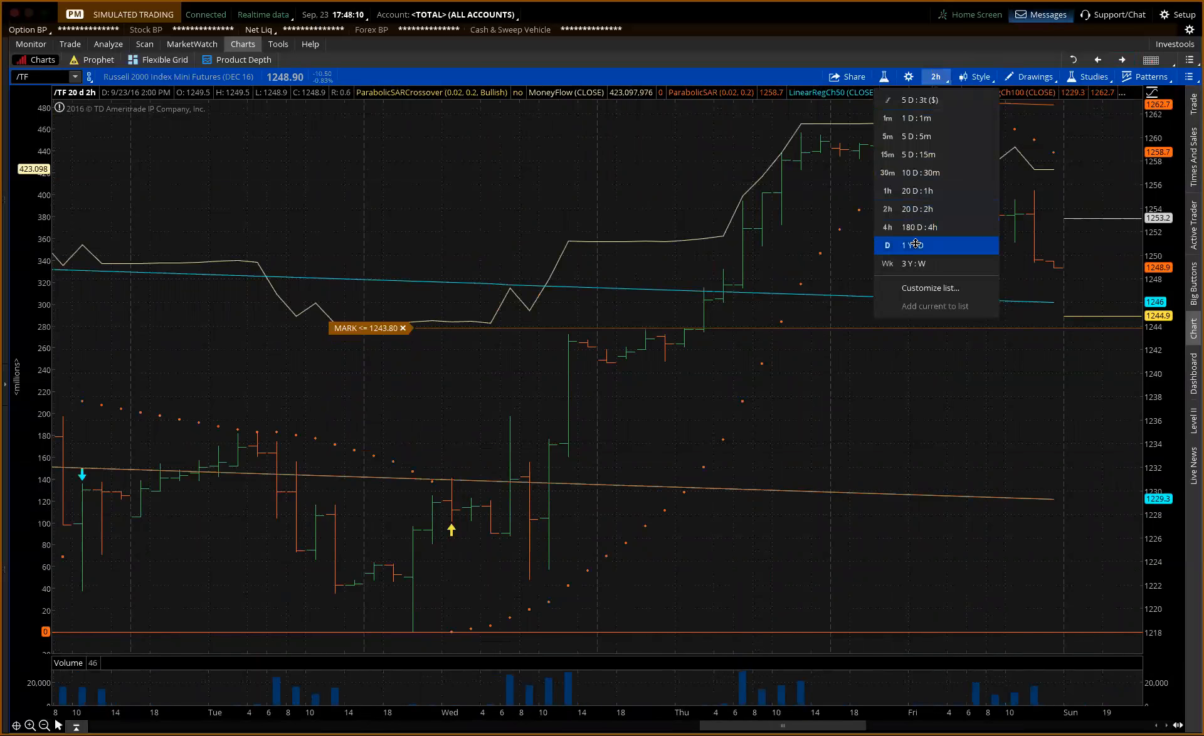
left_click(911, 263)
type("/YM")
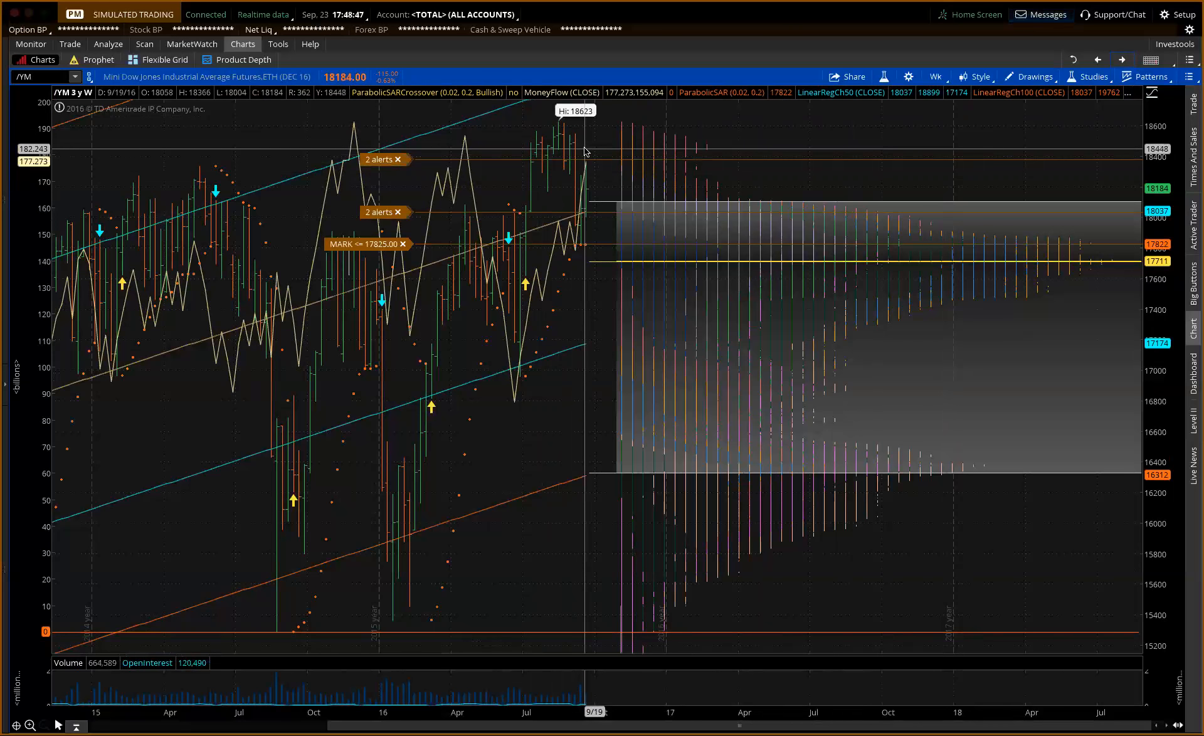
Step: Start a MARK price alert on the weekly /YM chart from the price-level context menu
right_click(584, 151)
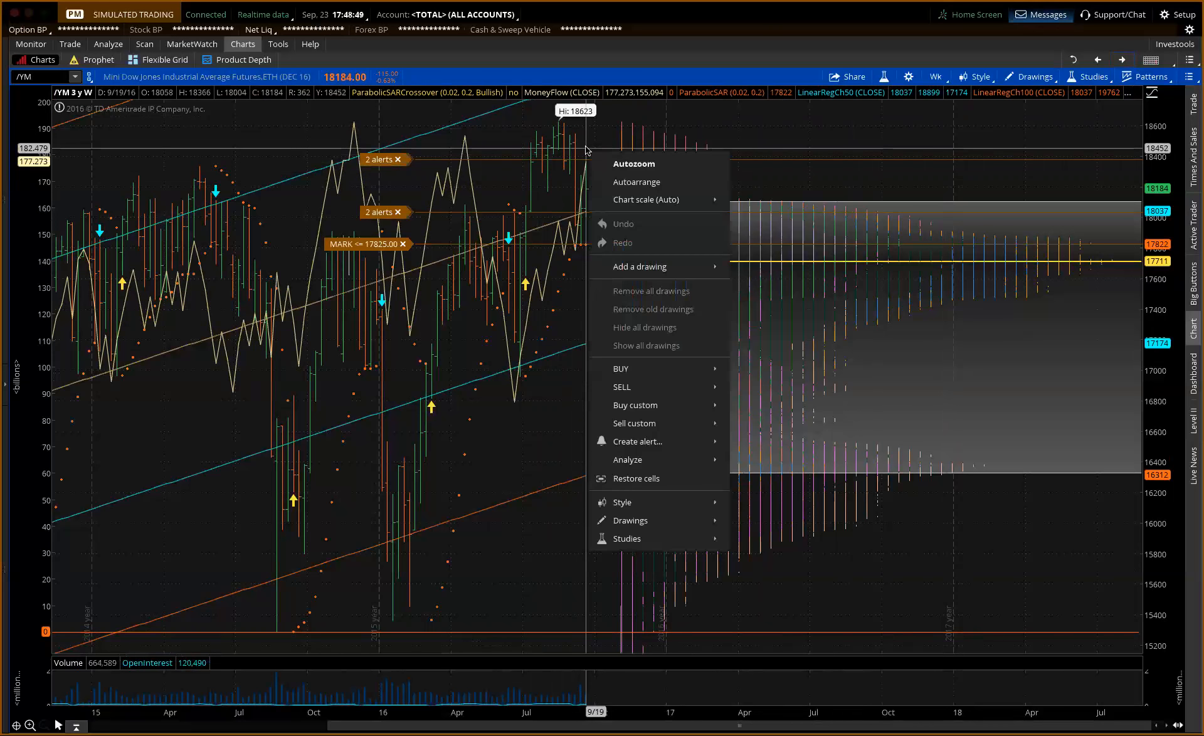
mouse_move(630, 441)
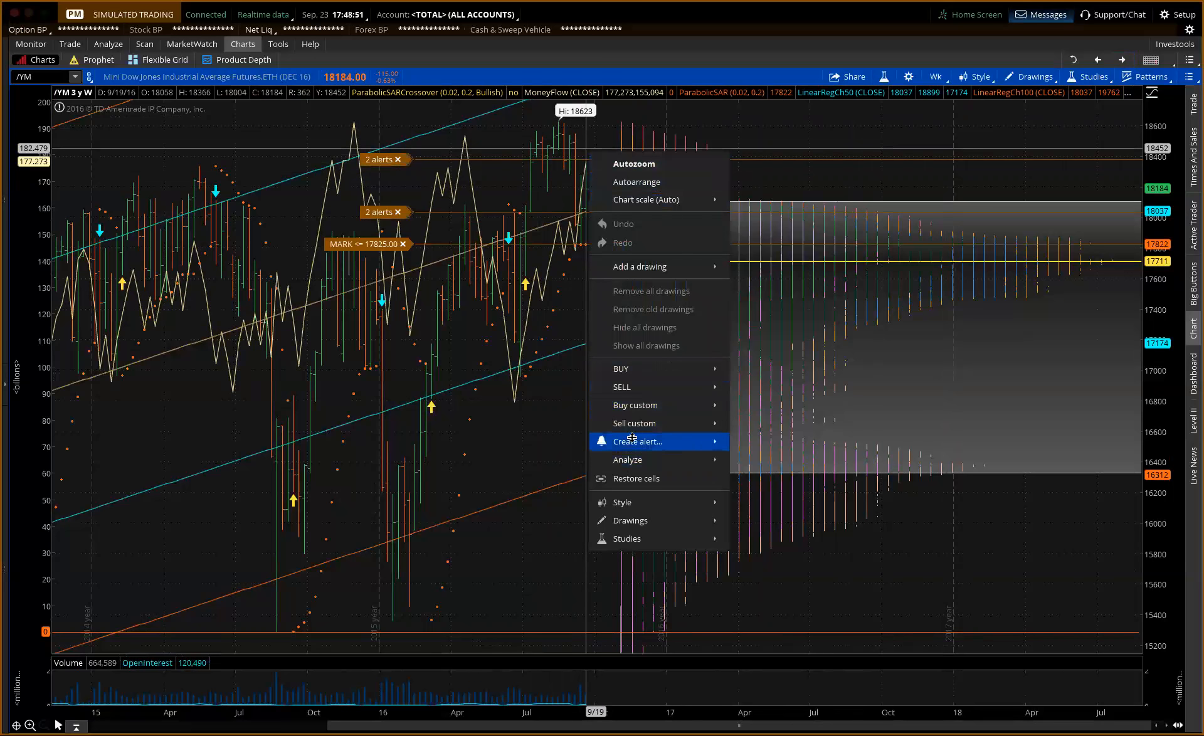
left_click(767, 573)
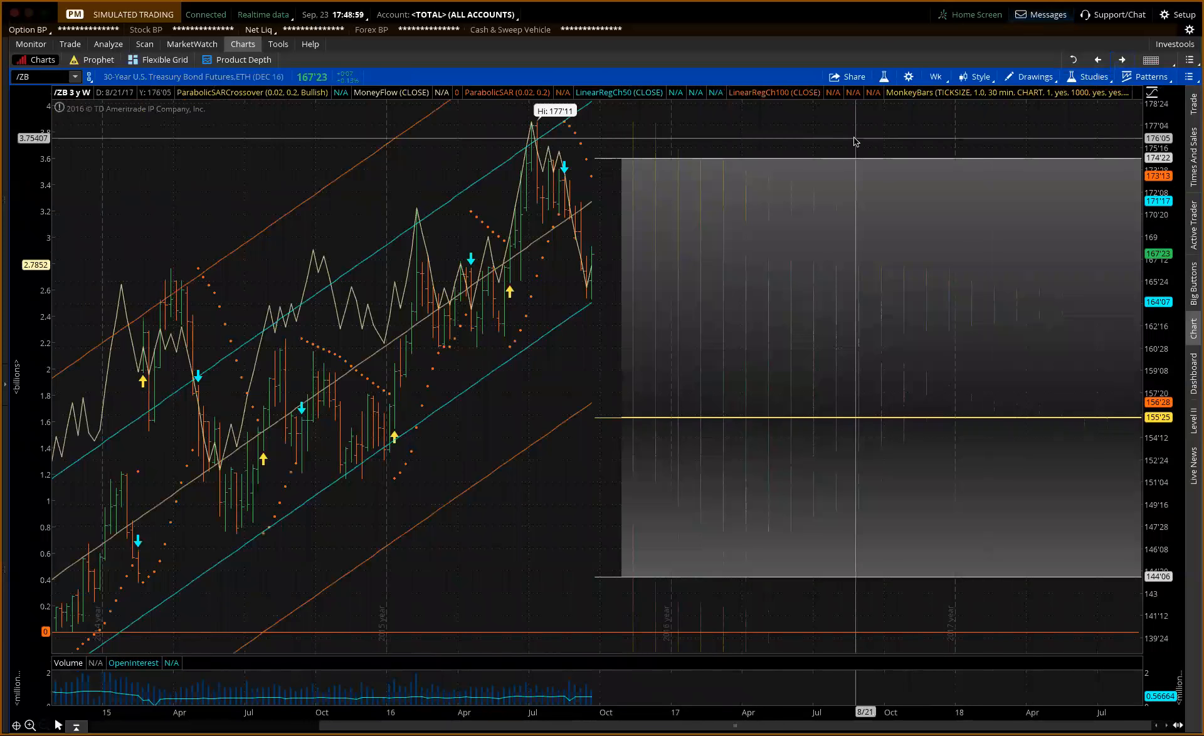
mouse_move(593, 237)
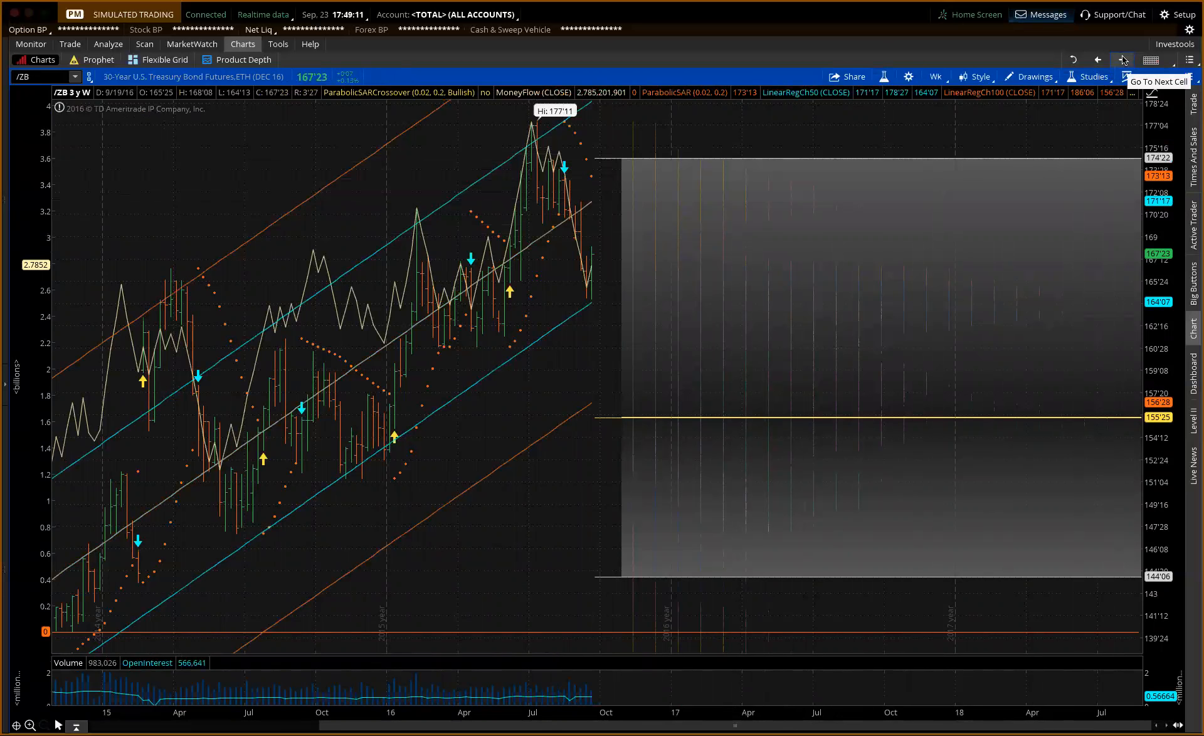
Step: Advance from the /ZB weekly chart to the Corn futures (/ZC) chart
left_click(1121, 60)
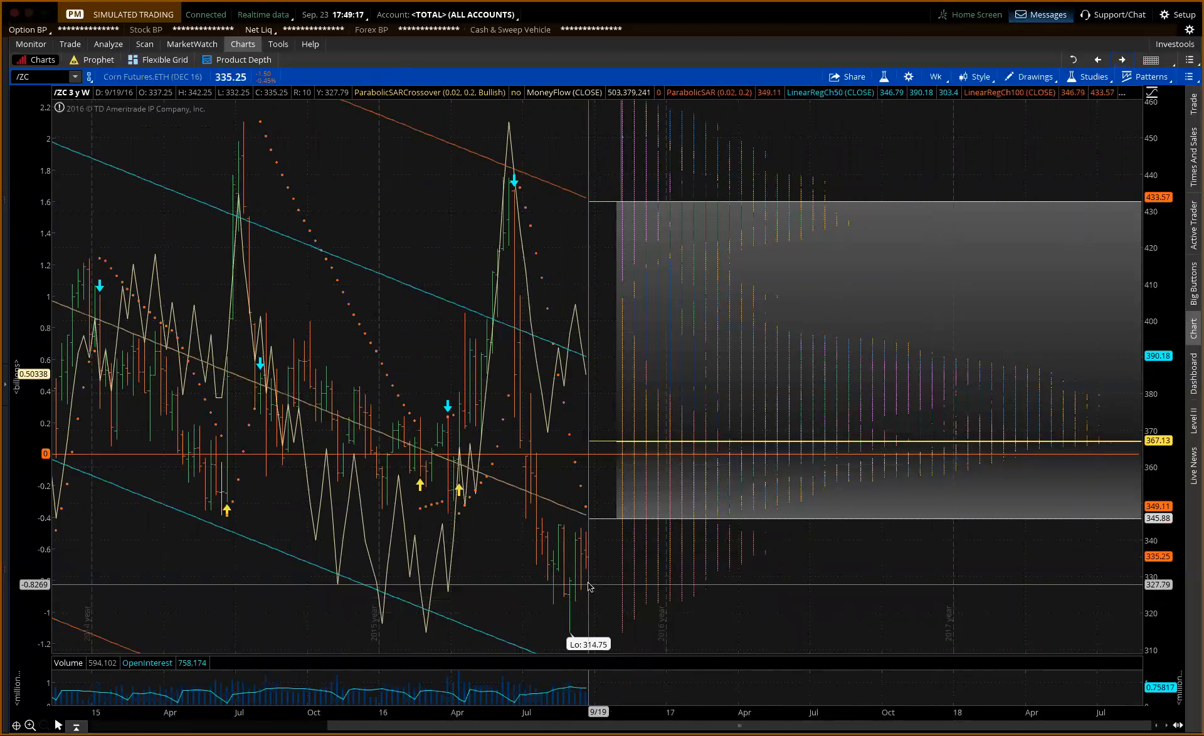
mouse_move(620, 353)
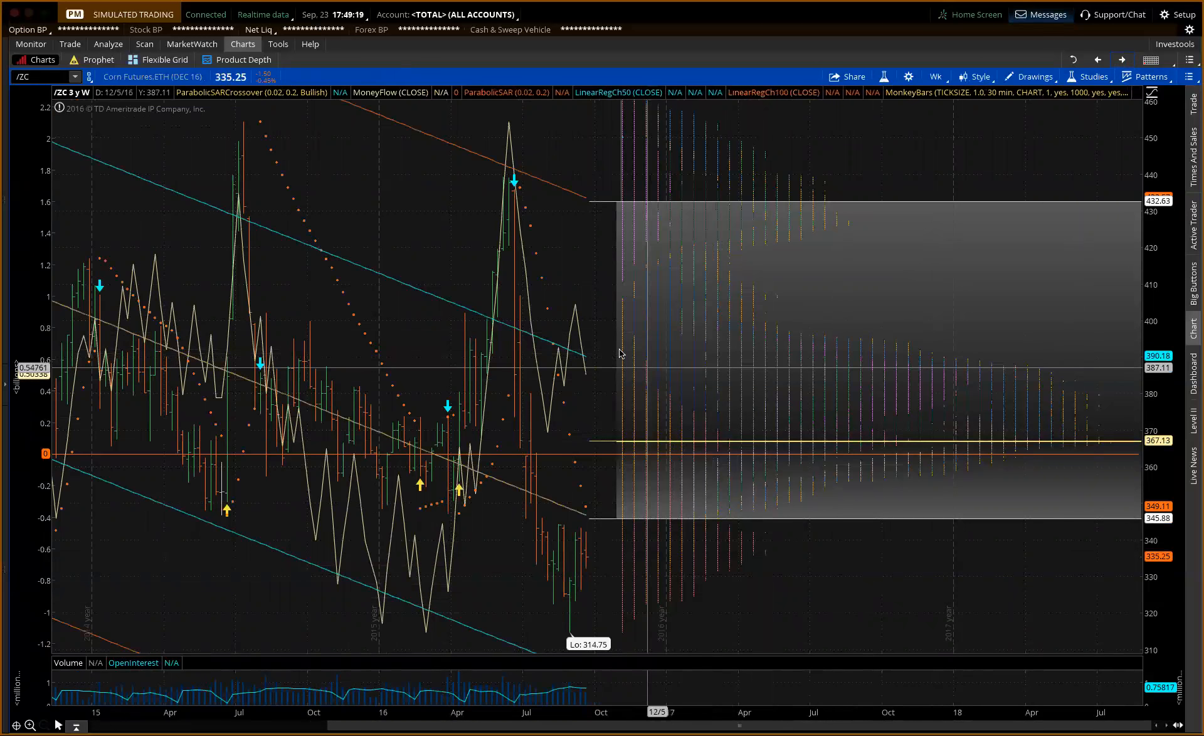
mouse_move(576, 330)
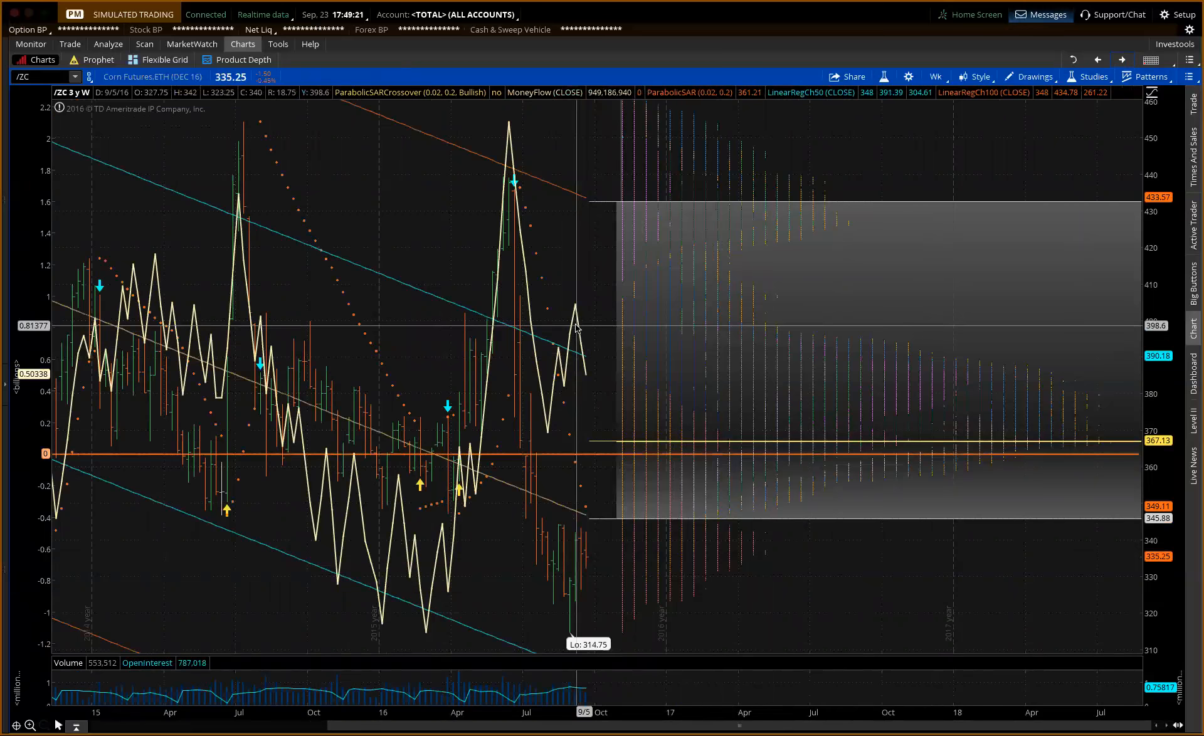
mouse_move(611, 606)
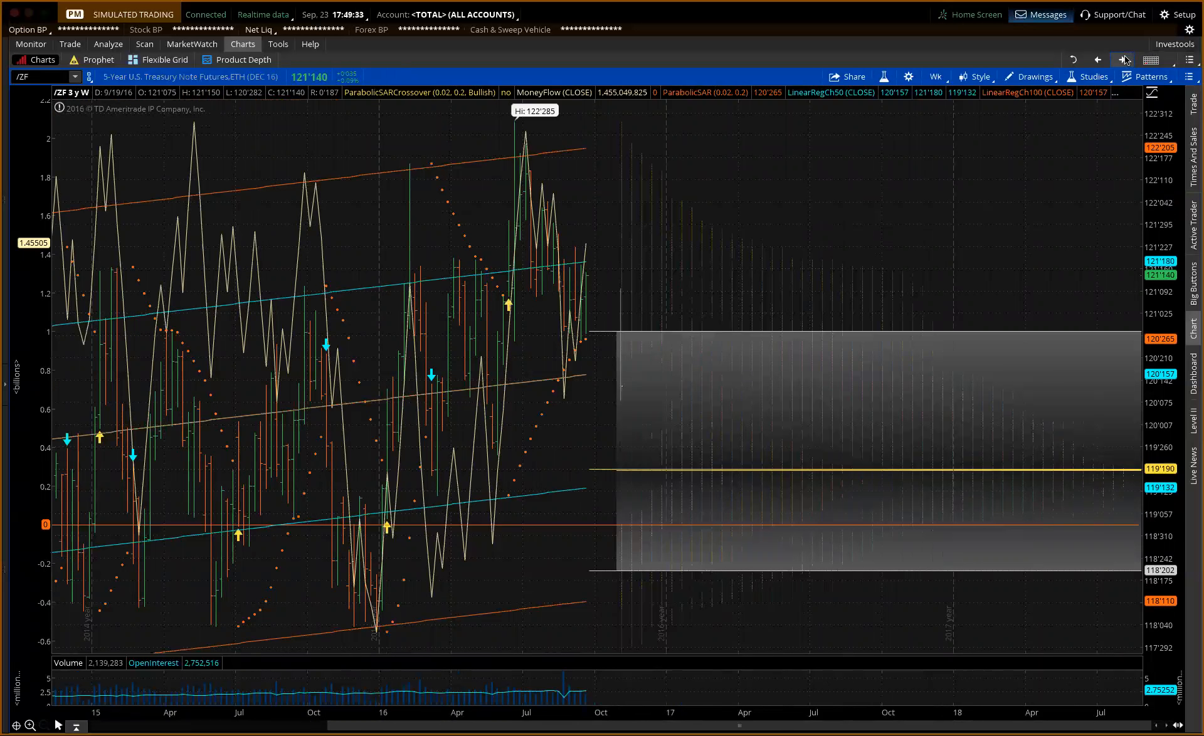
mouse_move(1123, 60)
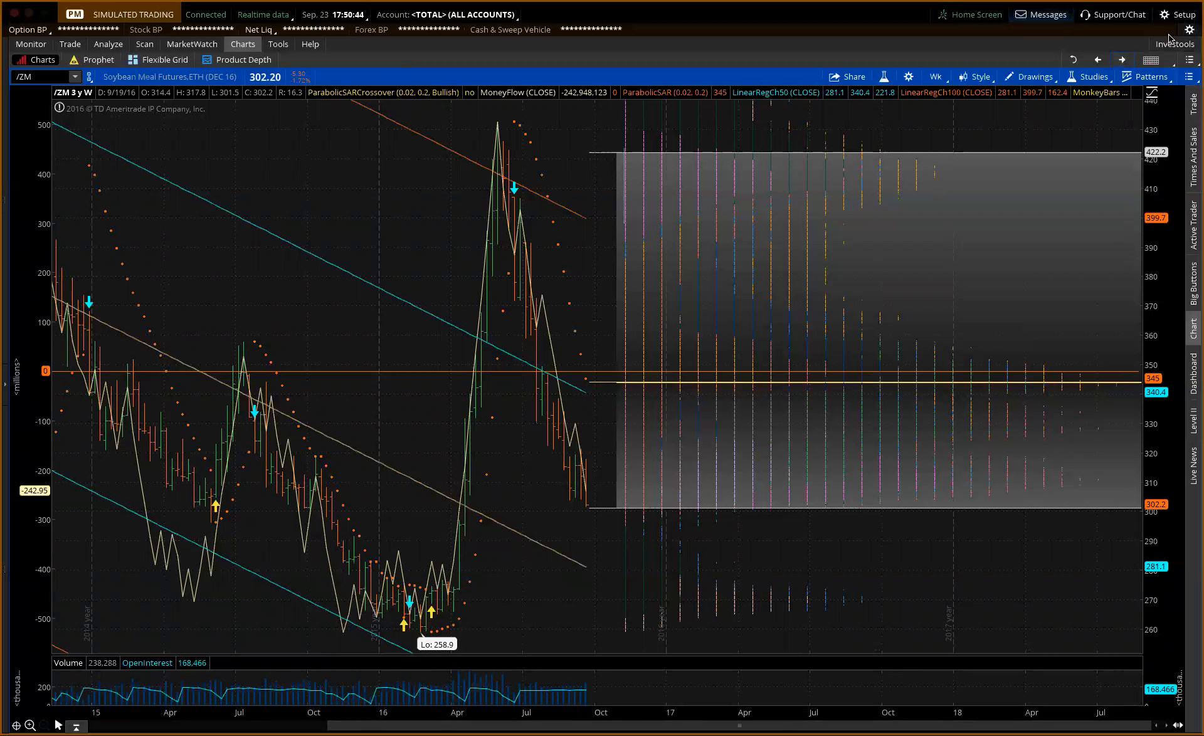
mouse_move(1121, 60)
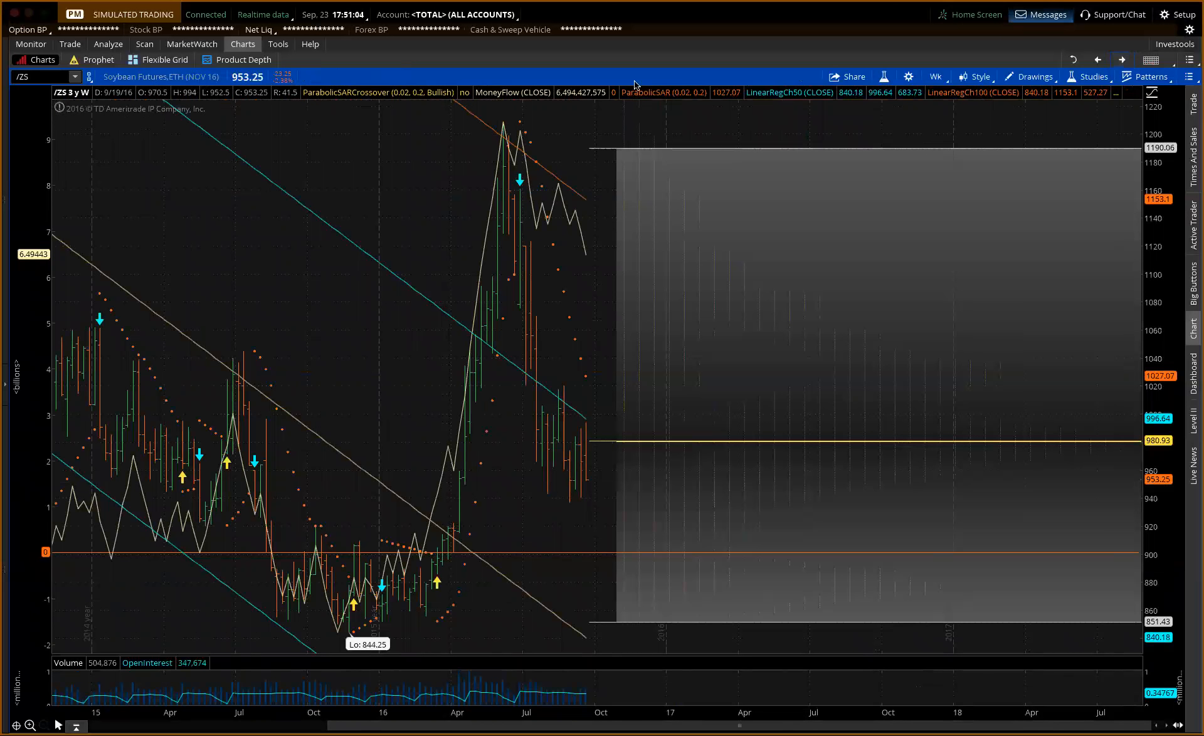
mouse_move(505, 149)
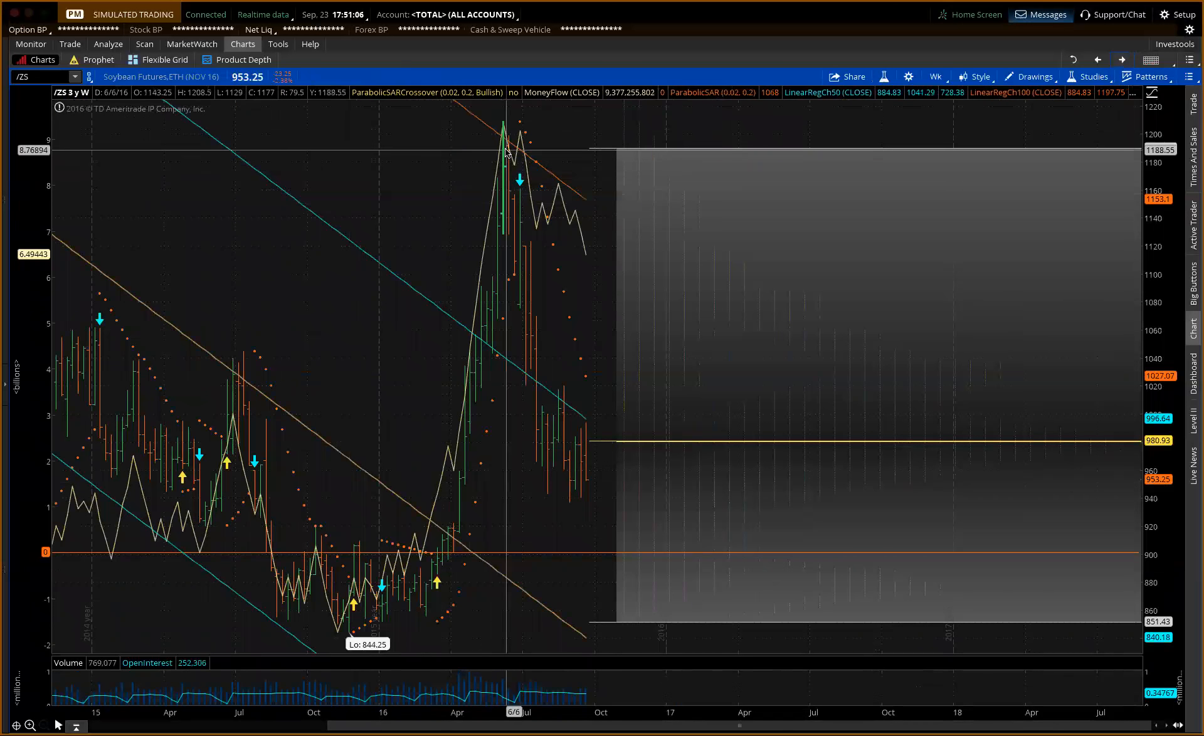
mouse_move(587, 458)
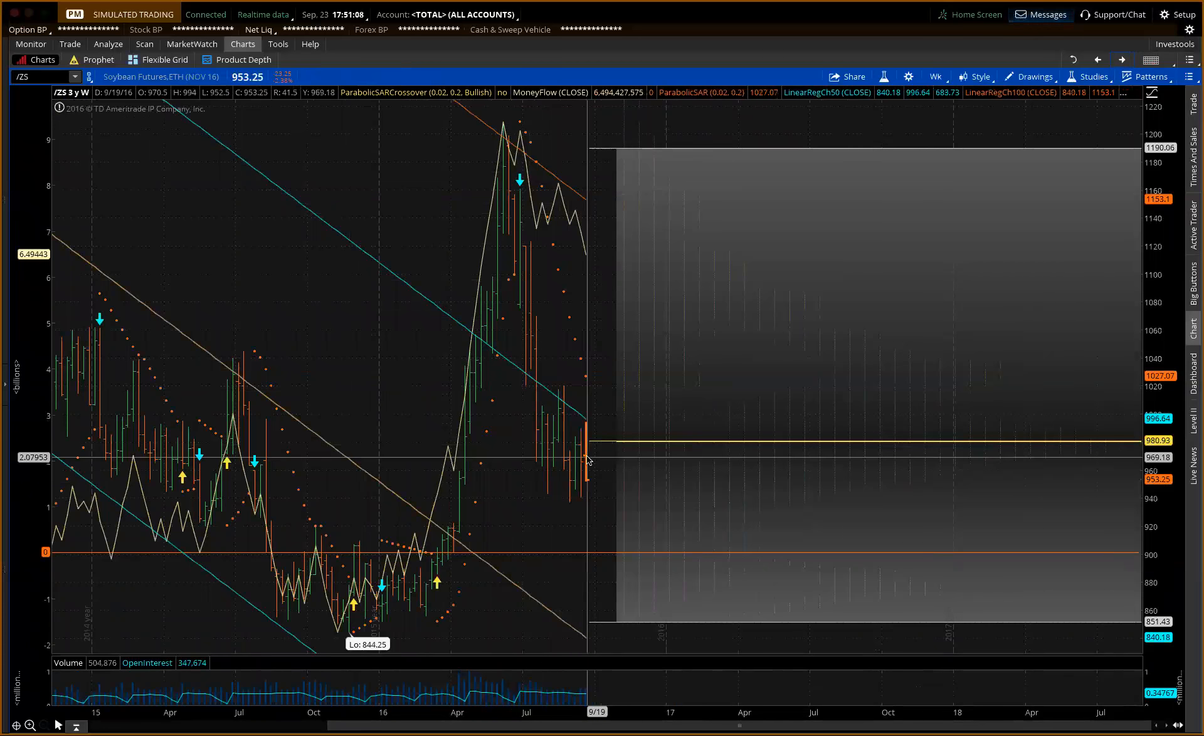
mouse_move(572, 571)
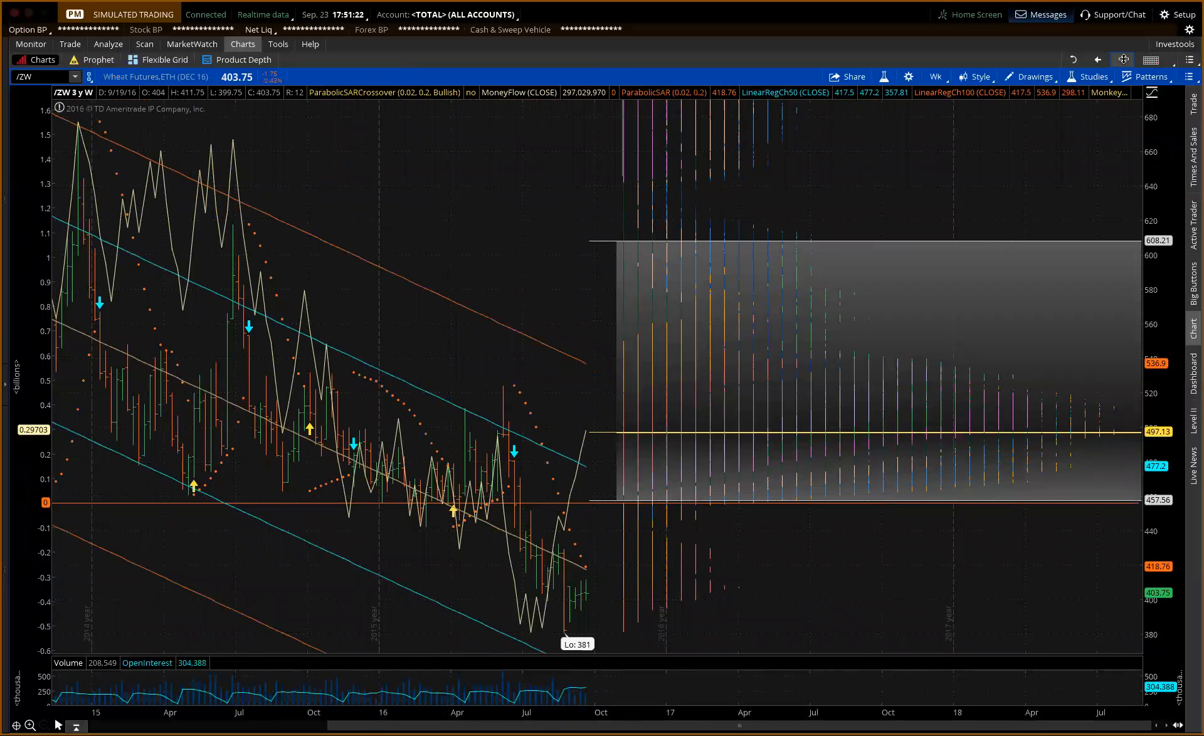
mouse_move(604, 437)
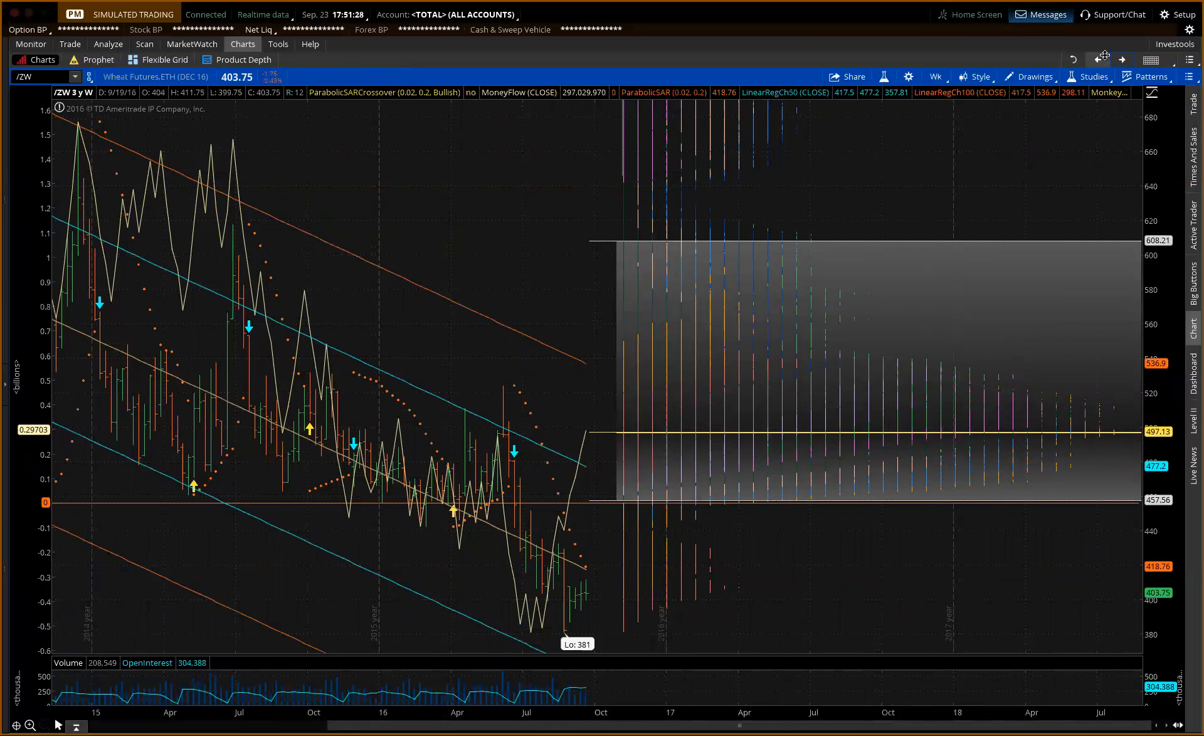
mouse_move(1121, 60)
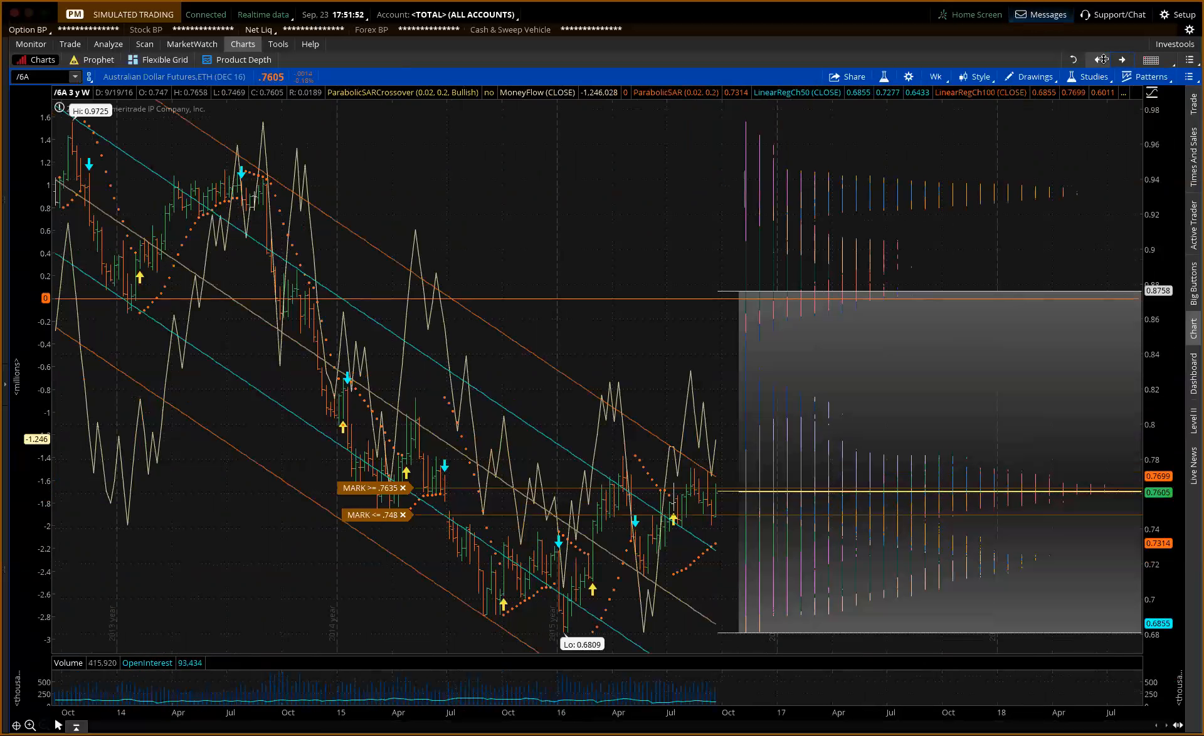
mouse_move(1121, 60)
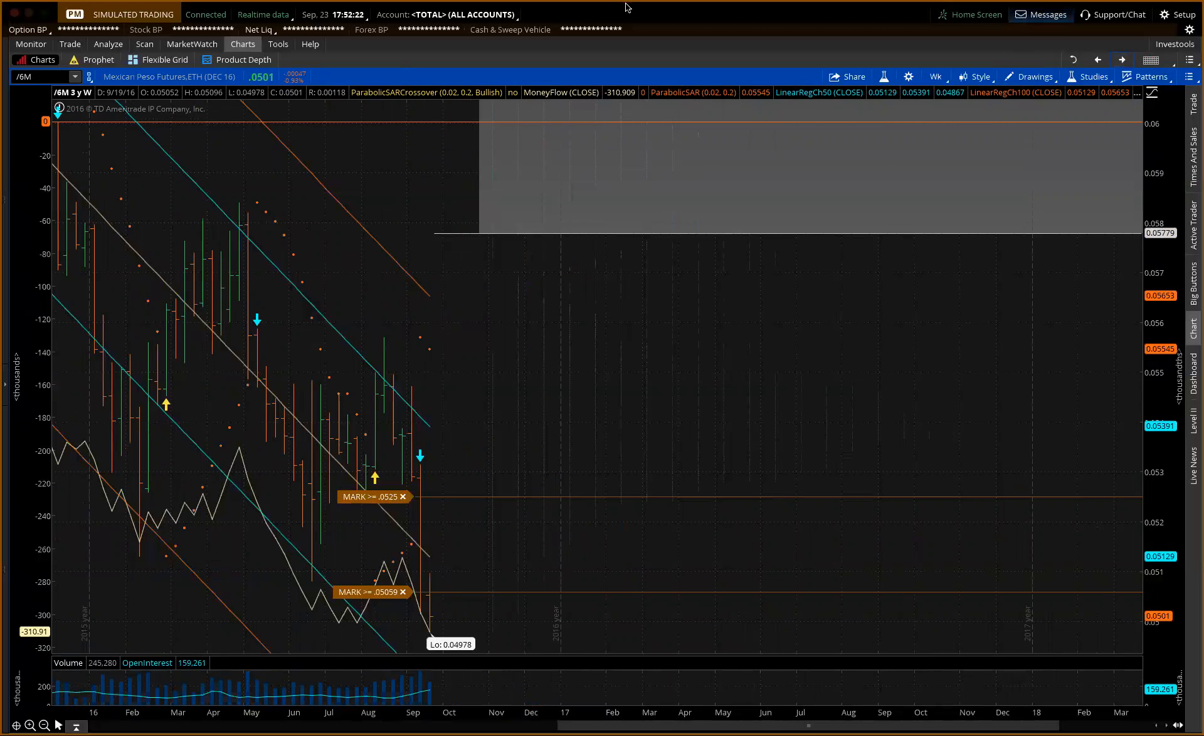
mouse_move(816, 25)
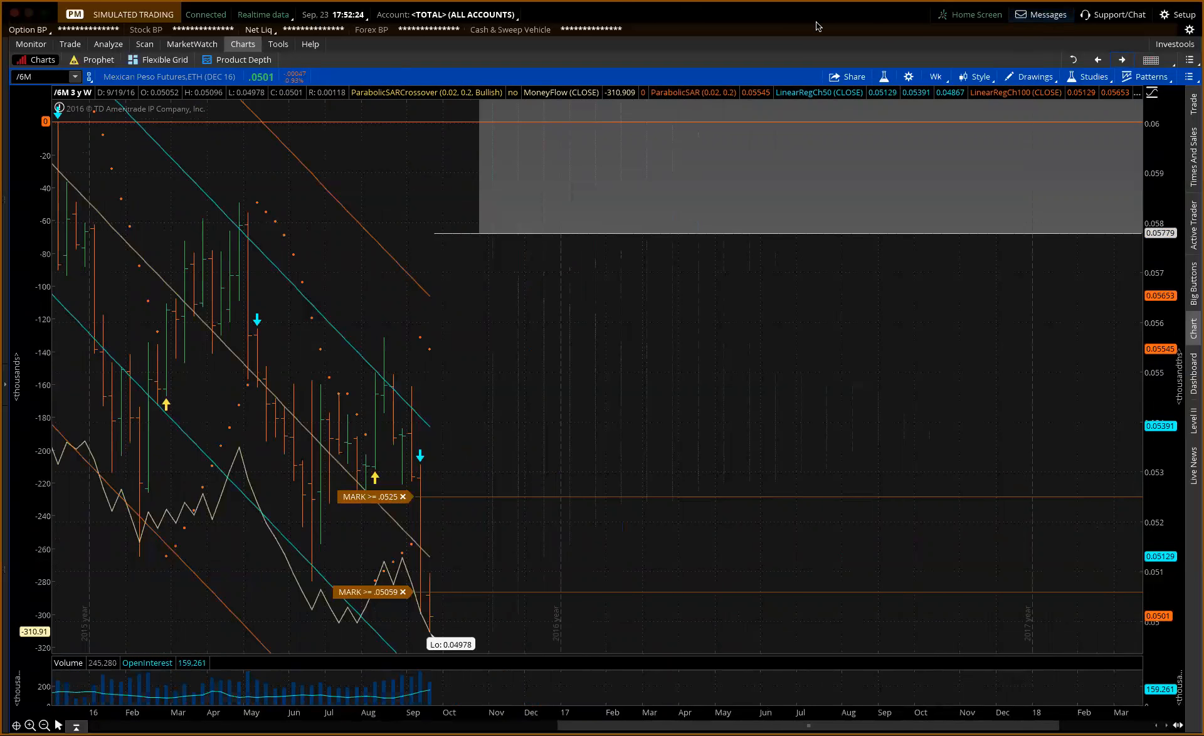